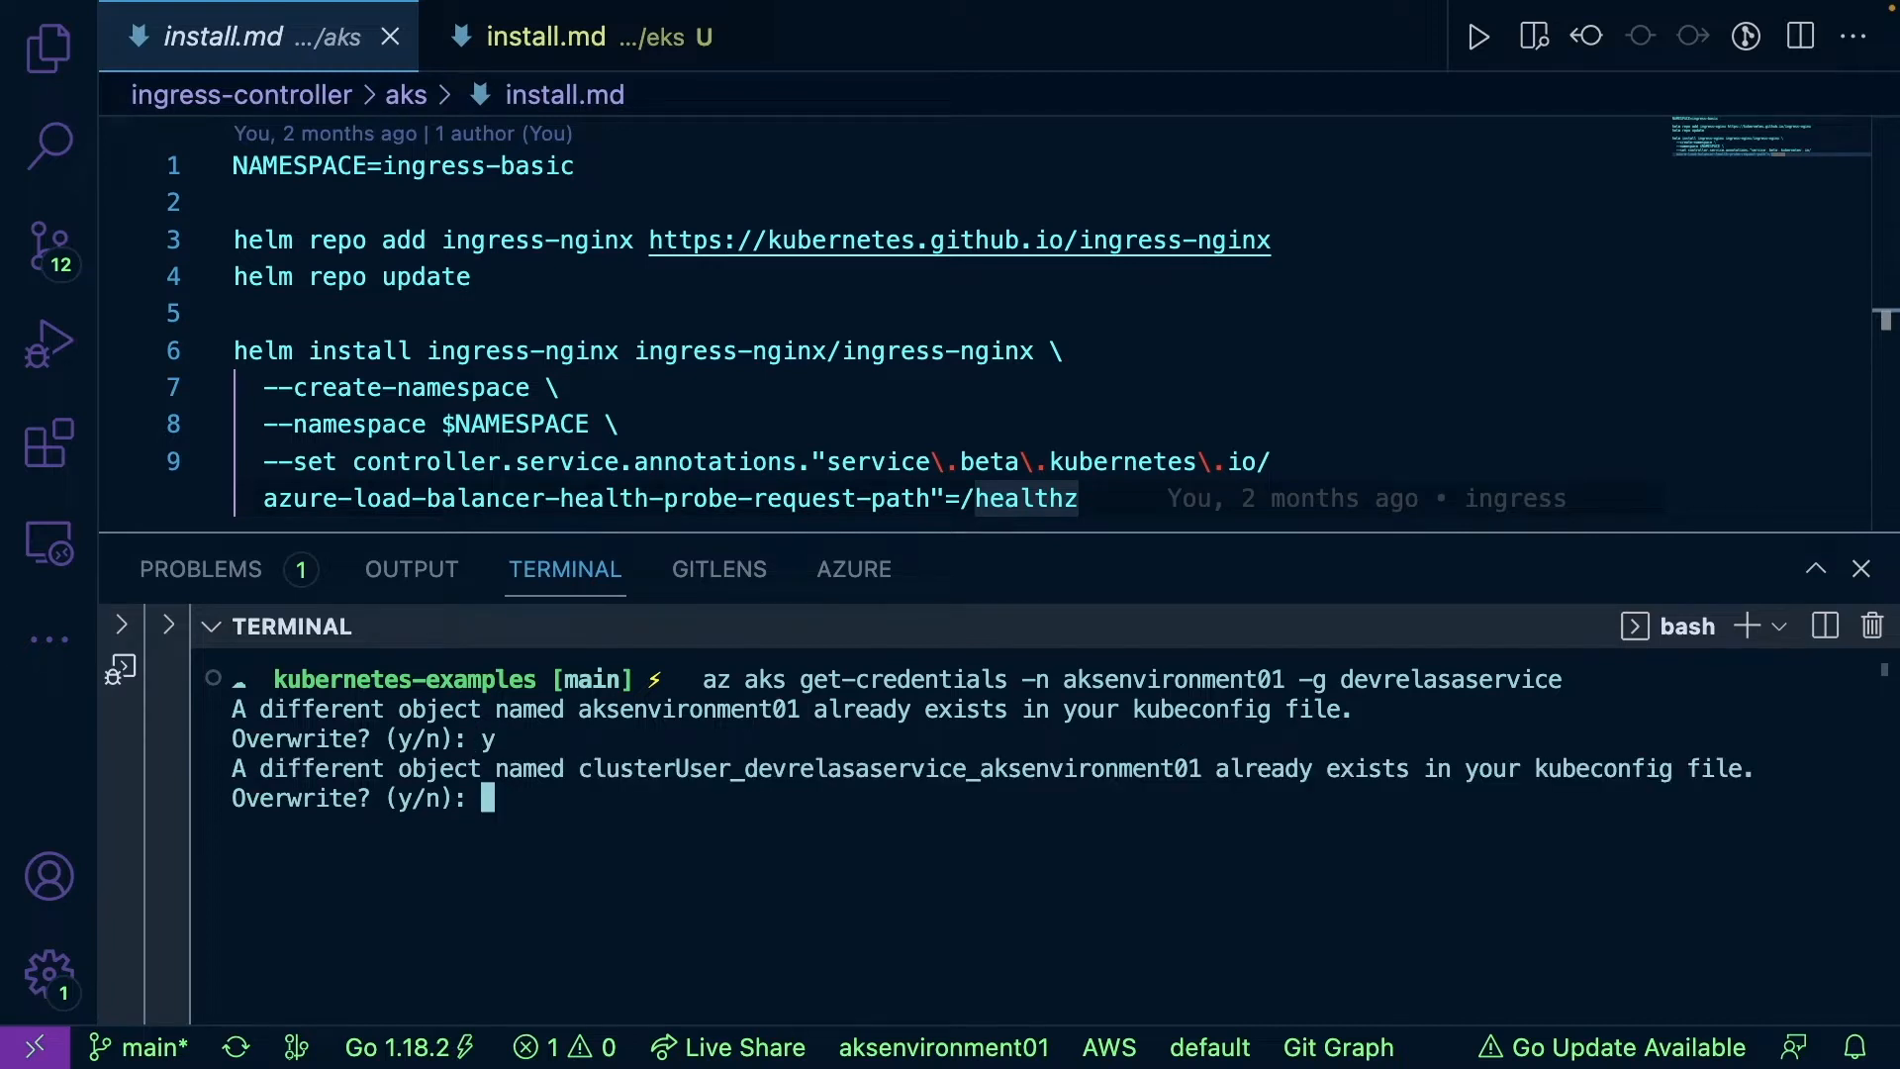
# Confirm the kubeconfig overwrite for aksenvironment01 and list nodes, showing one node Ready.
pyautogui.write('y')
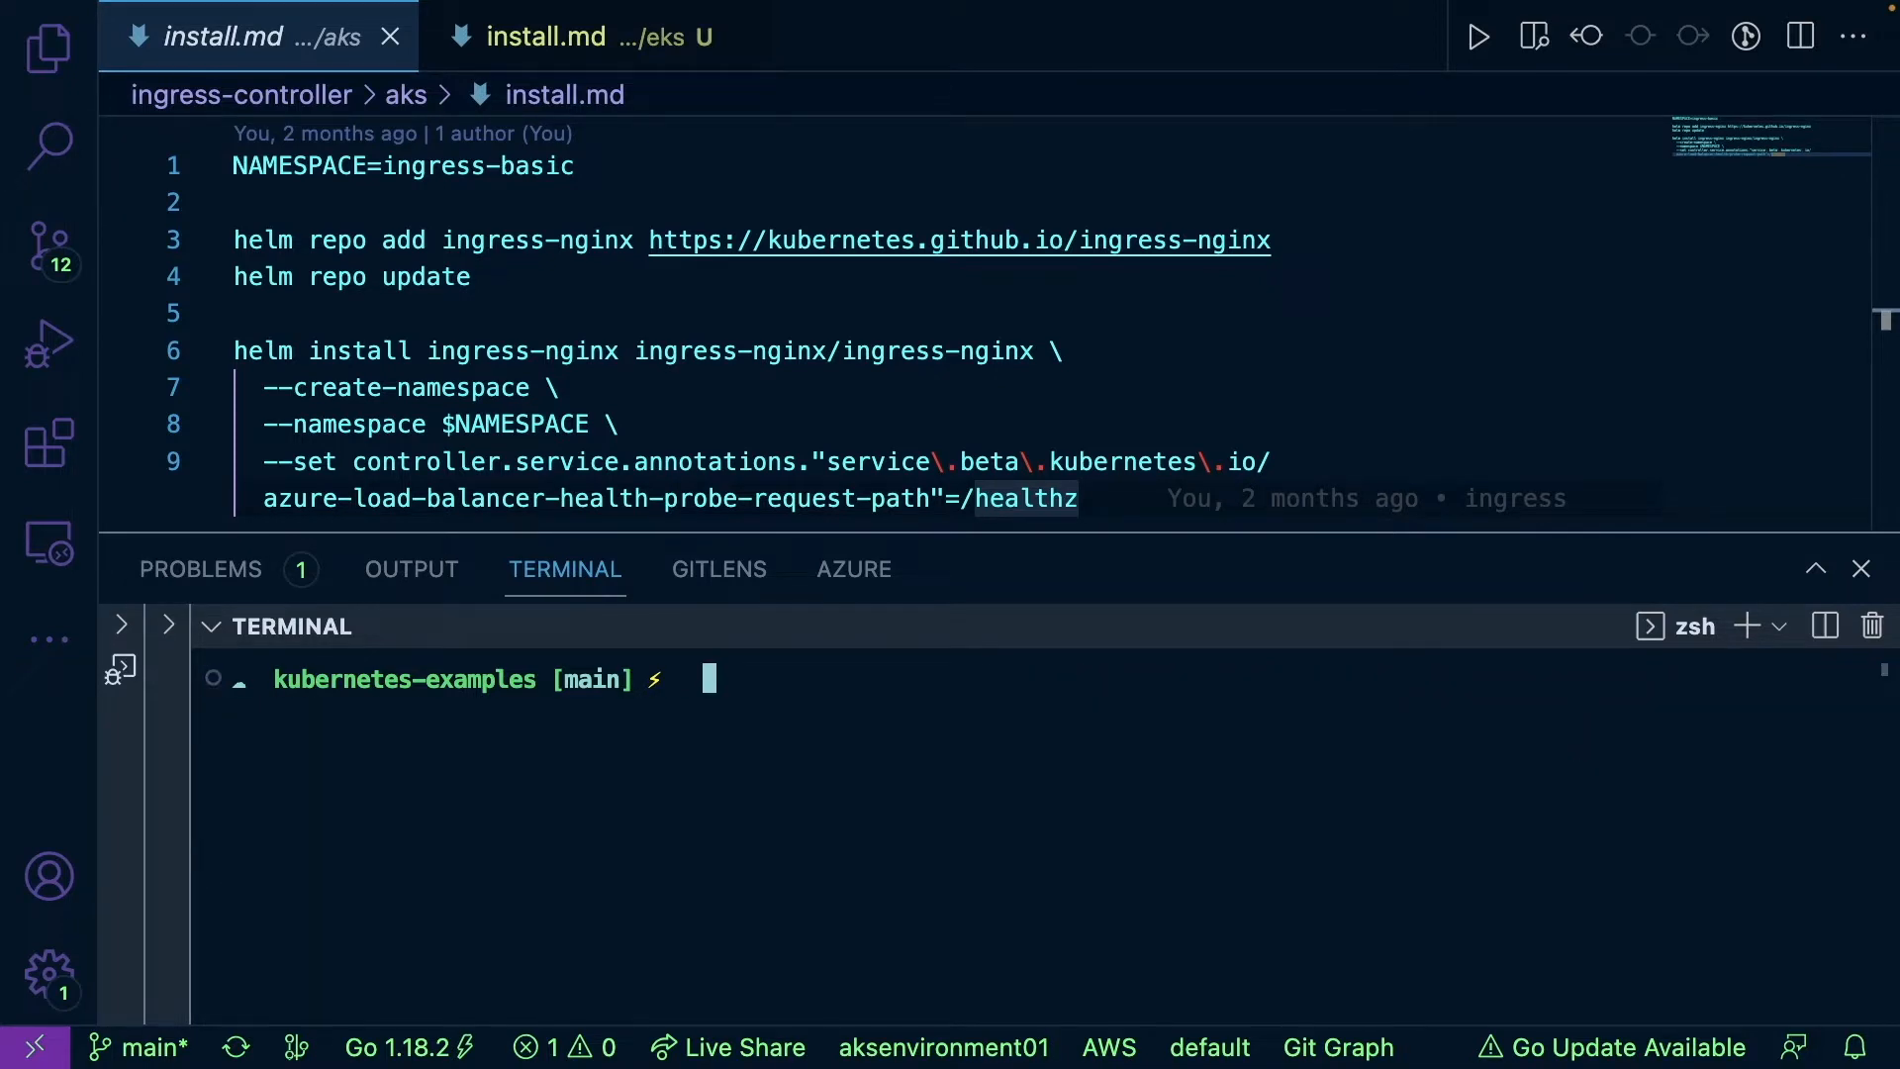
pyautogui.write('kubectl get n')
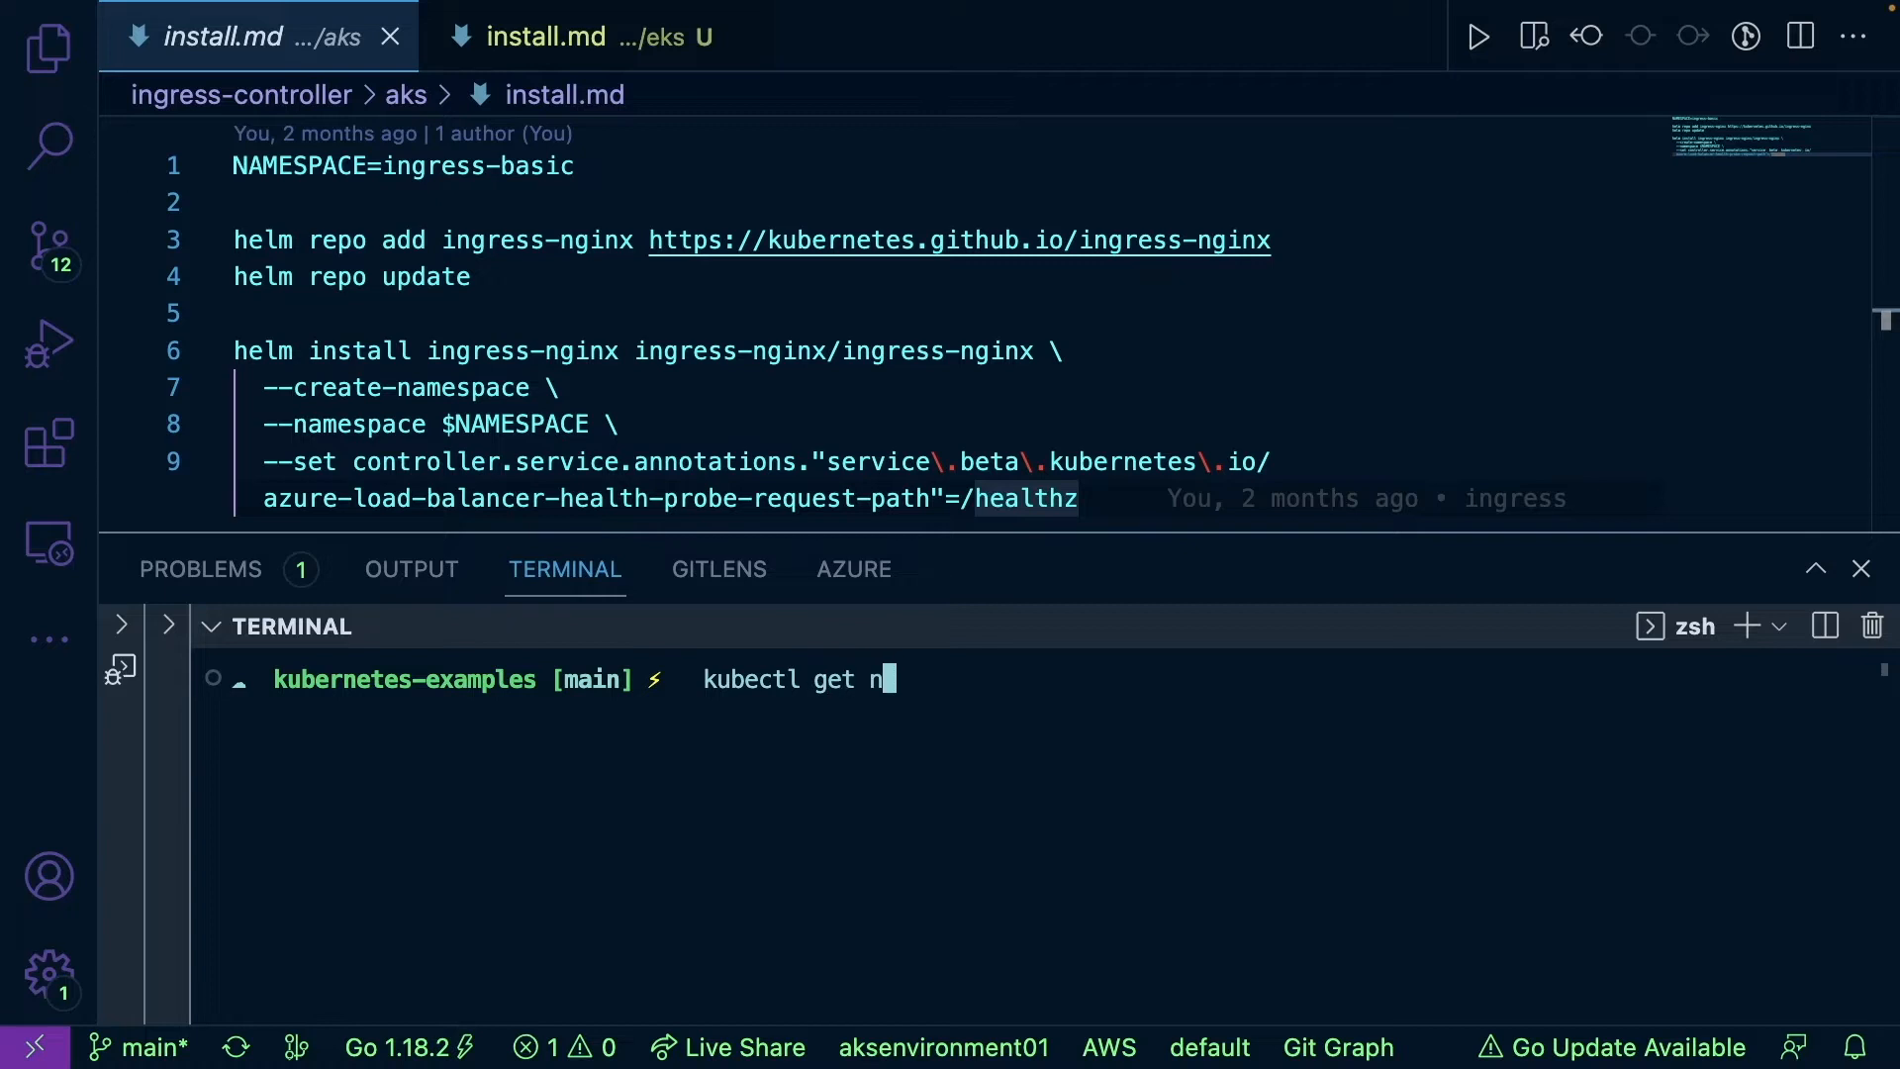
pyautogui.write('odes')
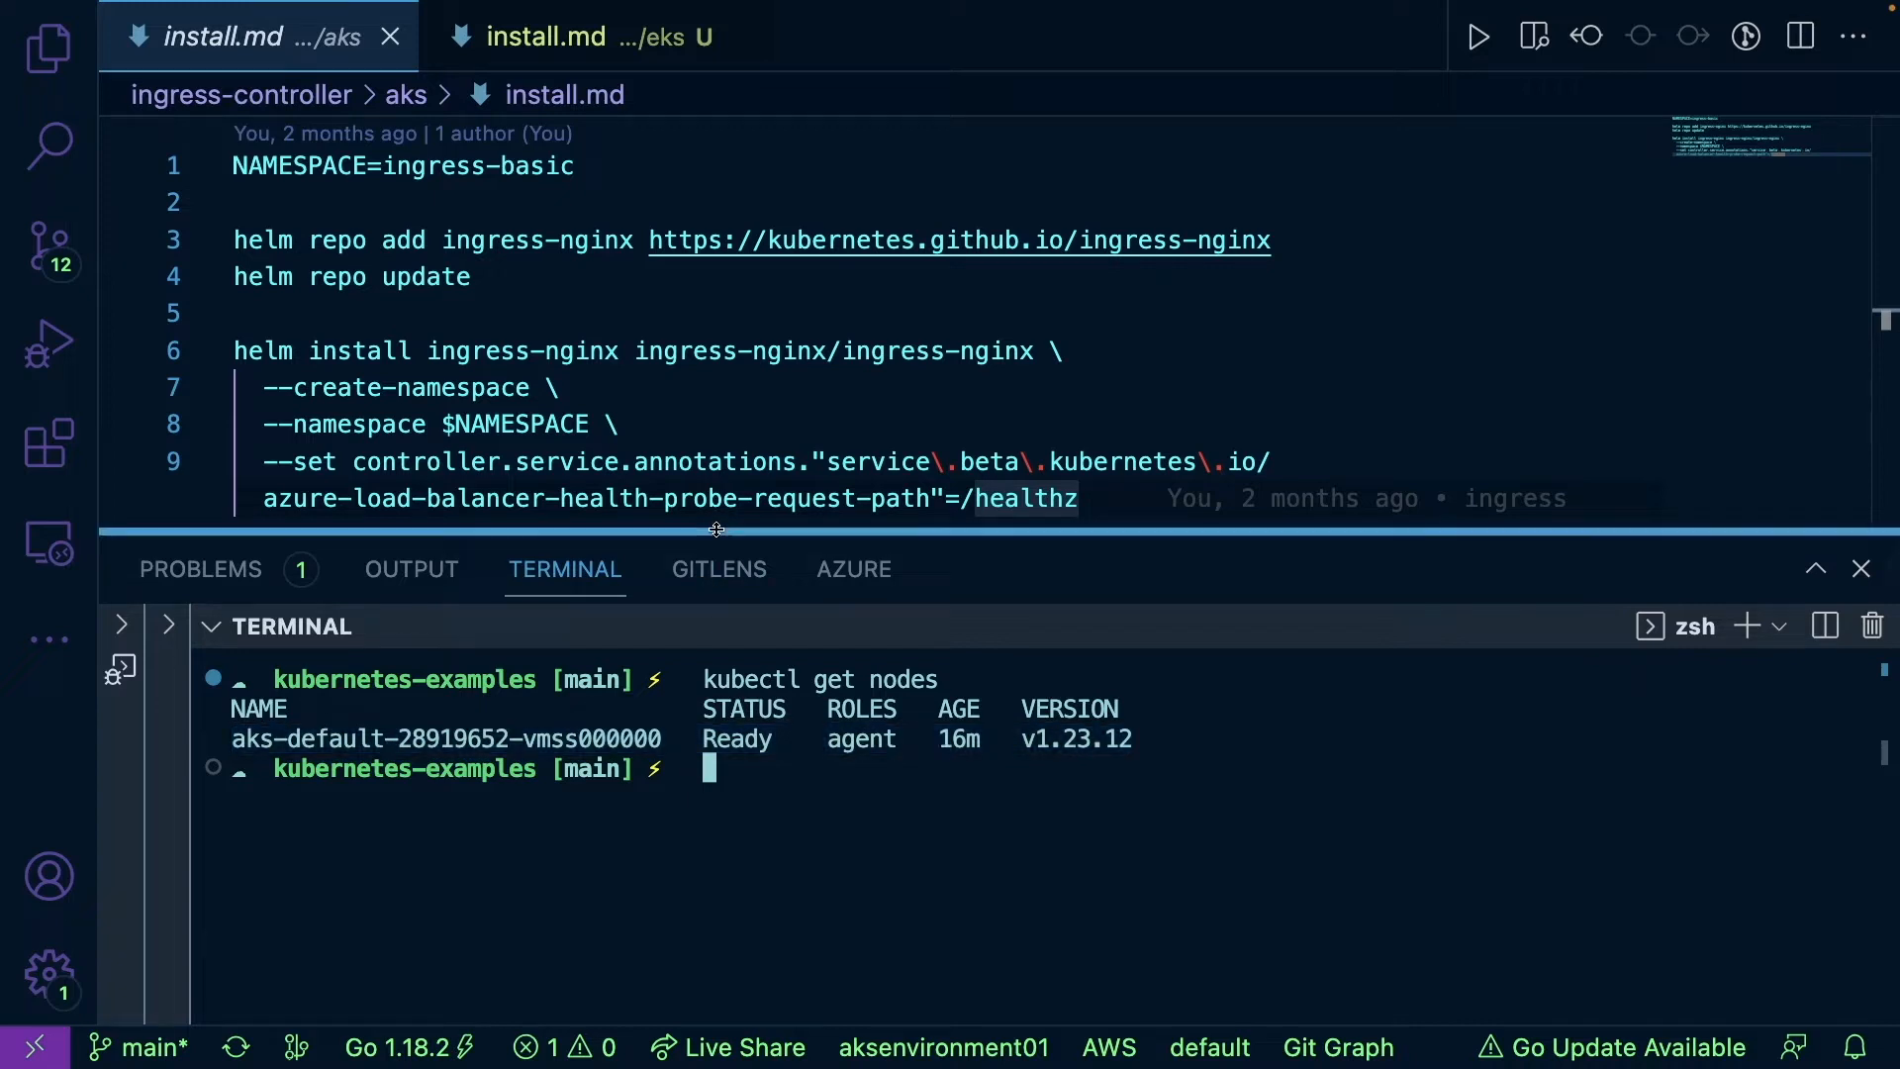
pyautogui.moveTo(715, 530); pyautogui.dragTo(709, 594)
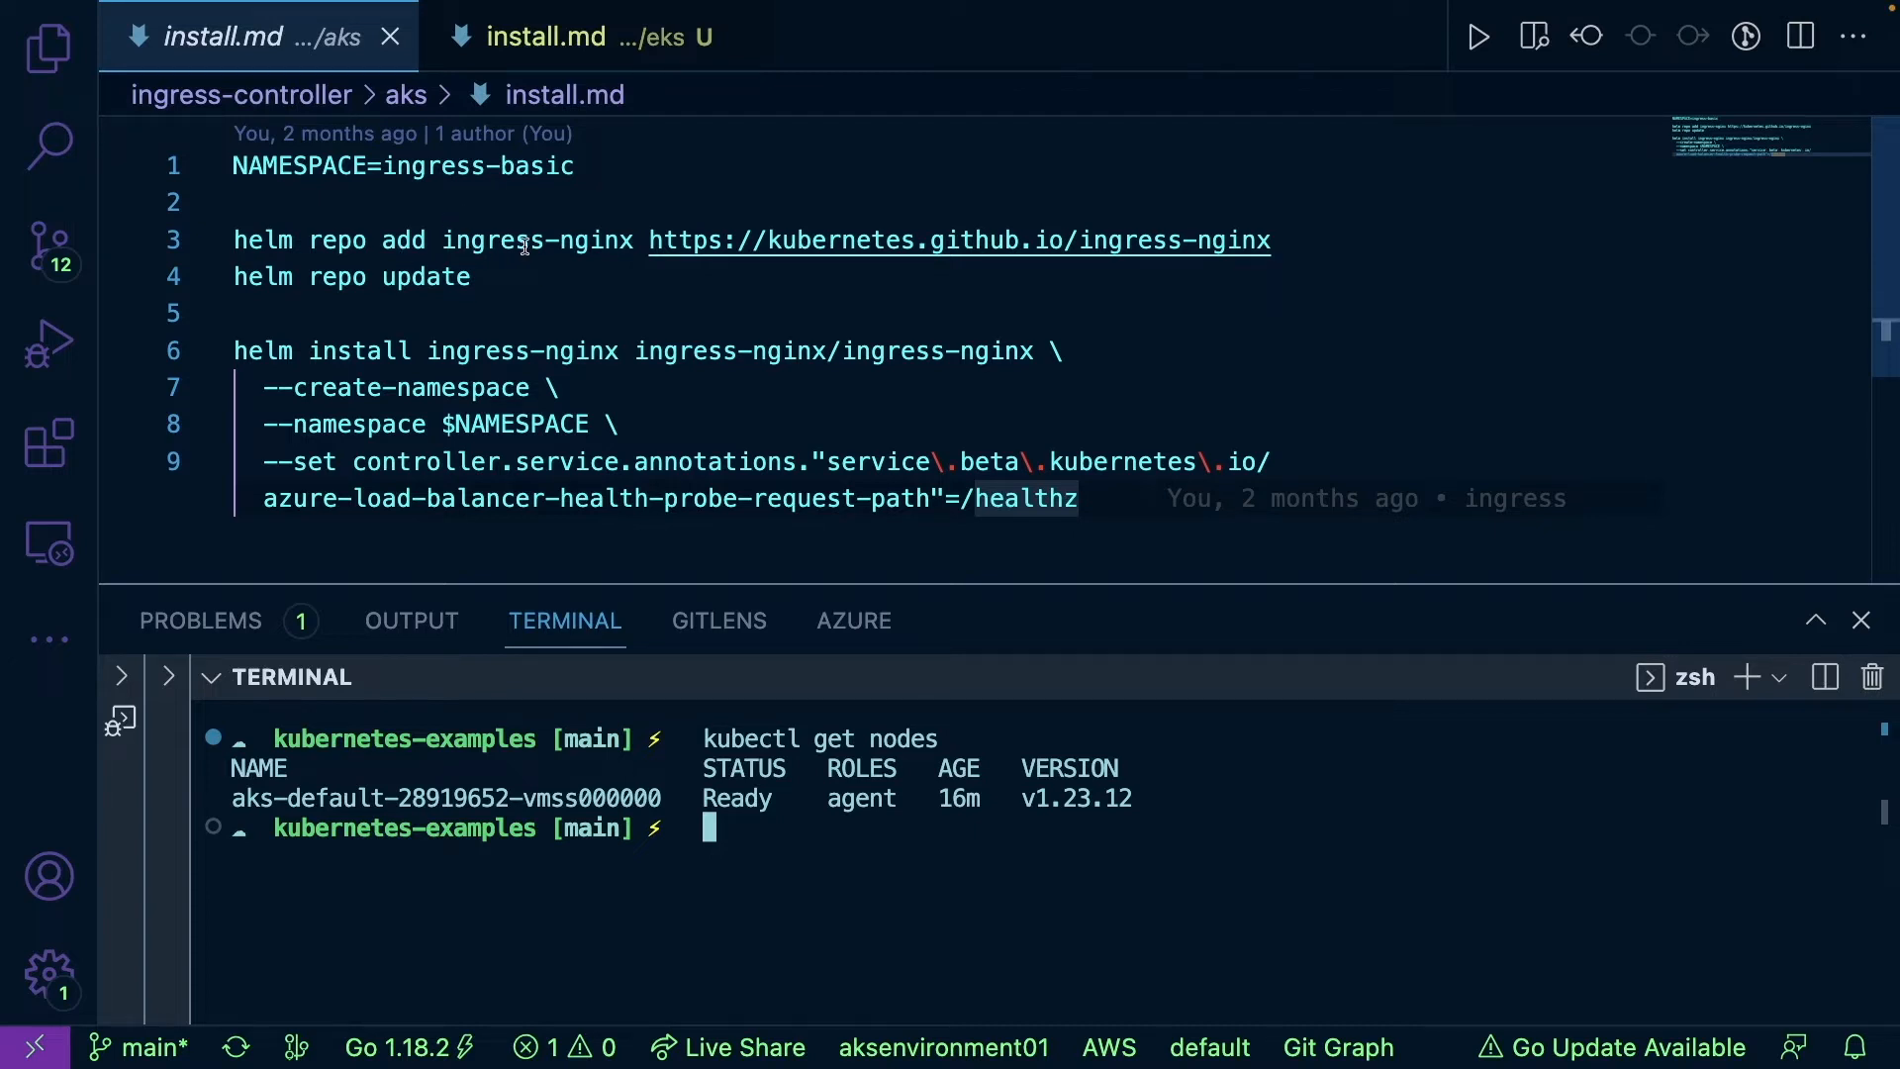
pyautogui.doubleClick(493, 239)
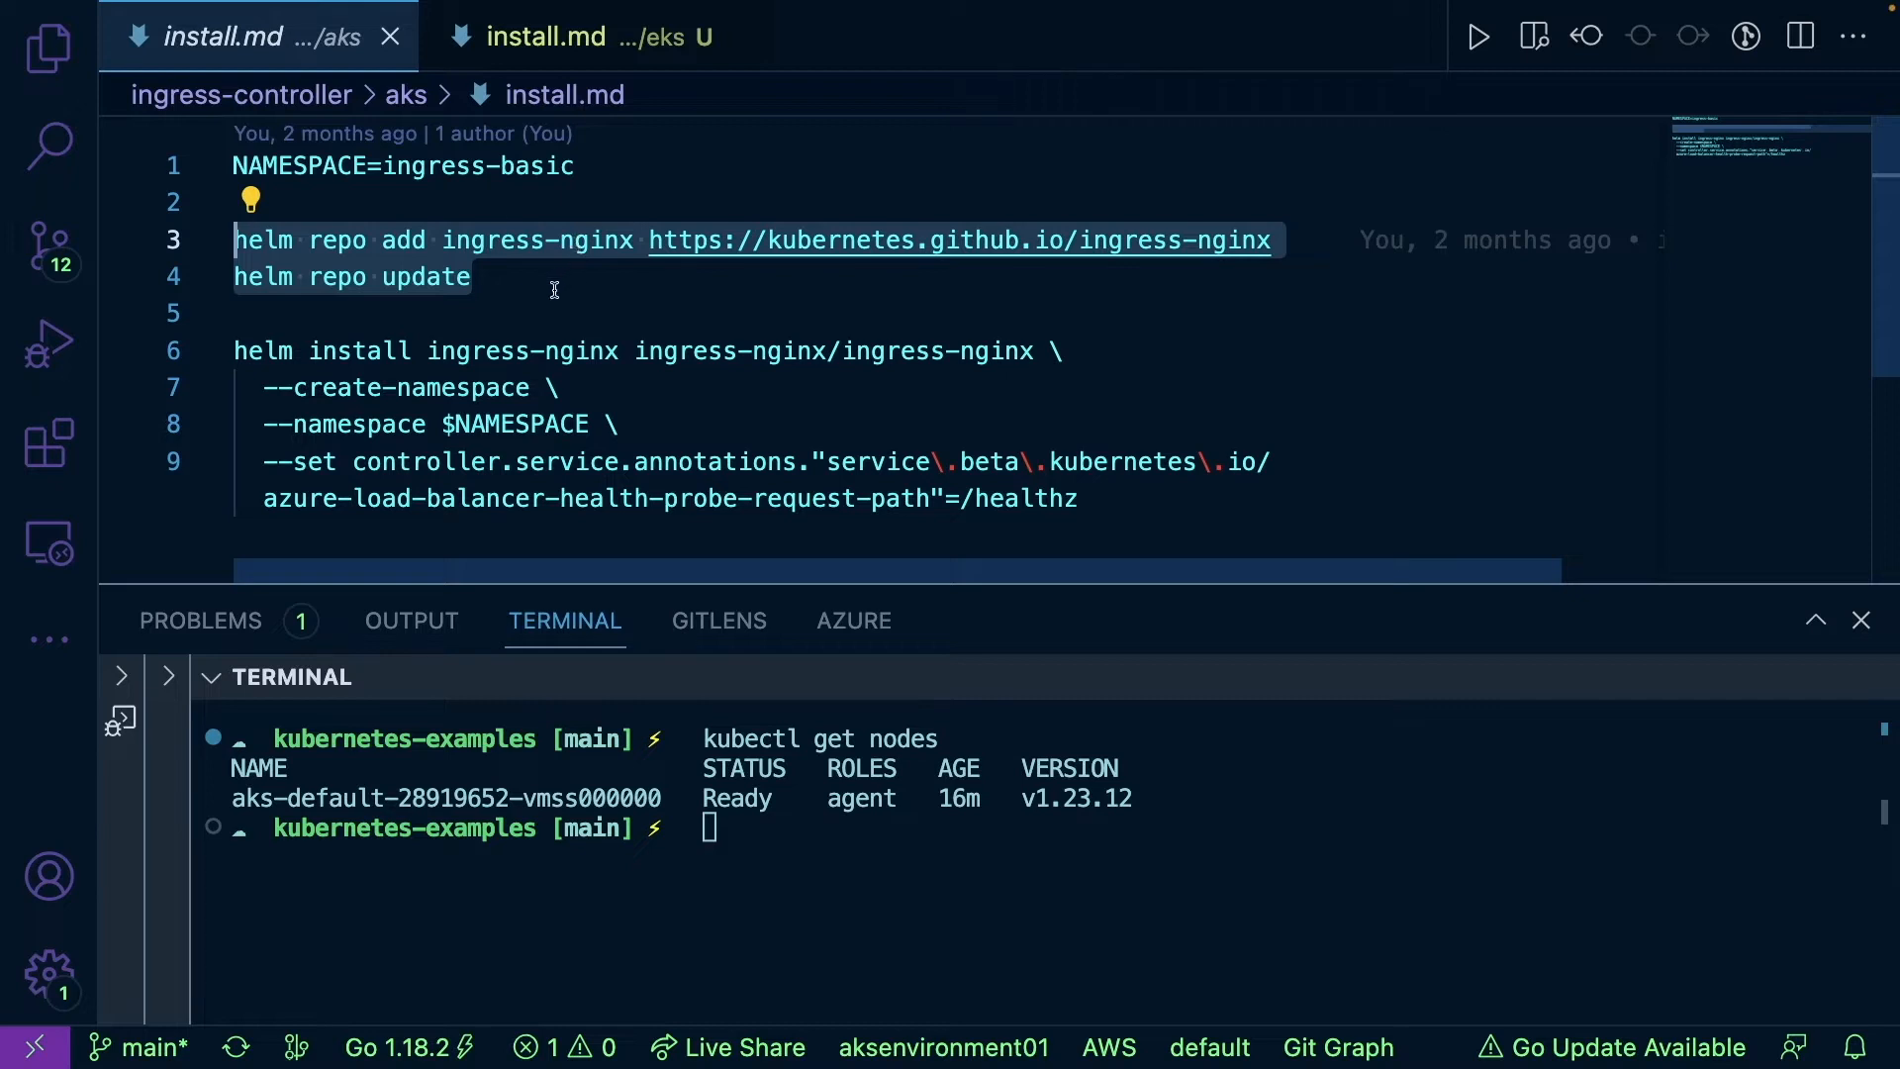
pyautogui.moveTo(426, 277)
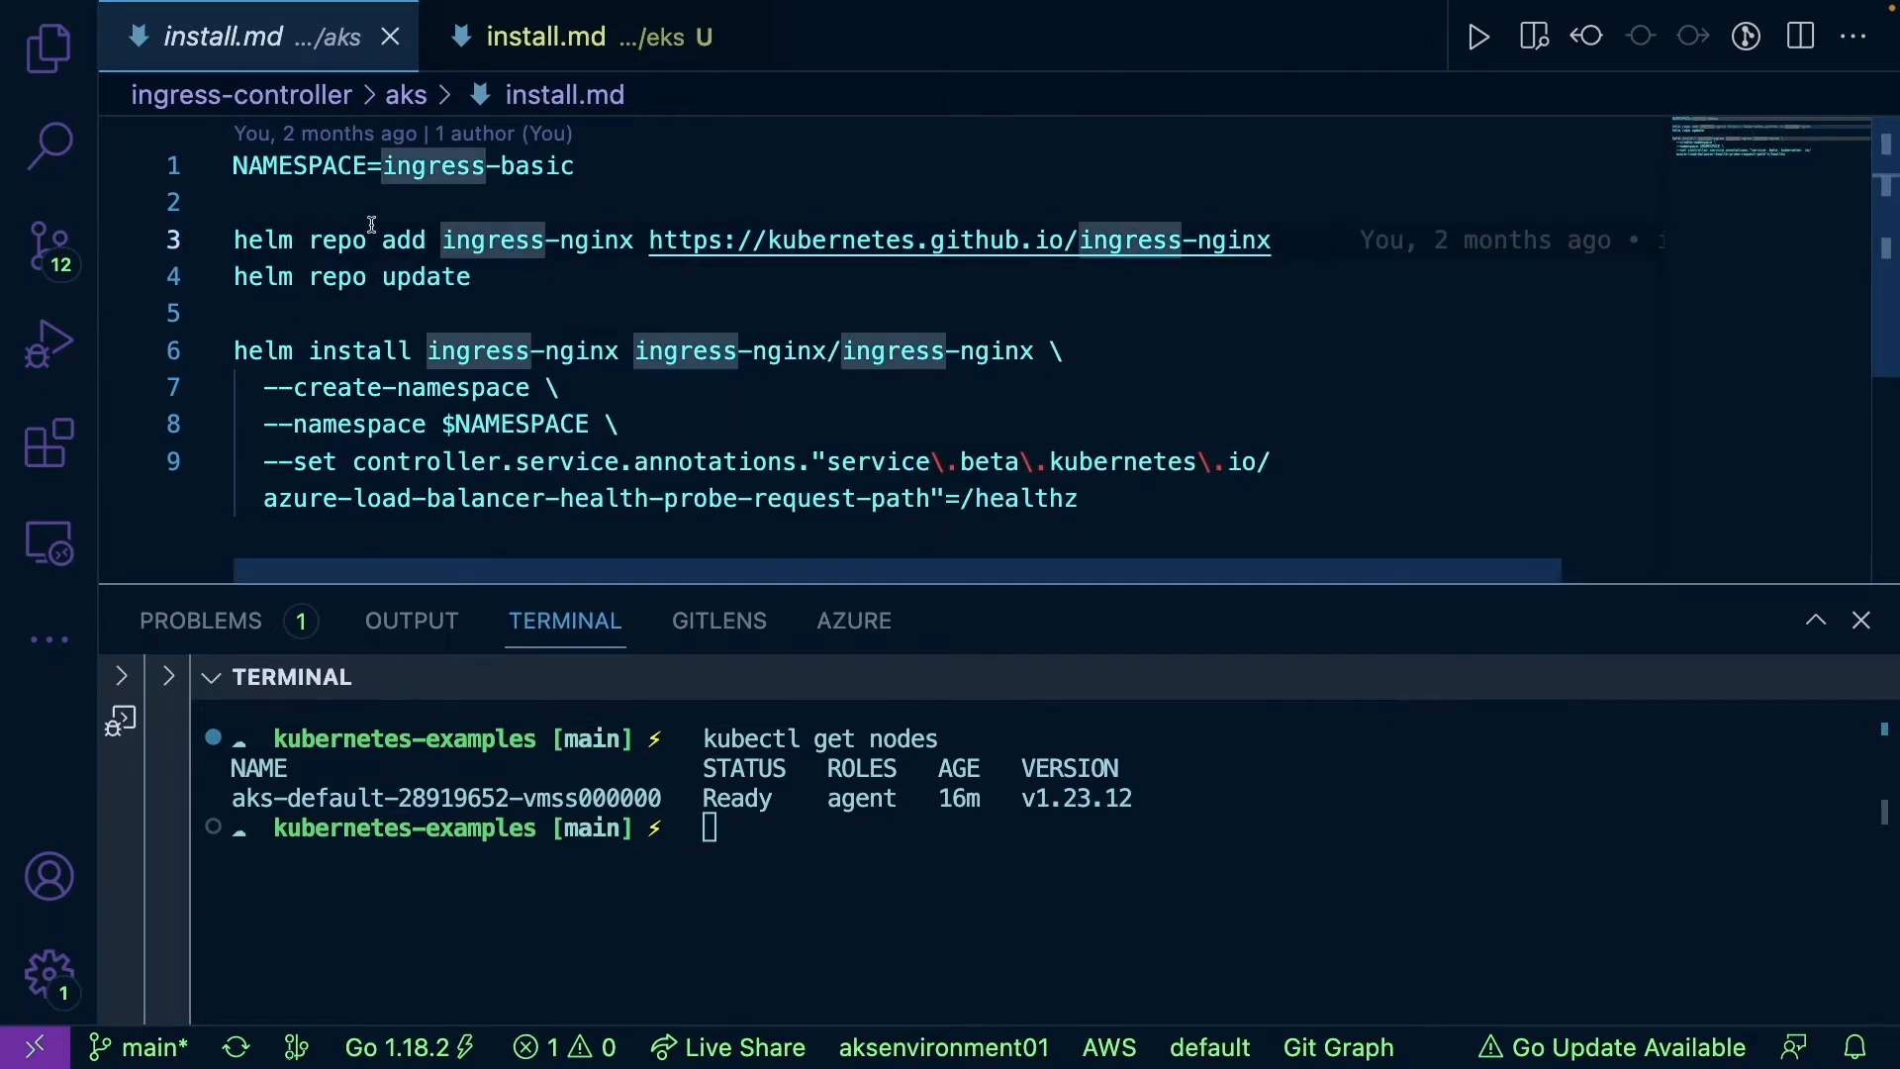
pyautogui.moveTo(944, 283)
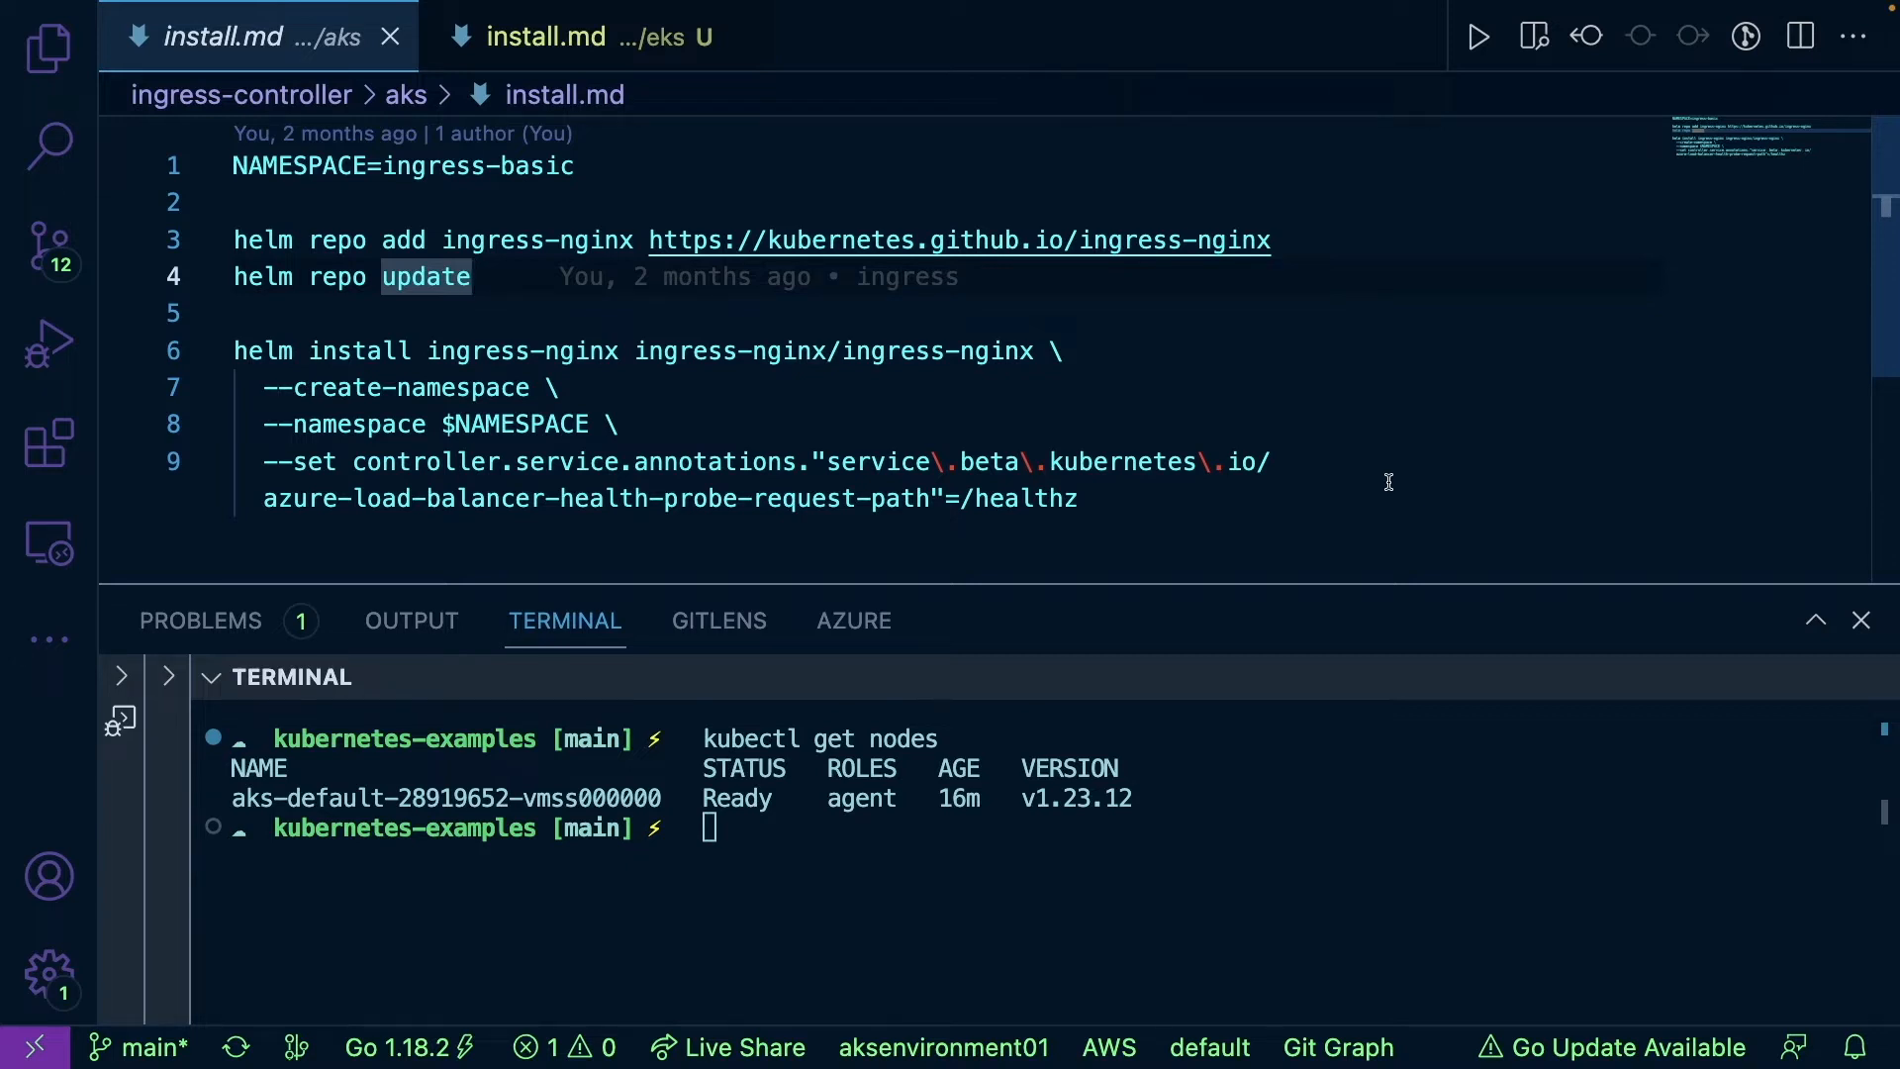
pyautogui.moveTo(1386, 483)
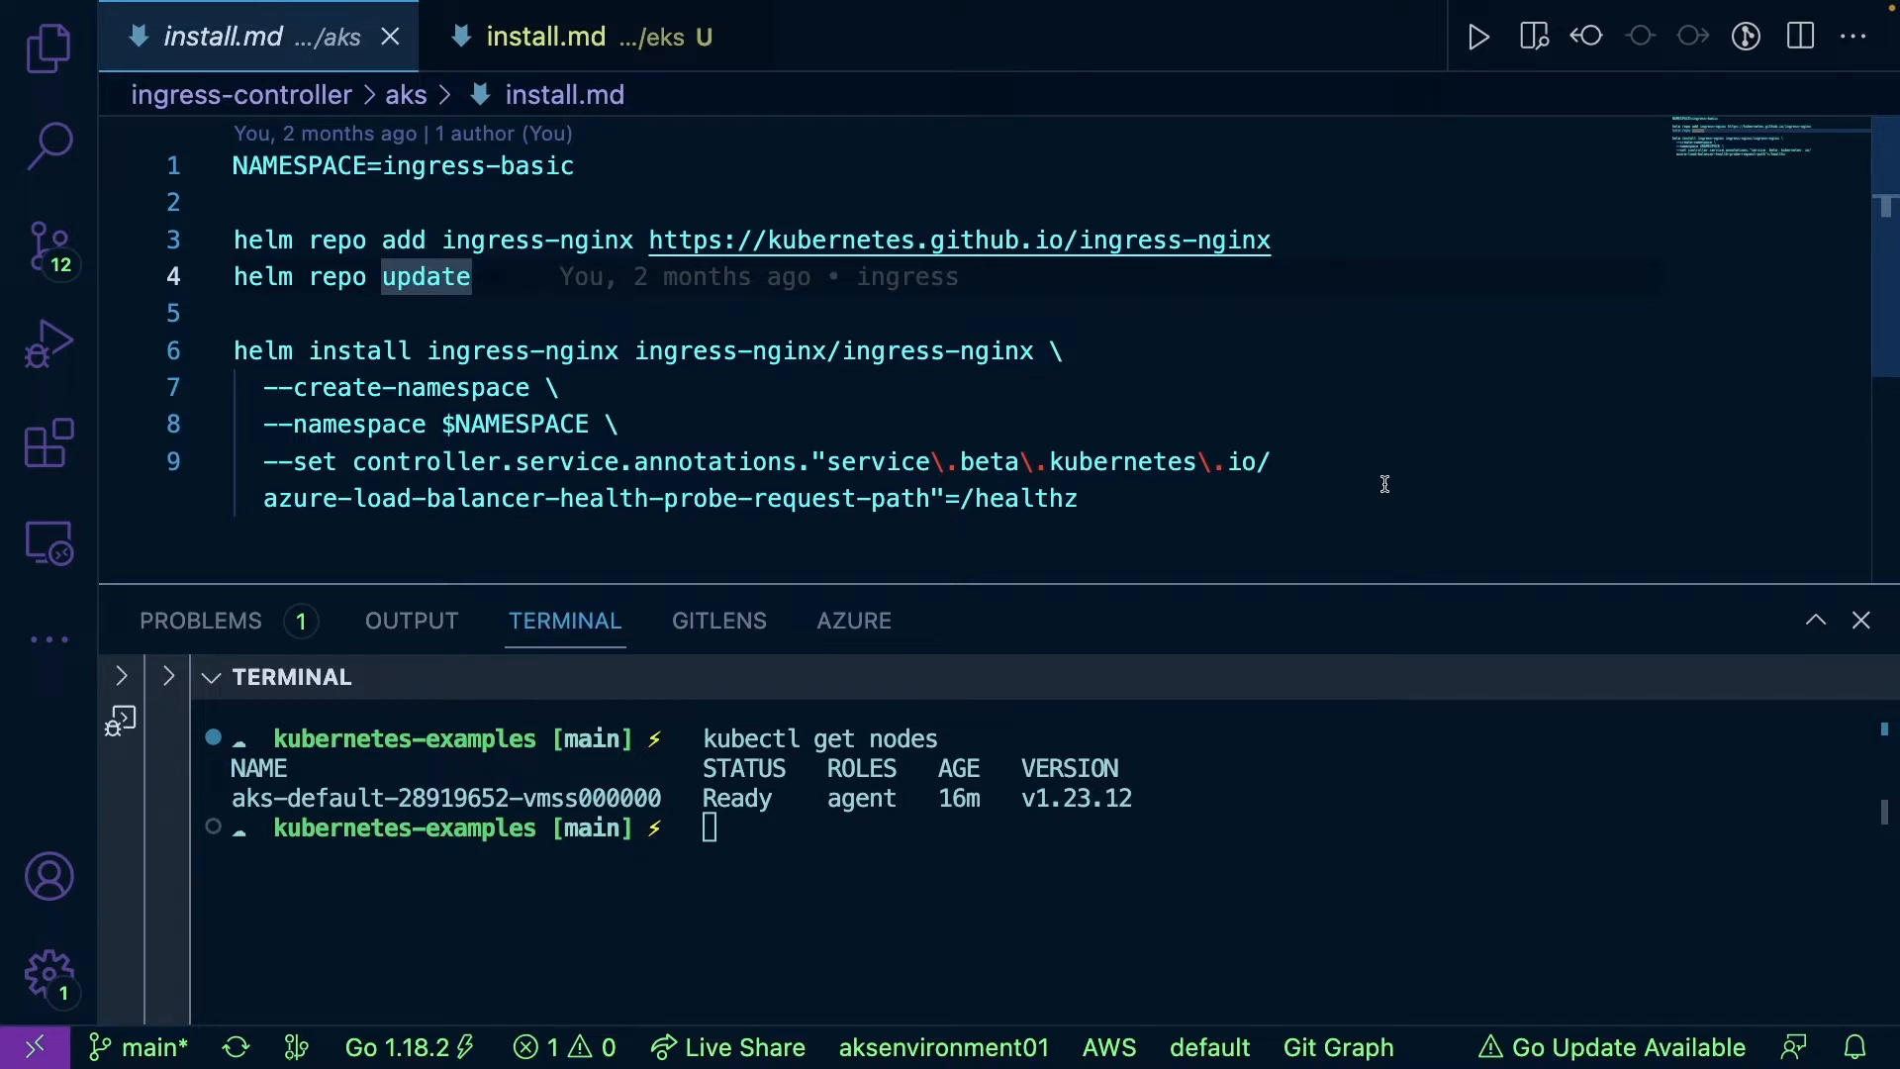
pyautogui.moveTo(352, 474)
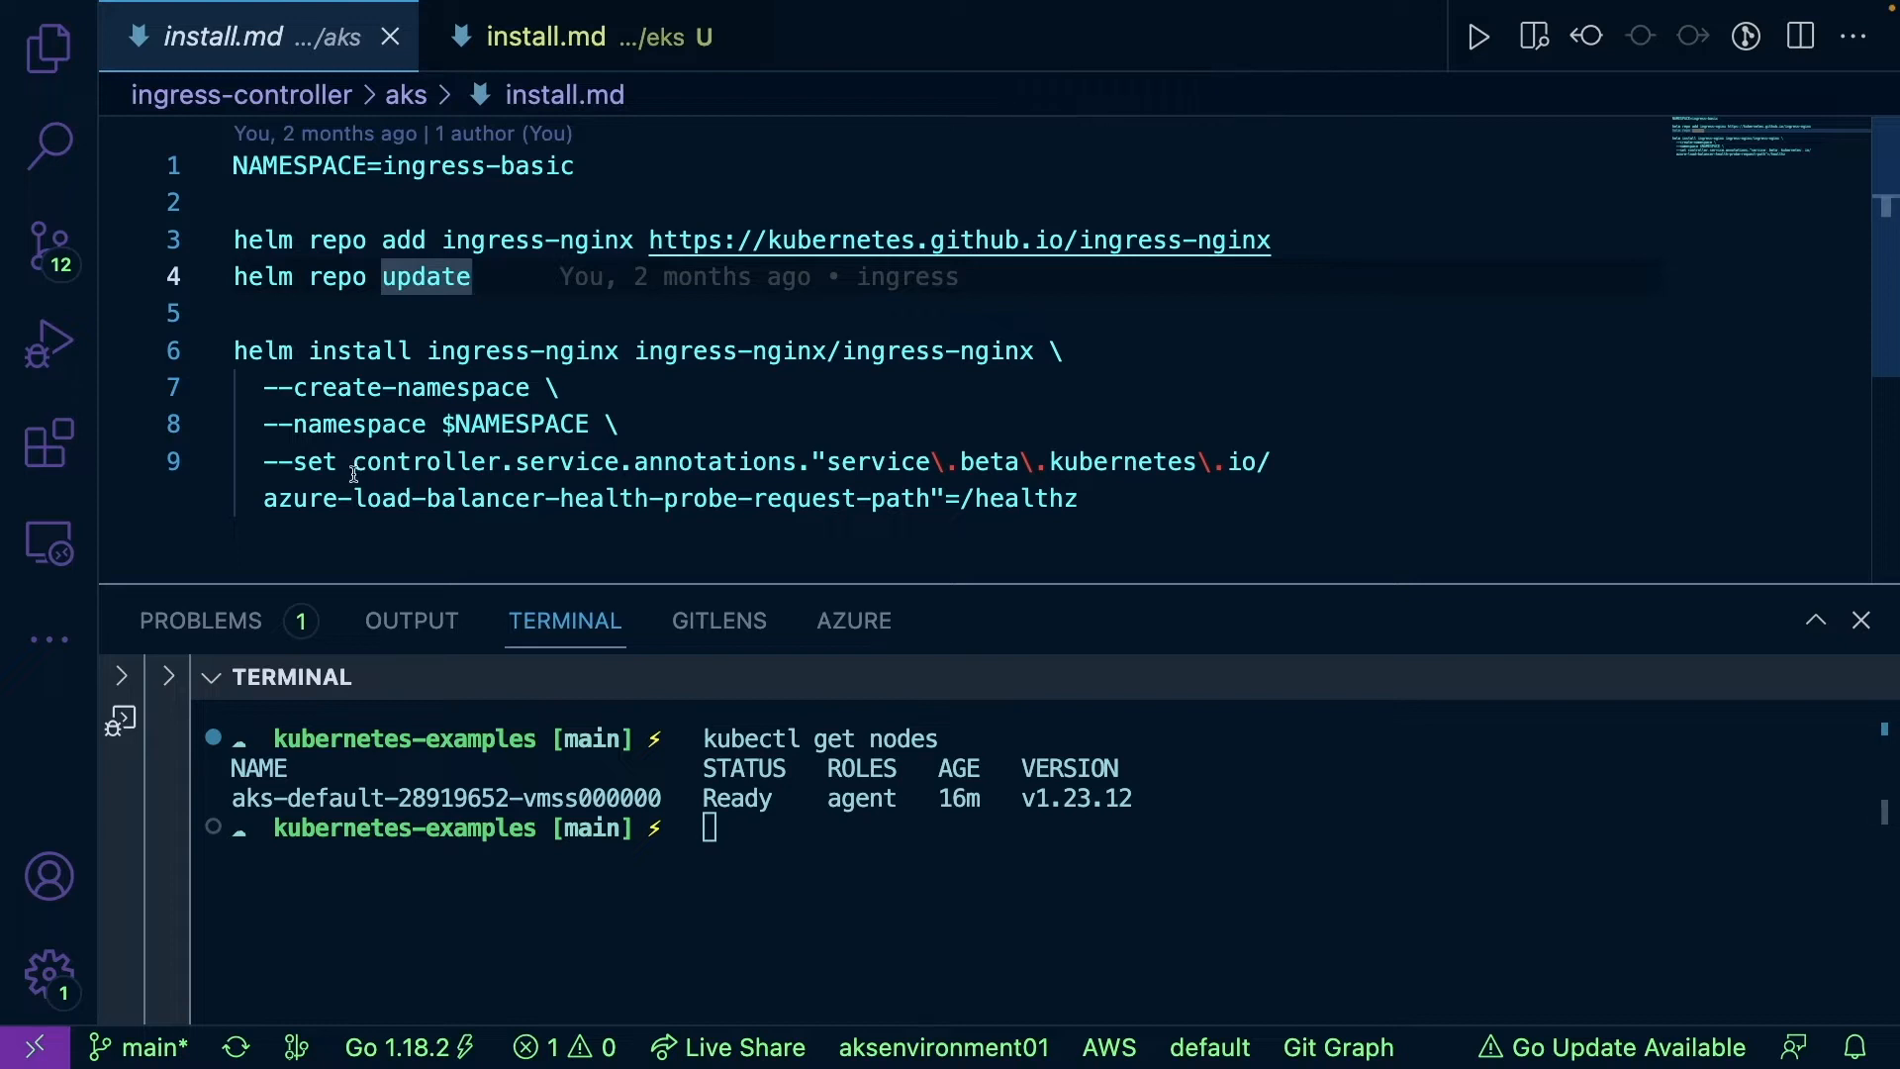
pyautogui.moveTo(588, 494)
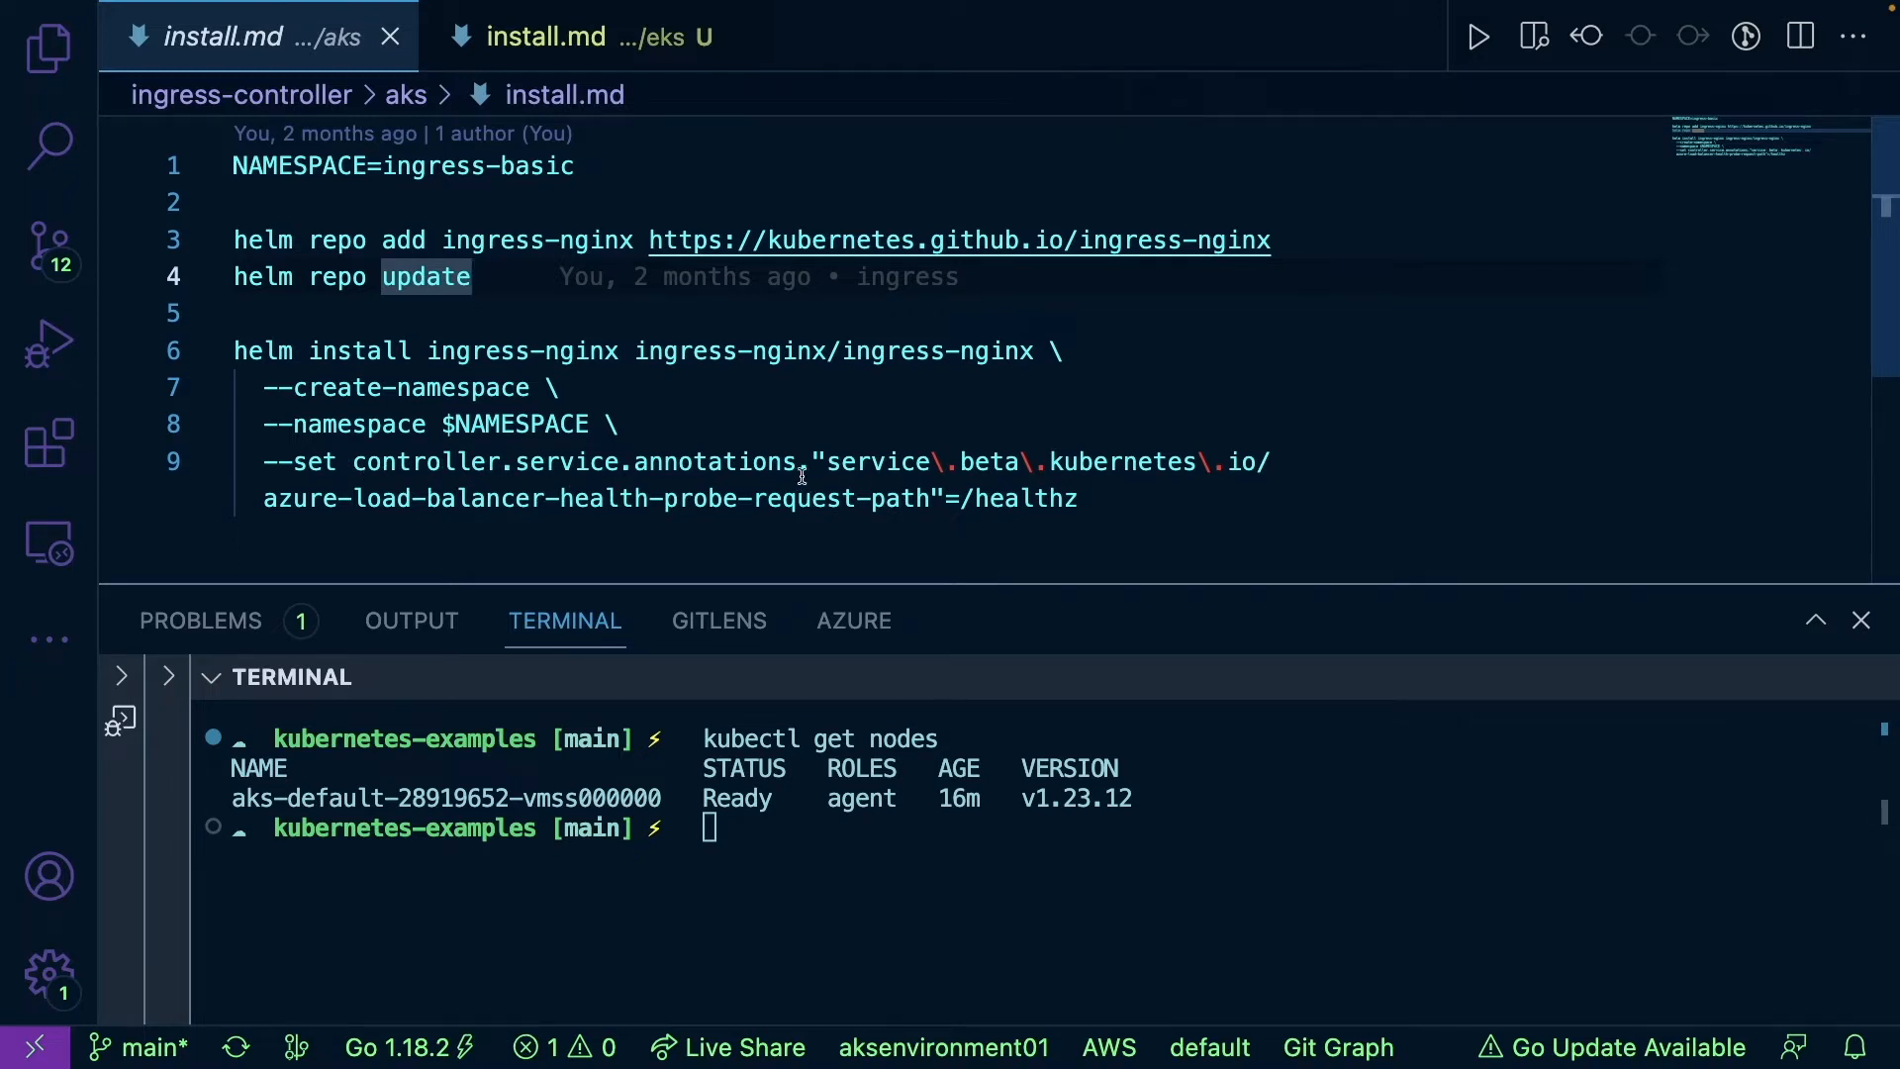
pyautogui.moveTo(1245, 531)
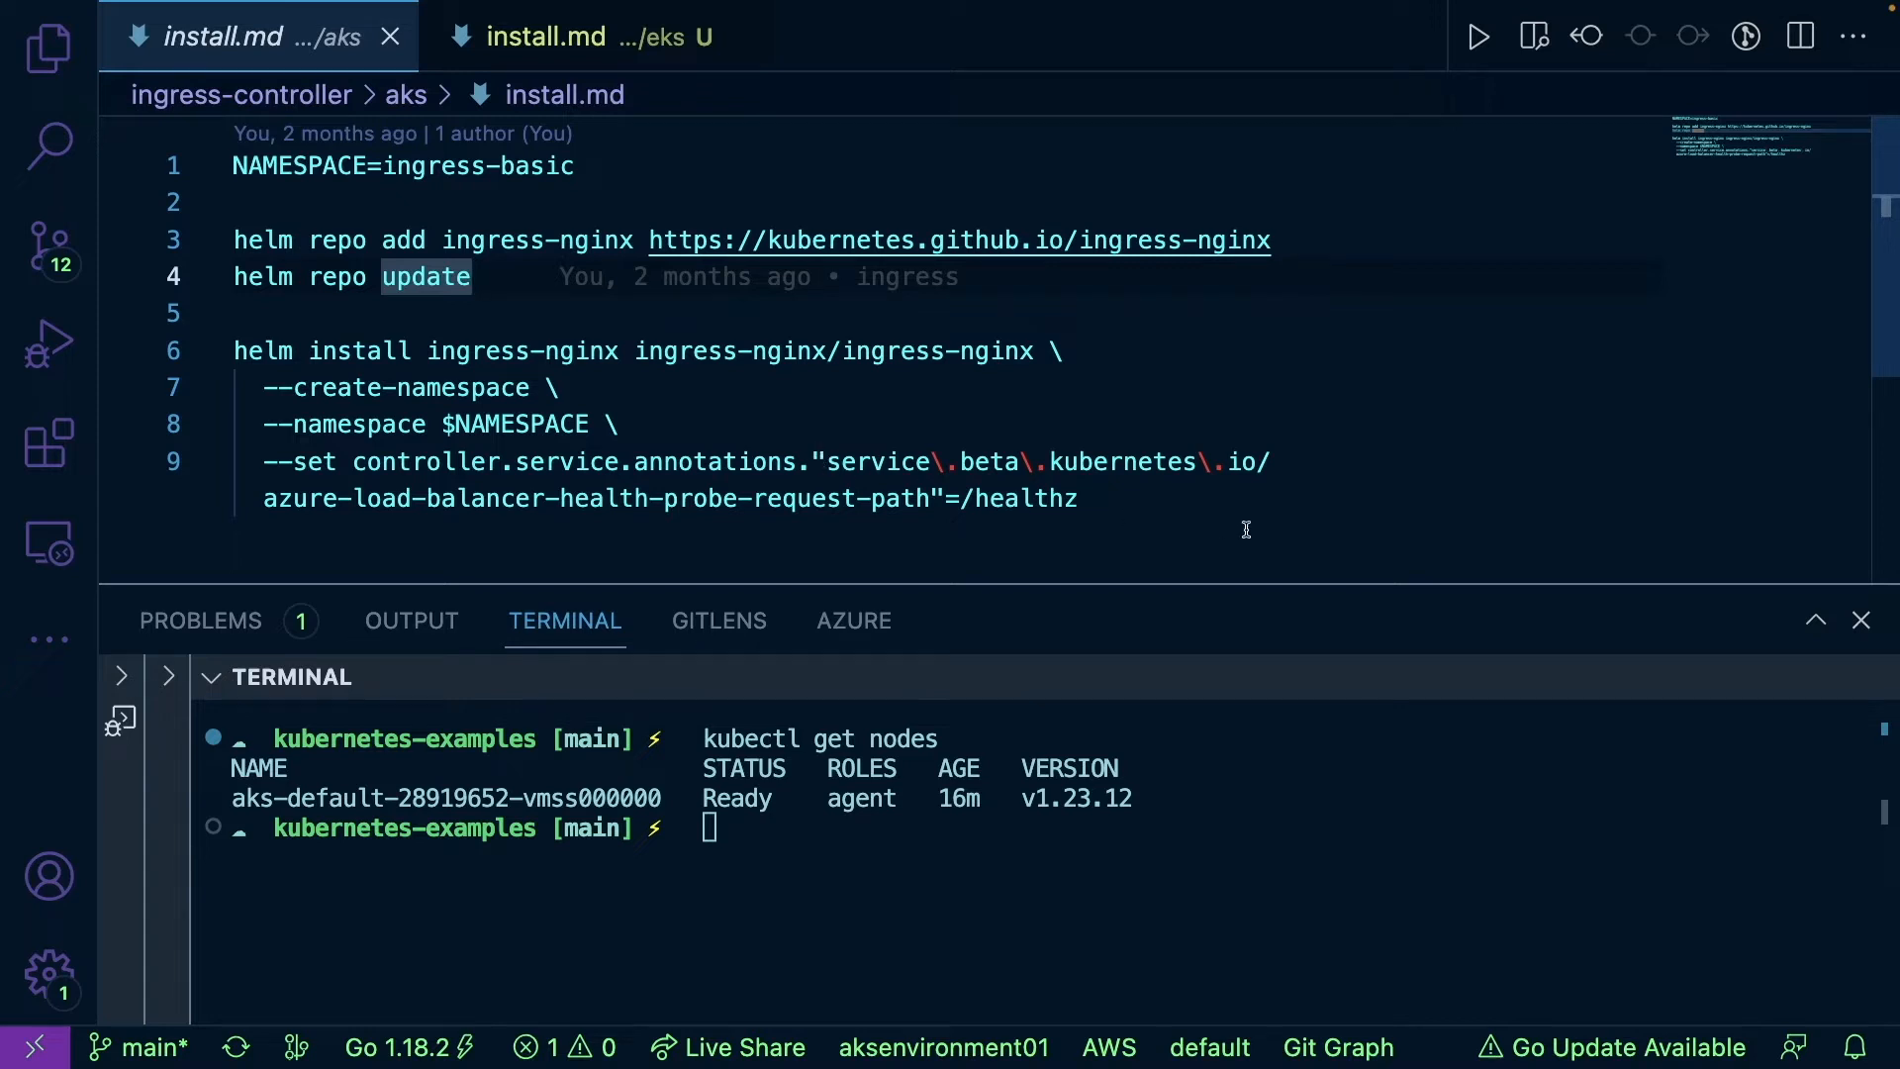
pyautogui.moveTo(329, 493)
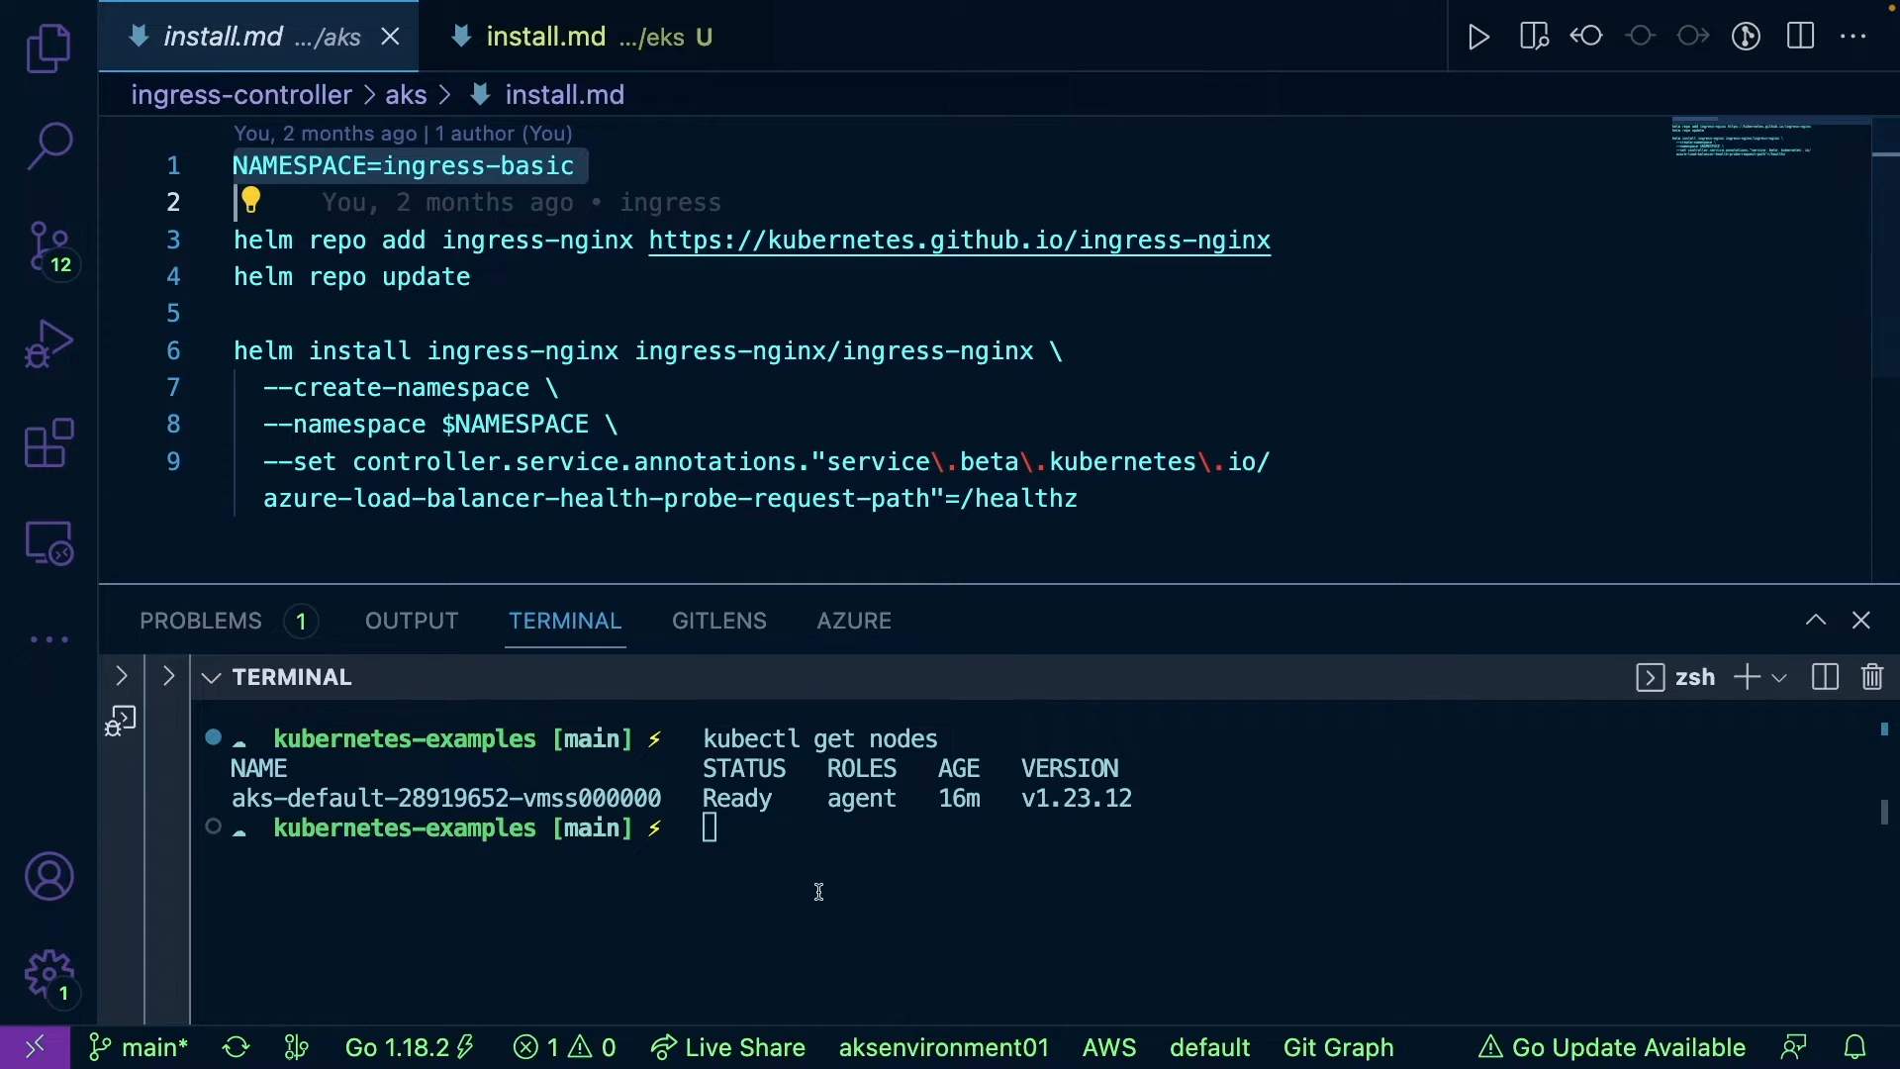
# Create the ingress-basic namespace with kubectl and clear the terminal for the Helm install.
pyautogui.write('kubectl create')
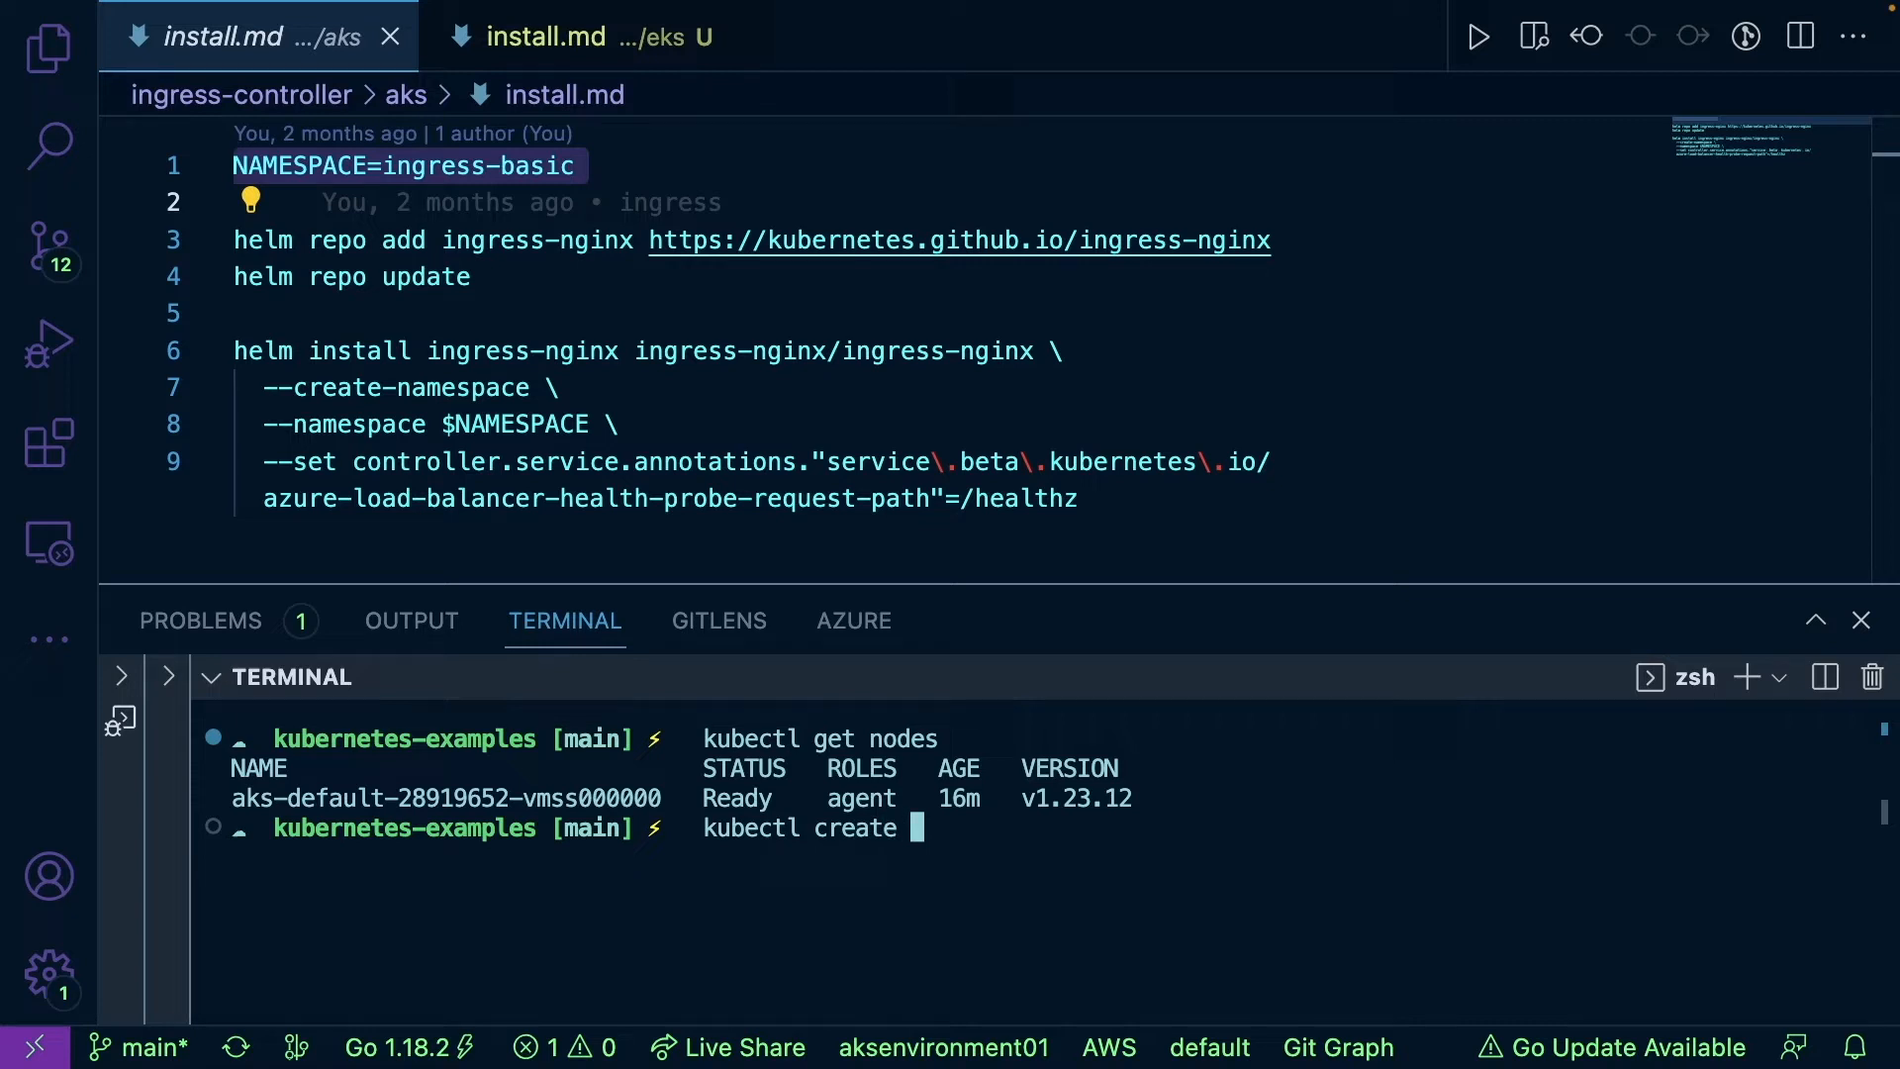
pyautogui.write('namespace ingress-basic')
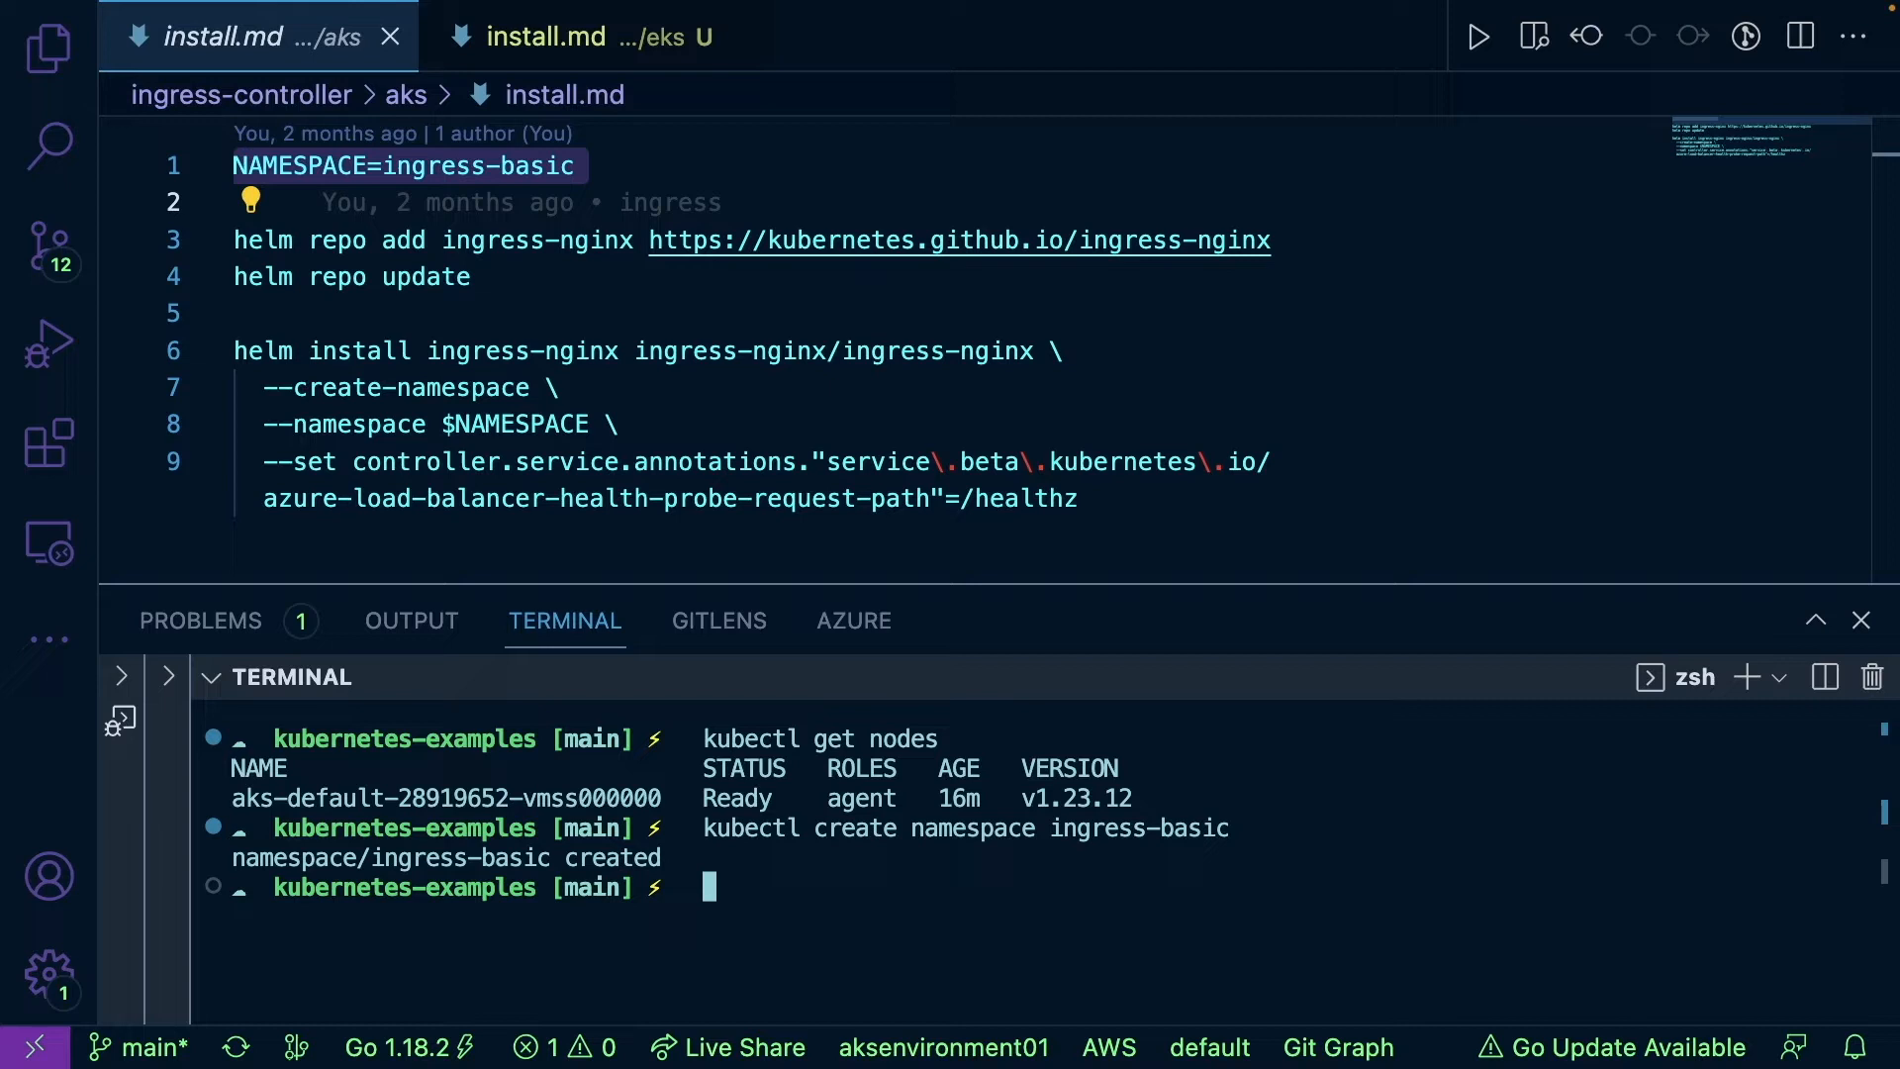
pyautogui.rightClick(405, 166)
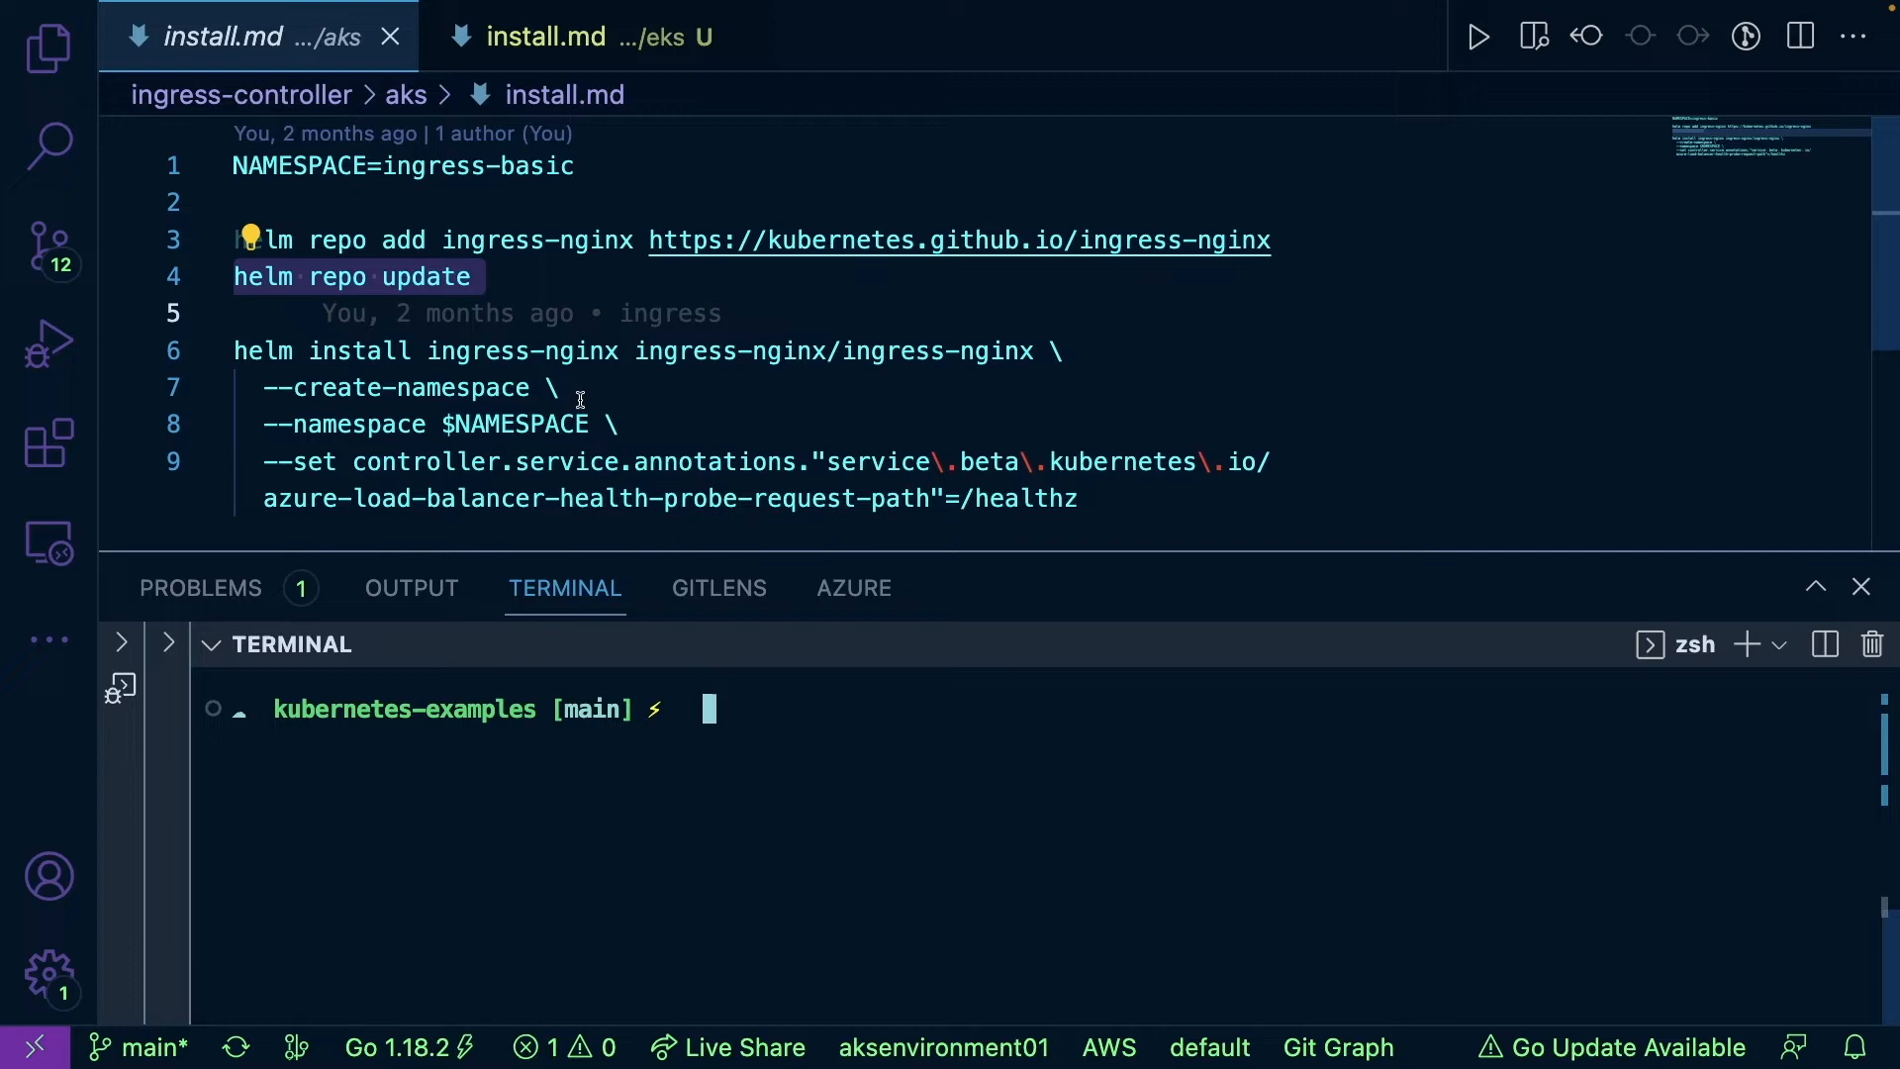
pyautogui.moveTo(533, 392)
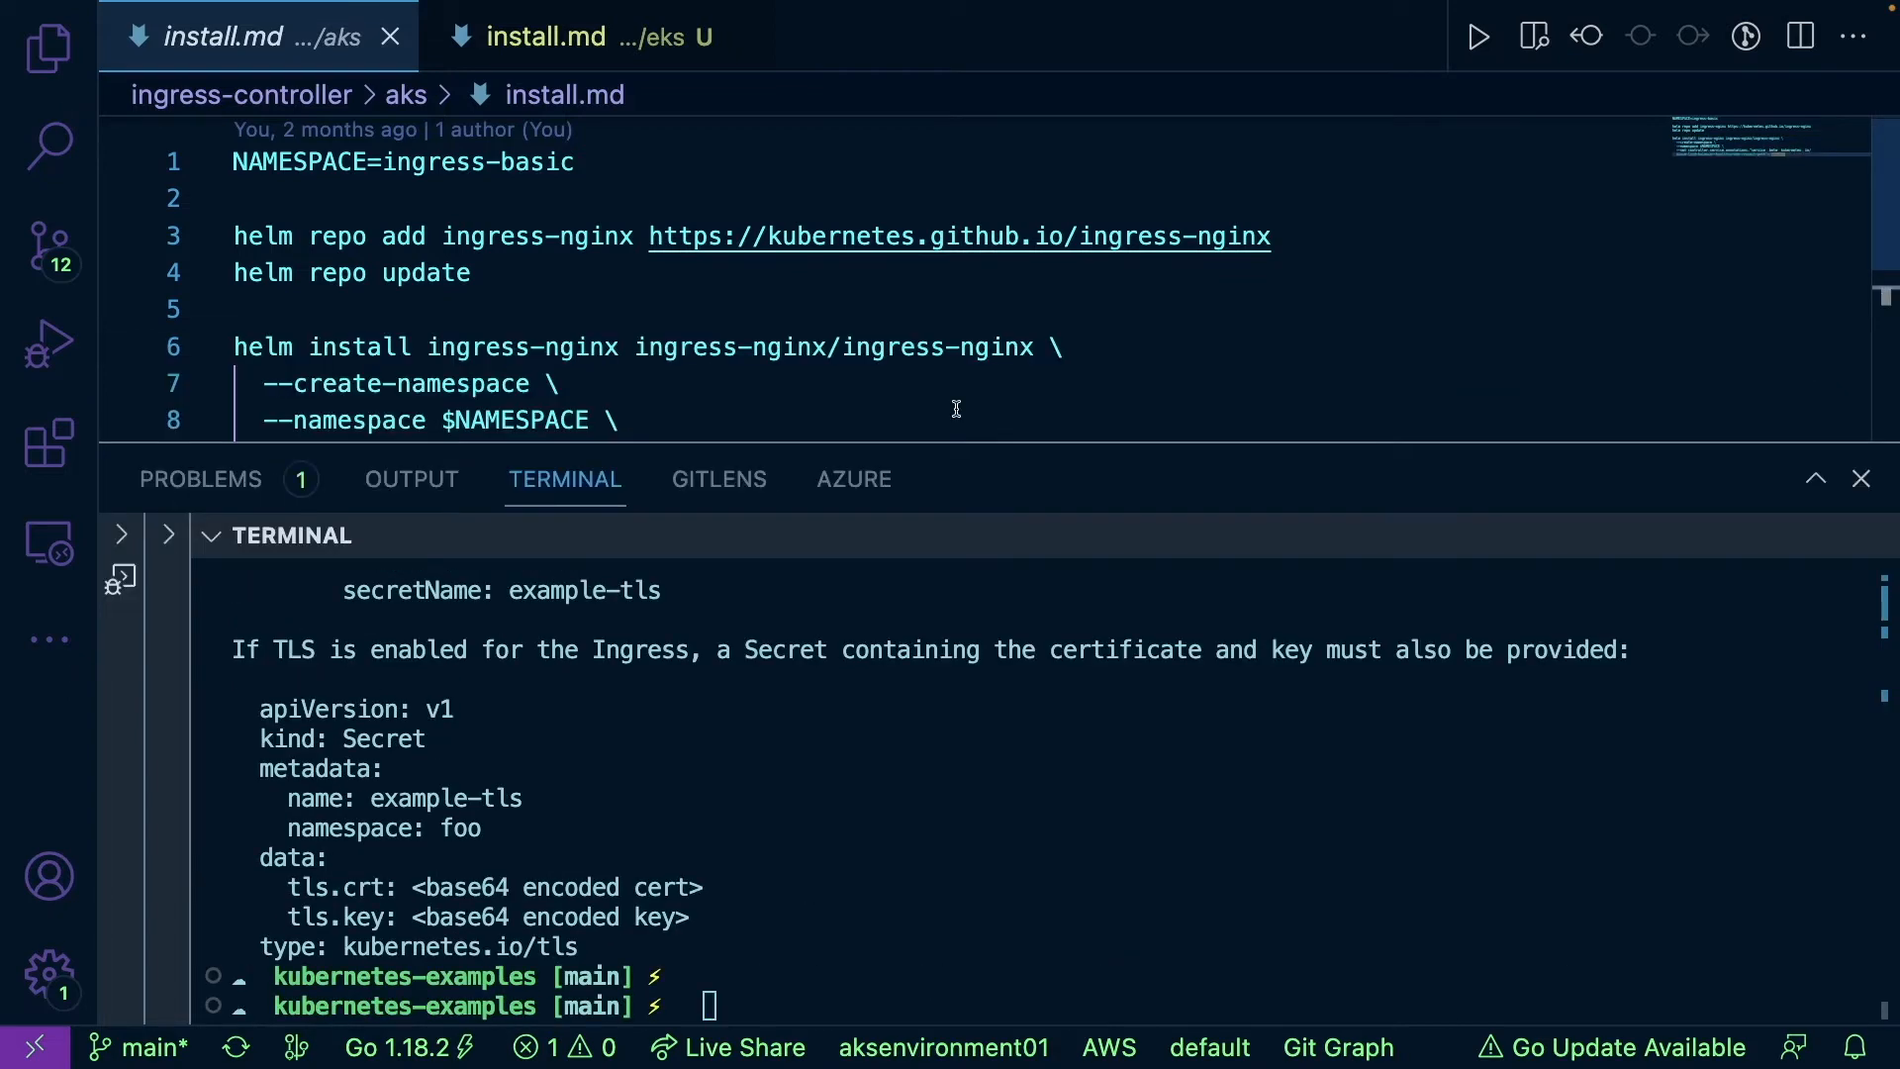
# Switch to the Azure portal in Edge and search 'load bal' to list the load balancers.
pyautogui.press('cmd+tab')
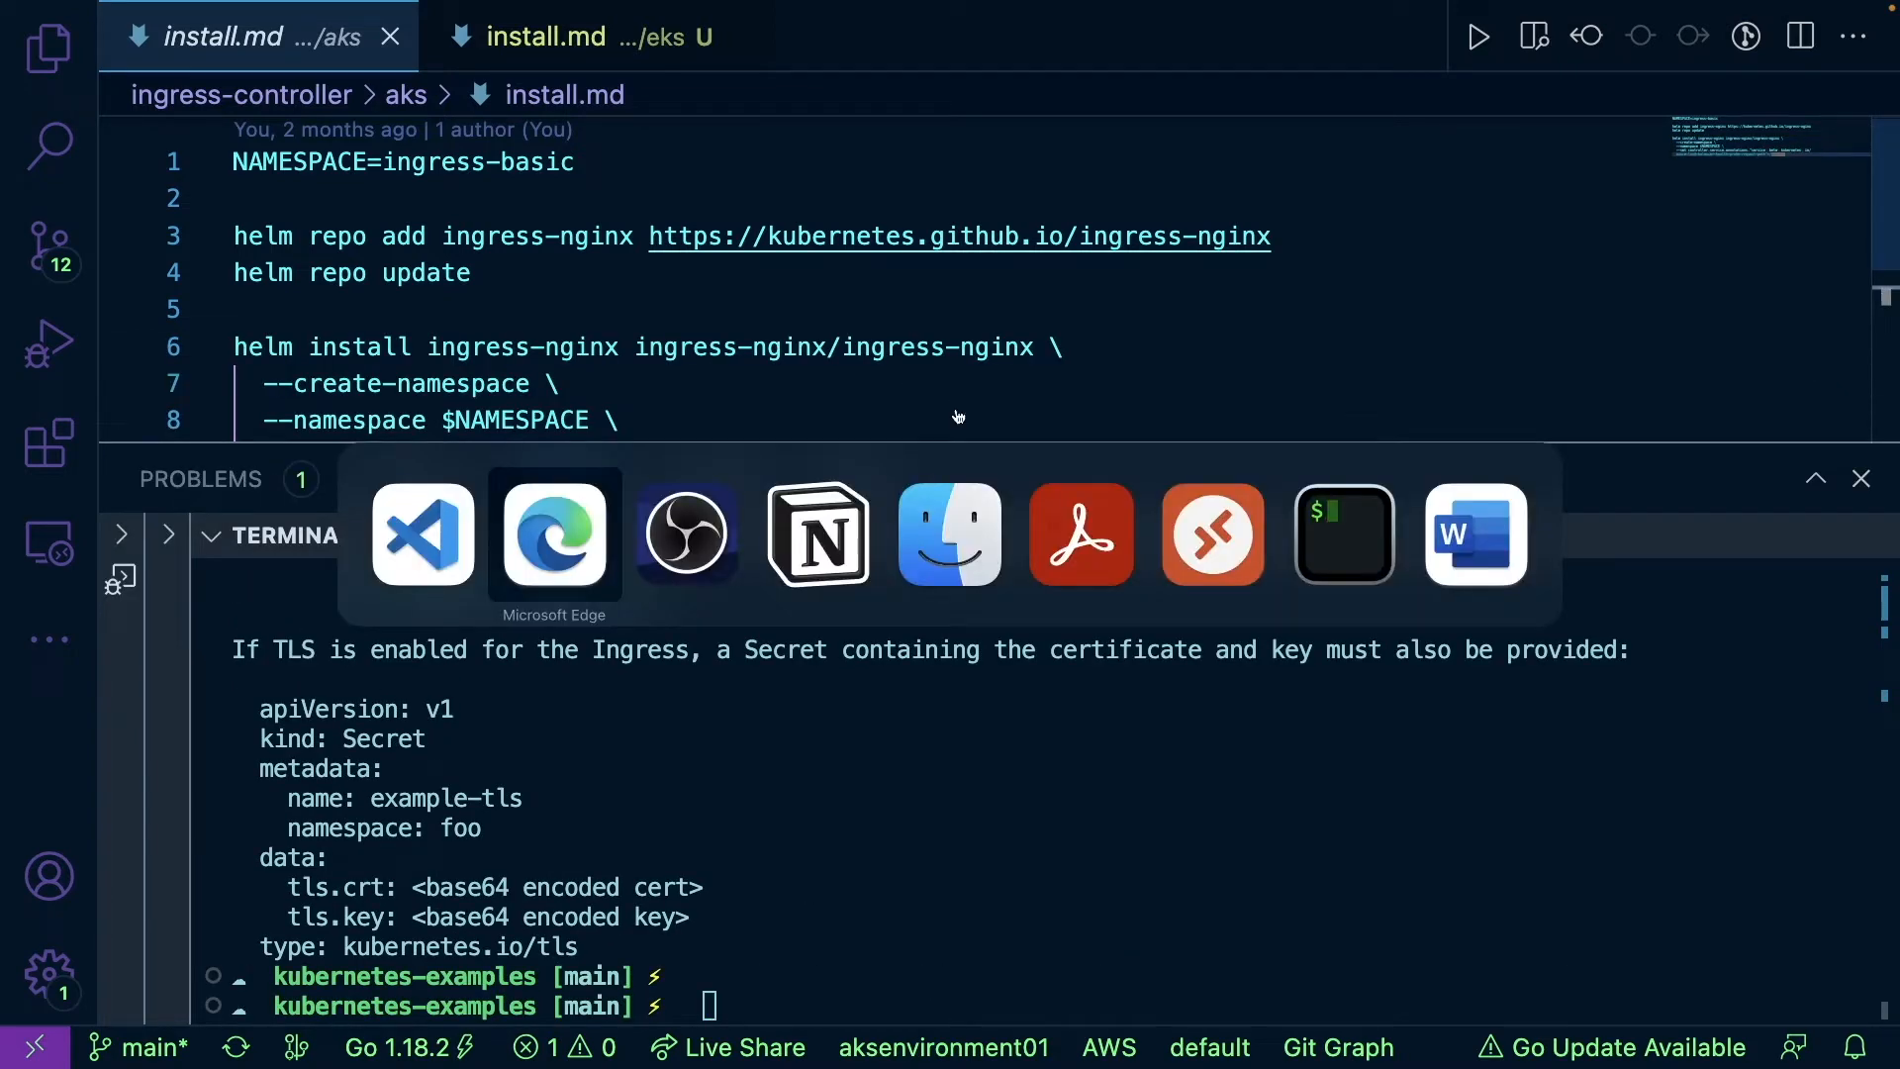
pyautogui.click(552, 532)
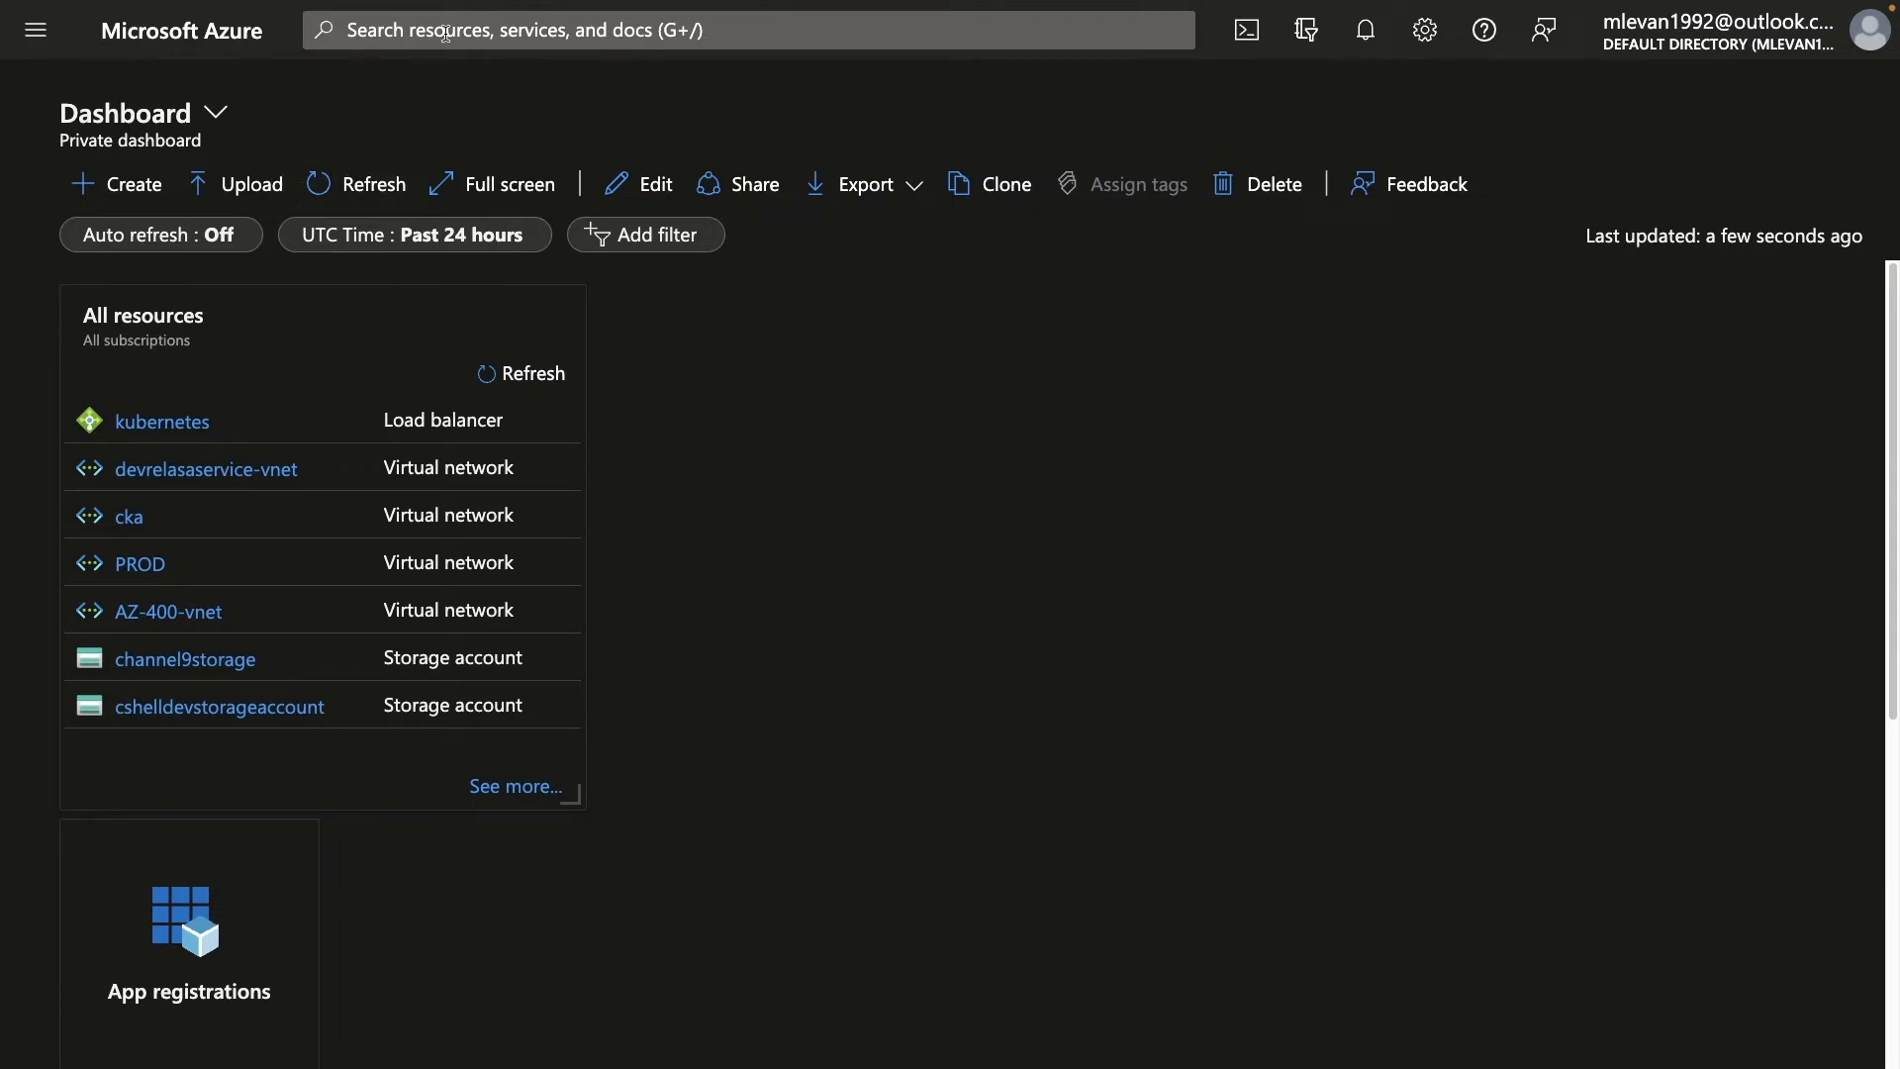
pyautogui.write('load bal')
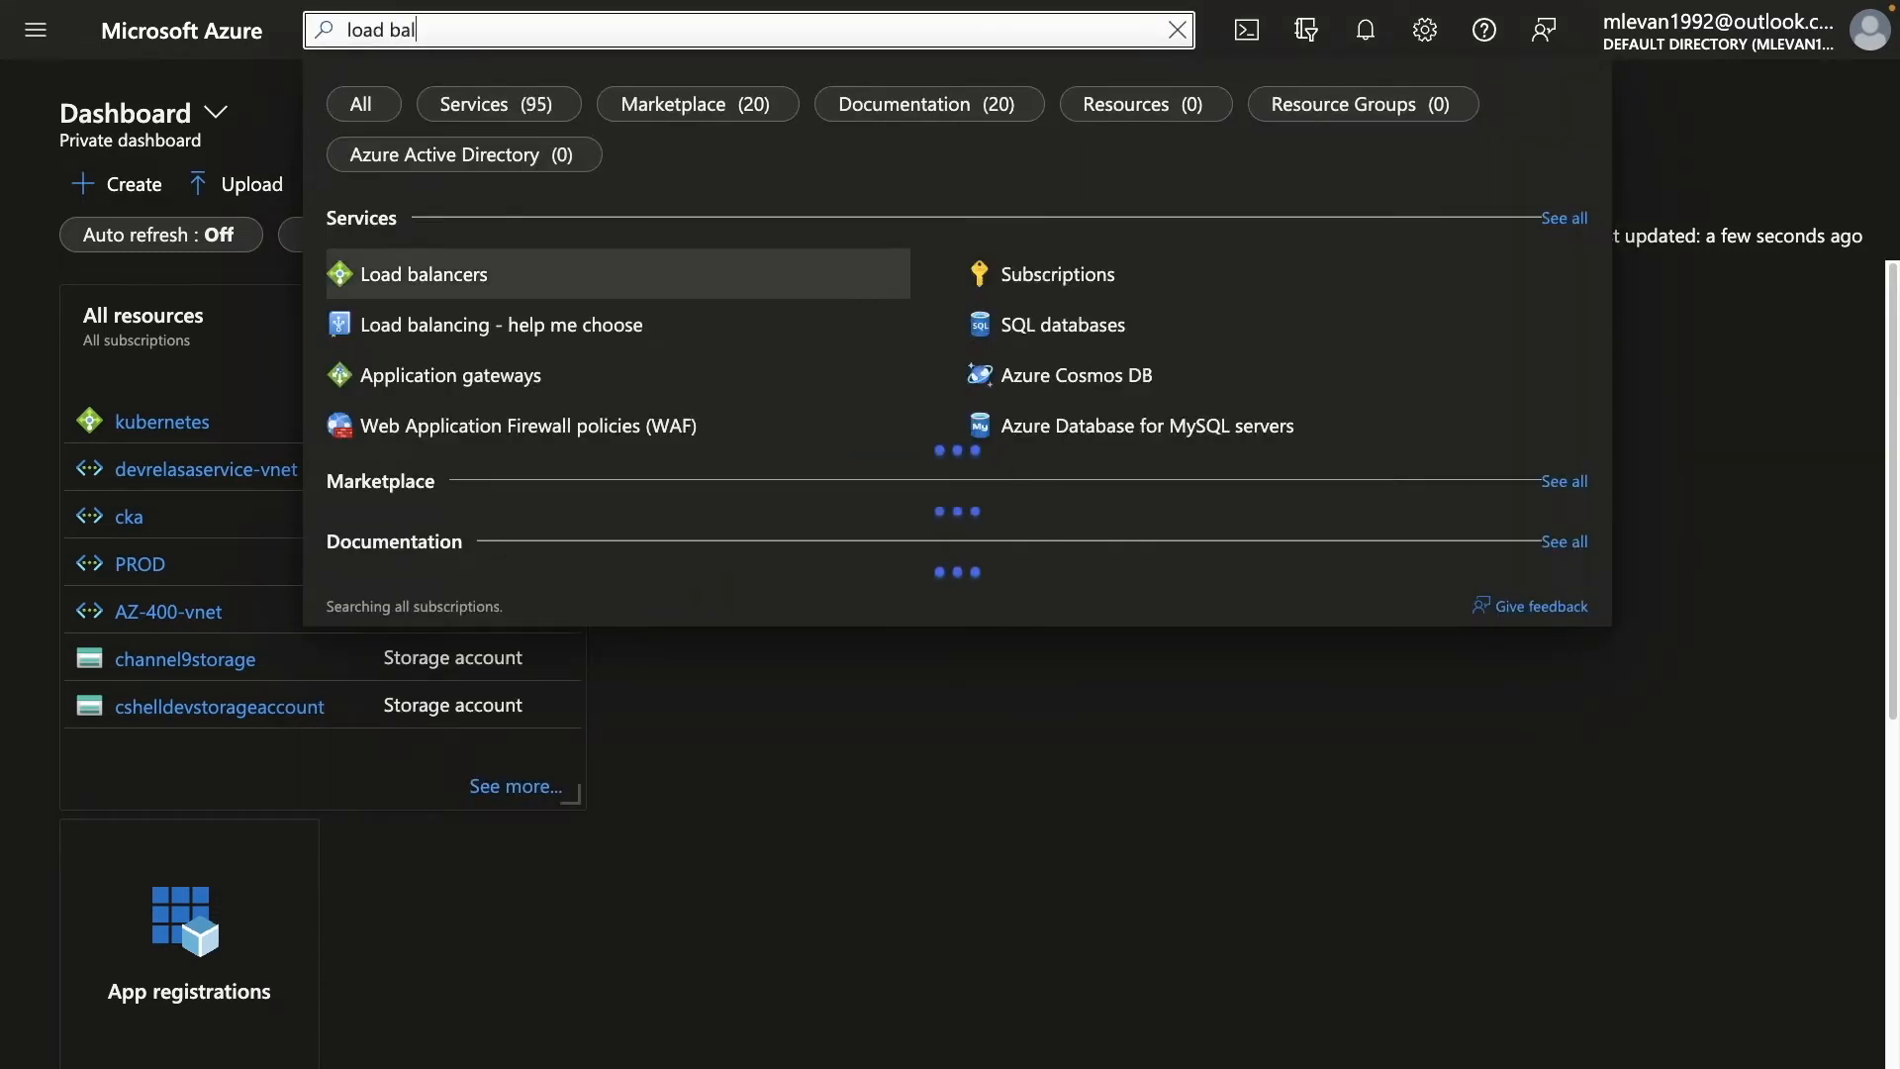
pyautogui.click(423, 273)
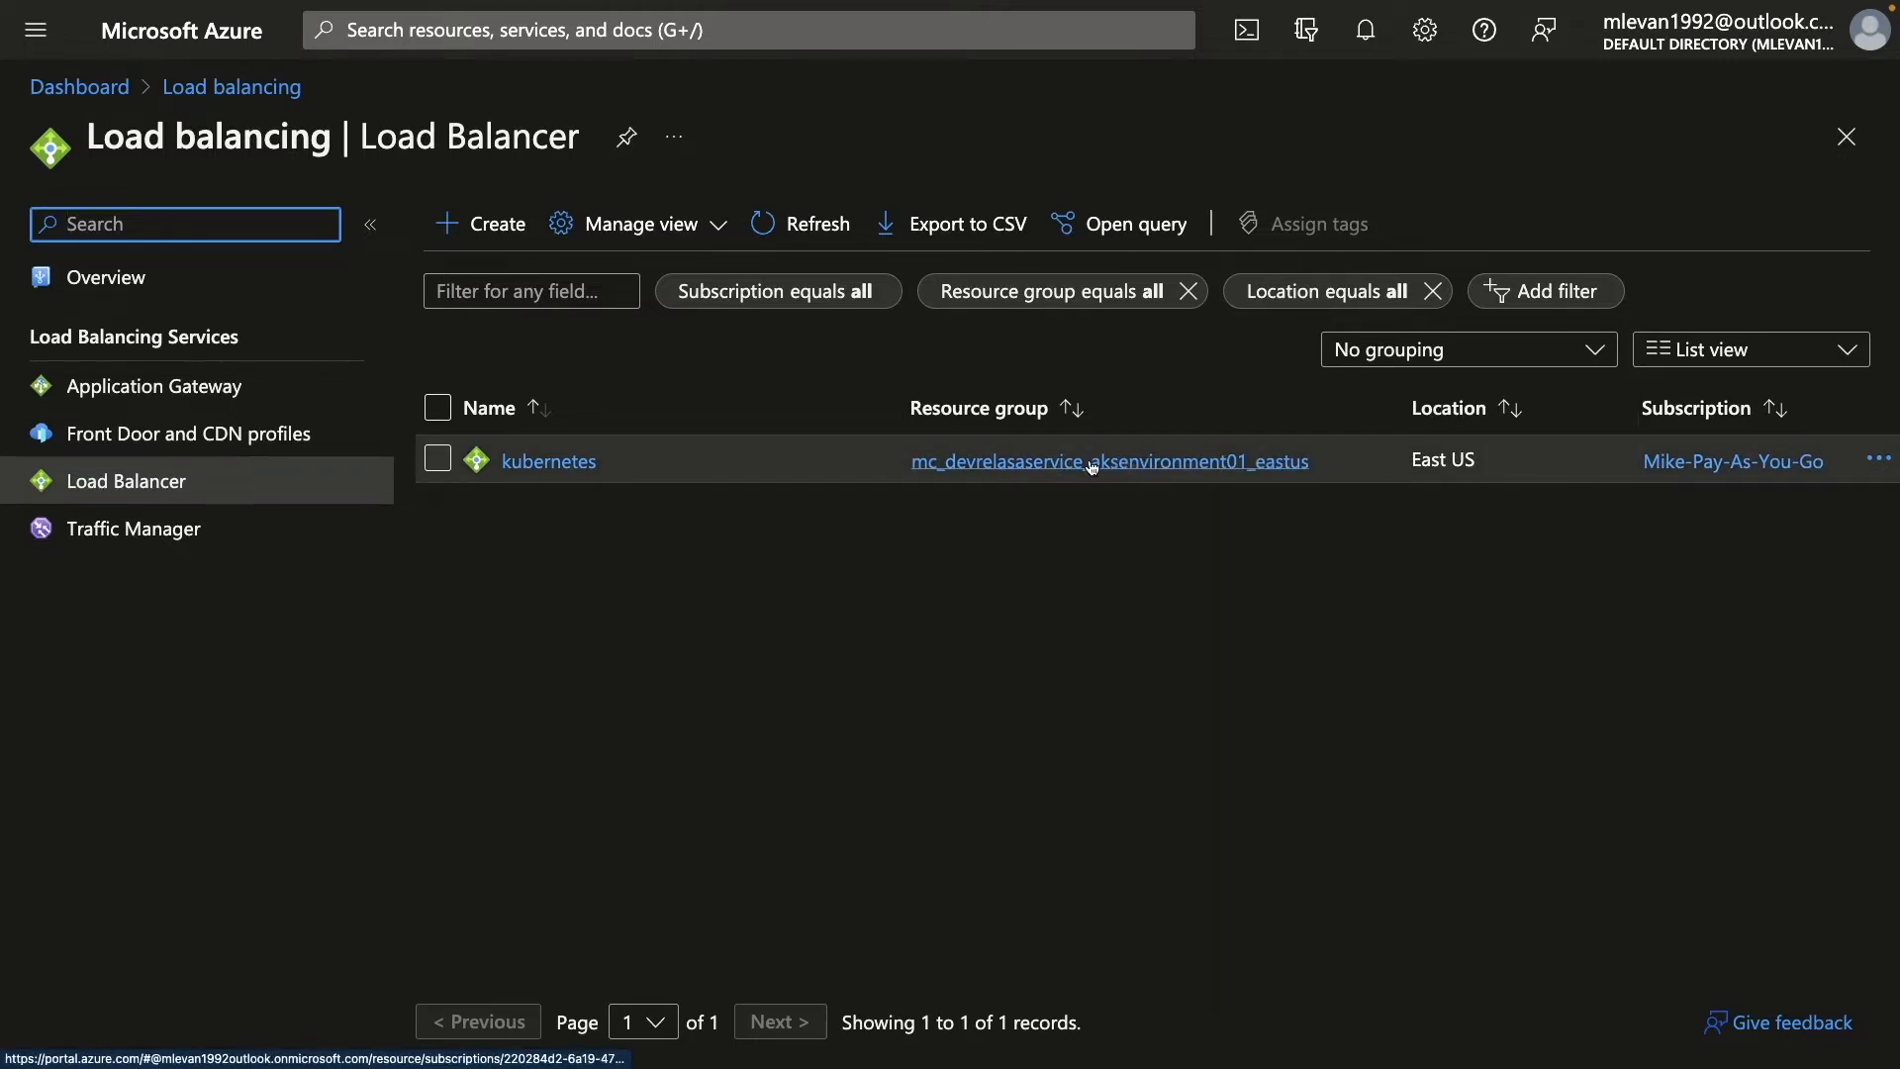
# View the kubernetes load balancer's health probes, HTTP and HTTPS both on /healthz.
pyautogui.click(548, 462)
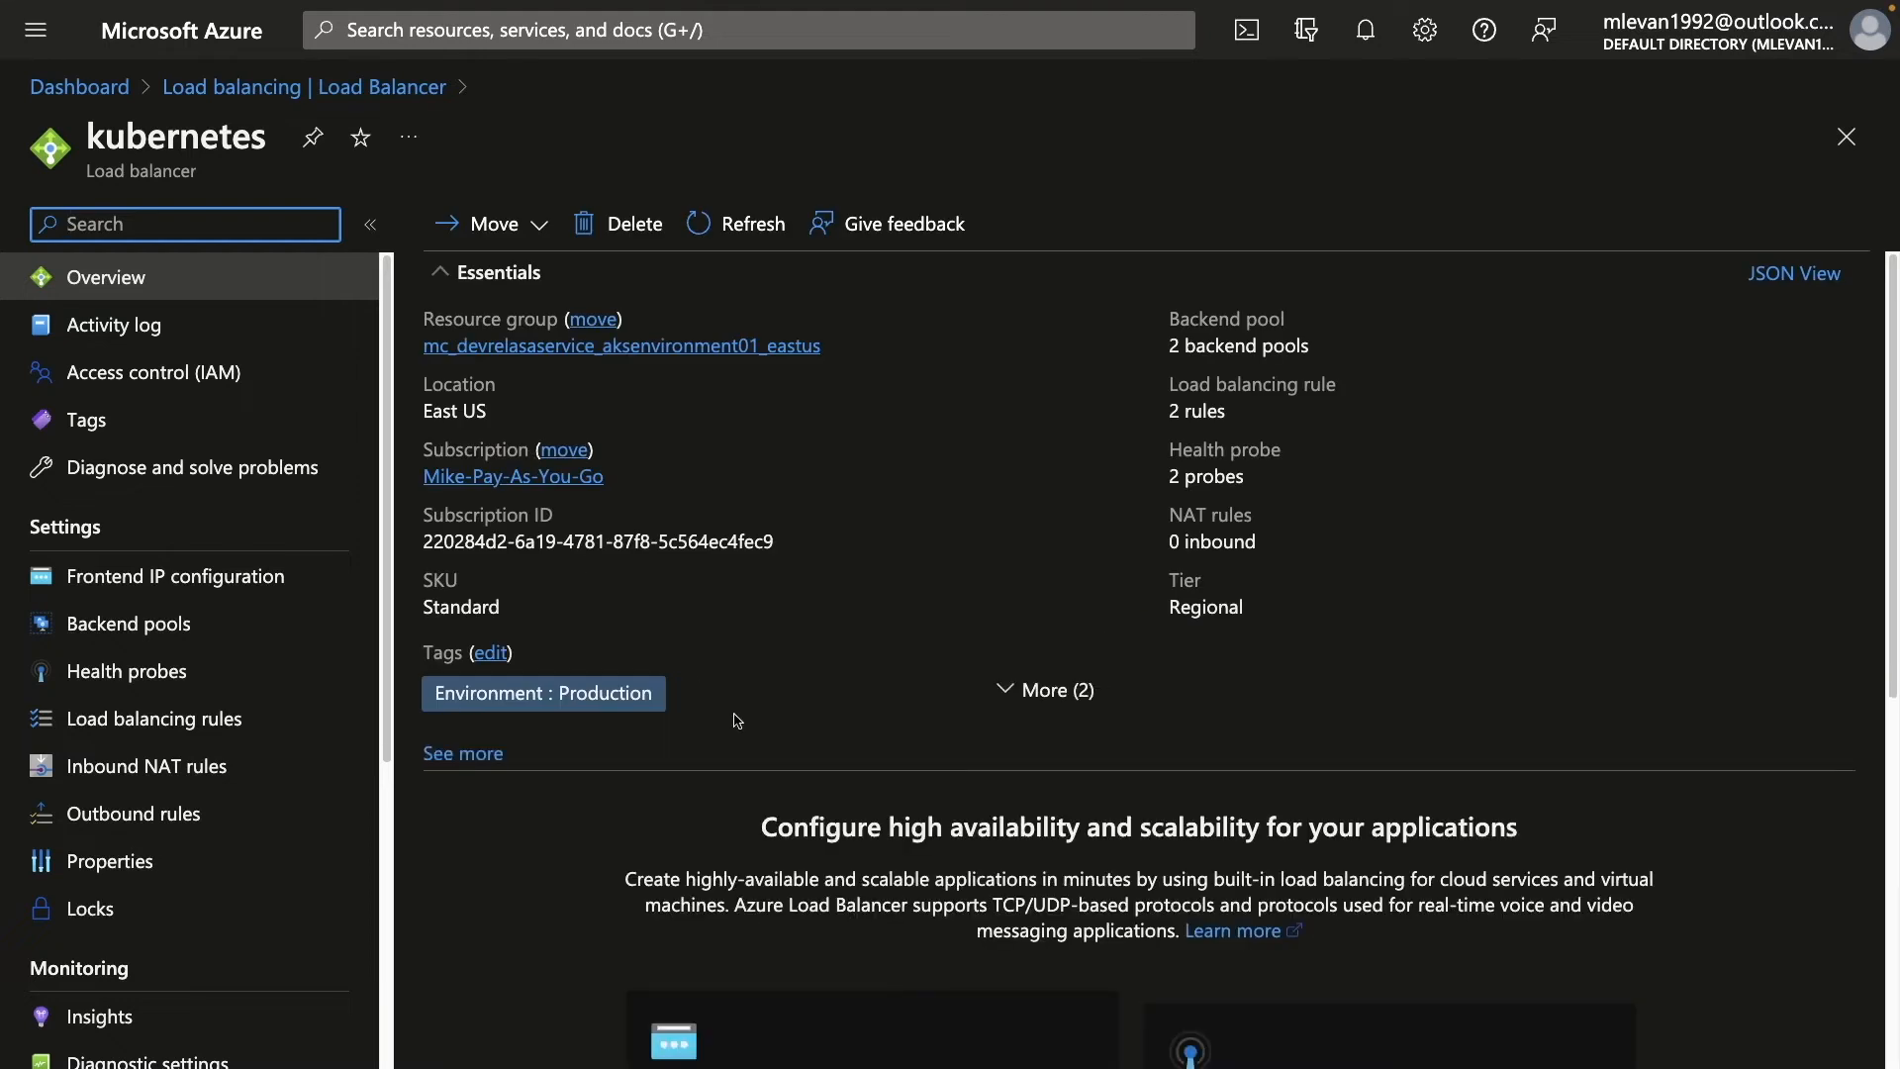
pyautogui.moveTo(390, 598)
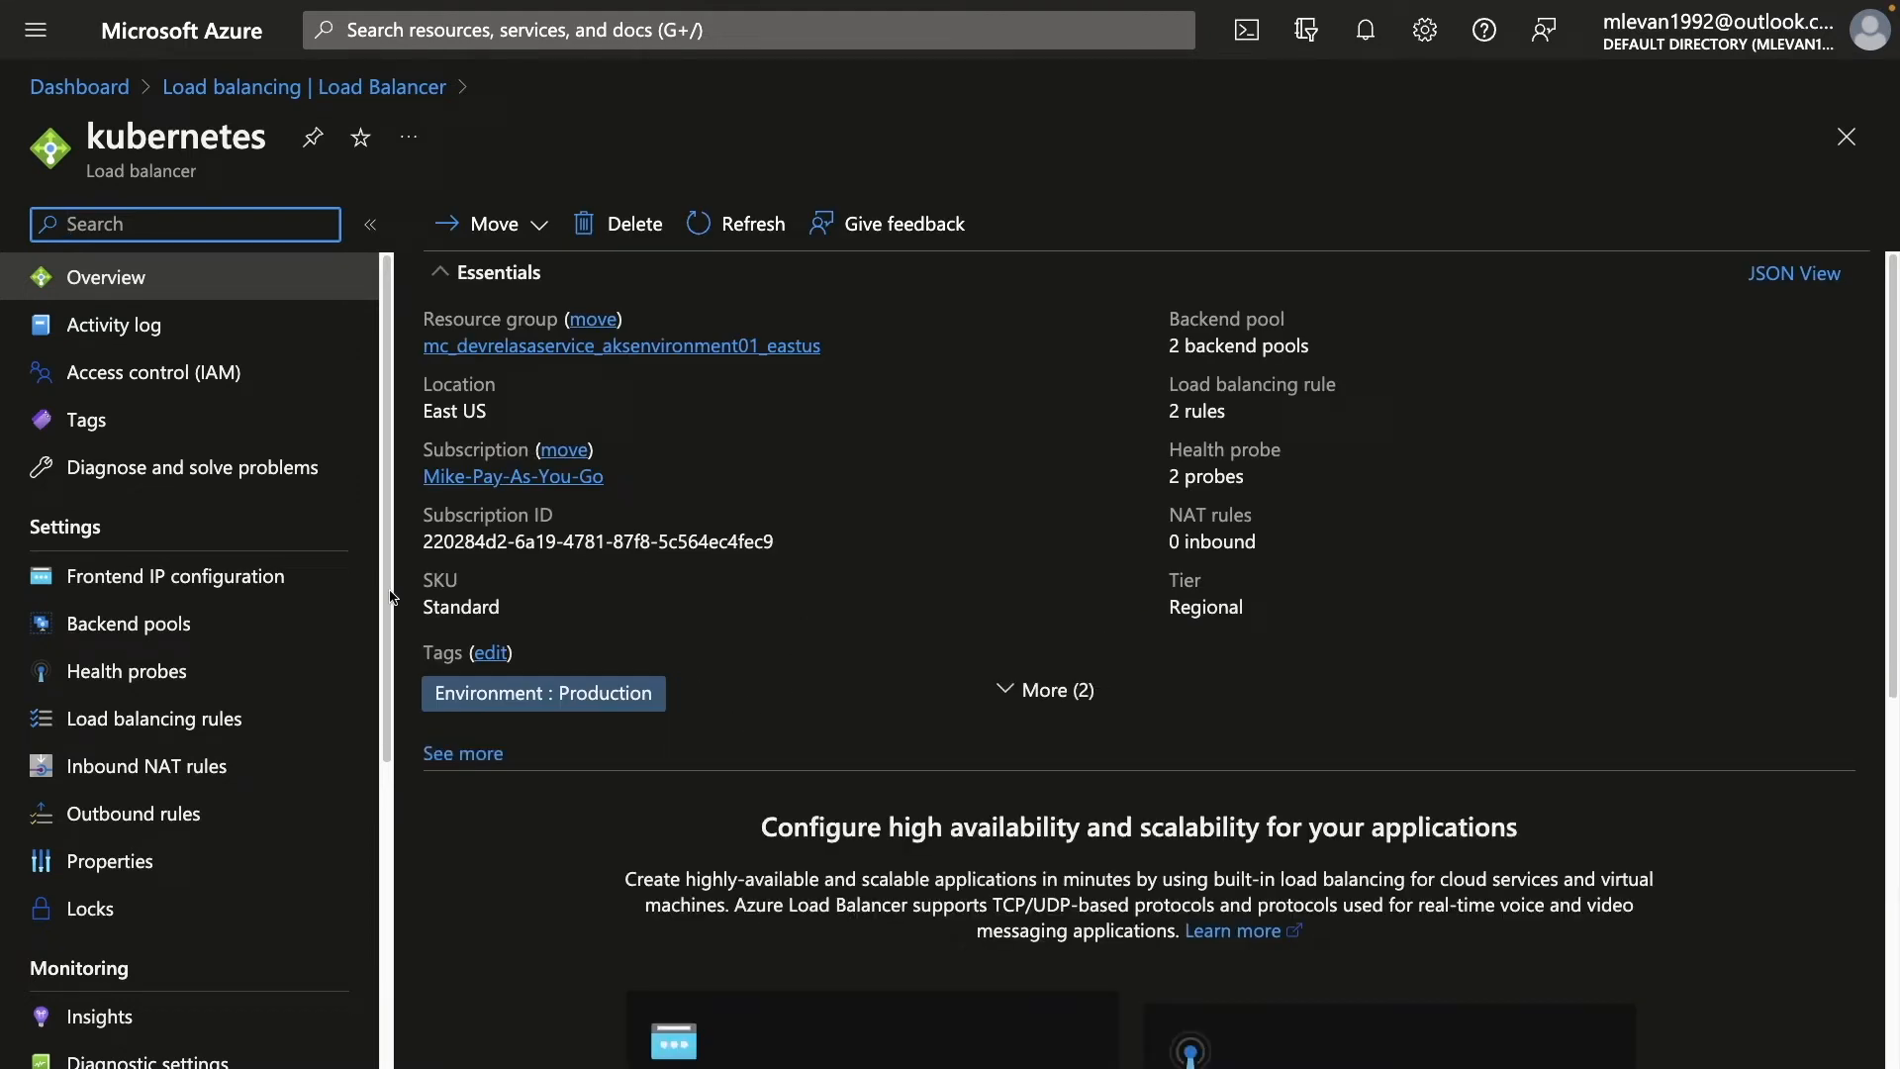
pyautogui.moveTo(125, 671)
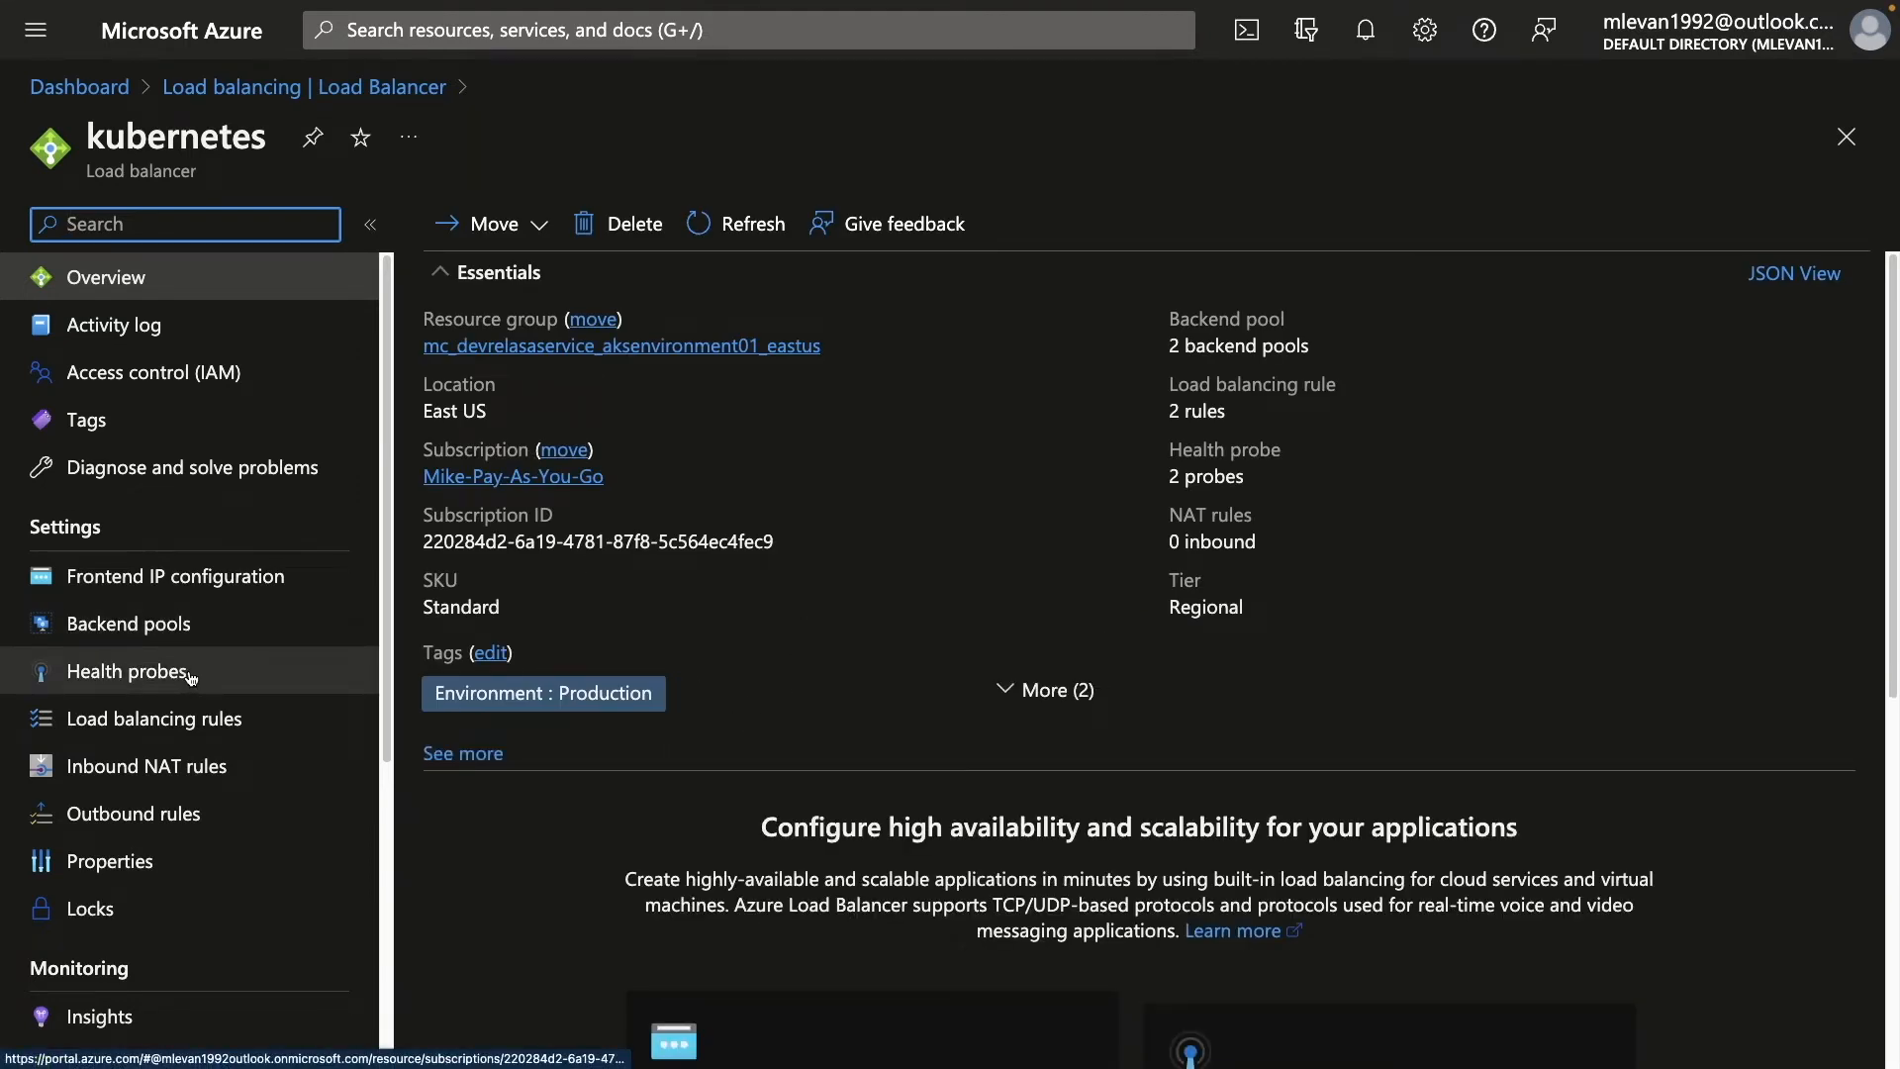
pyautogui.click(122, 671)
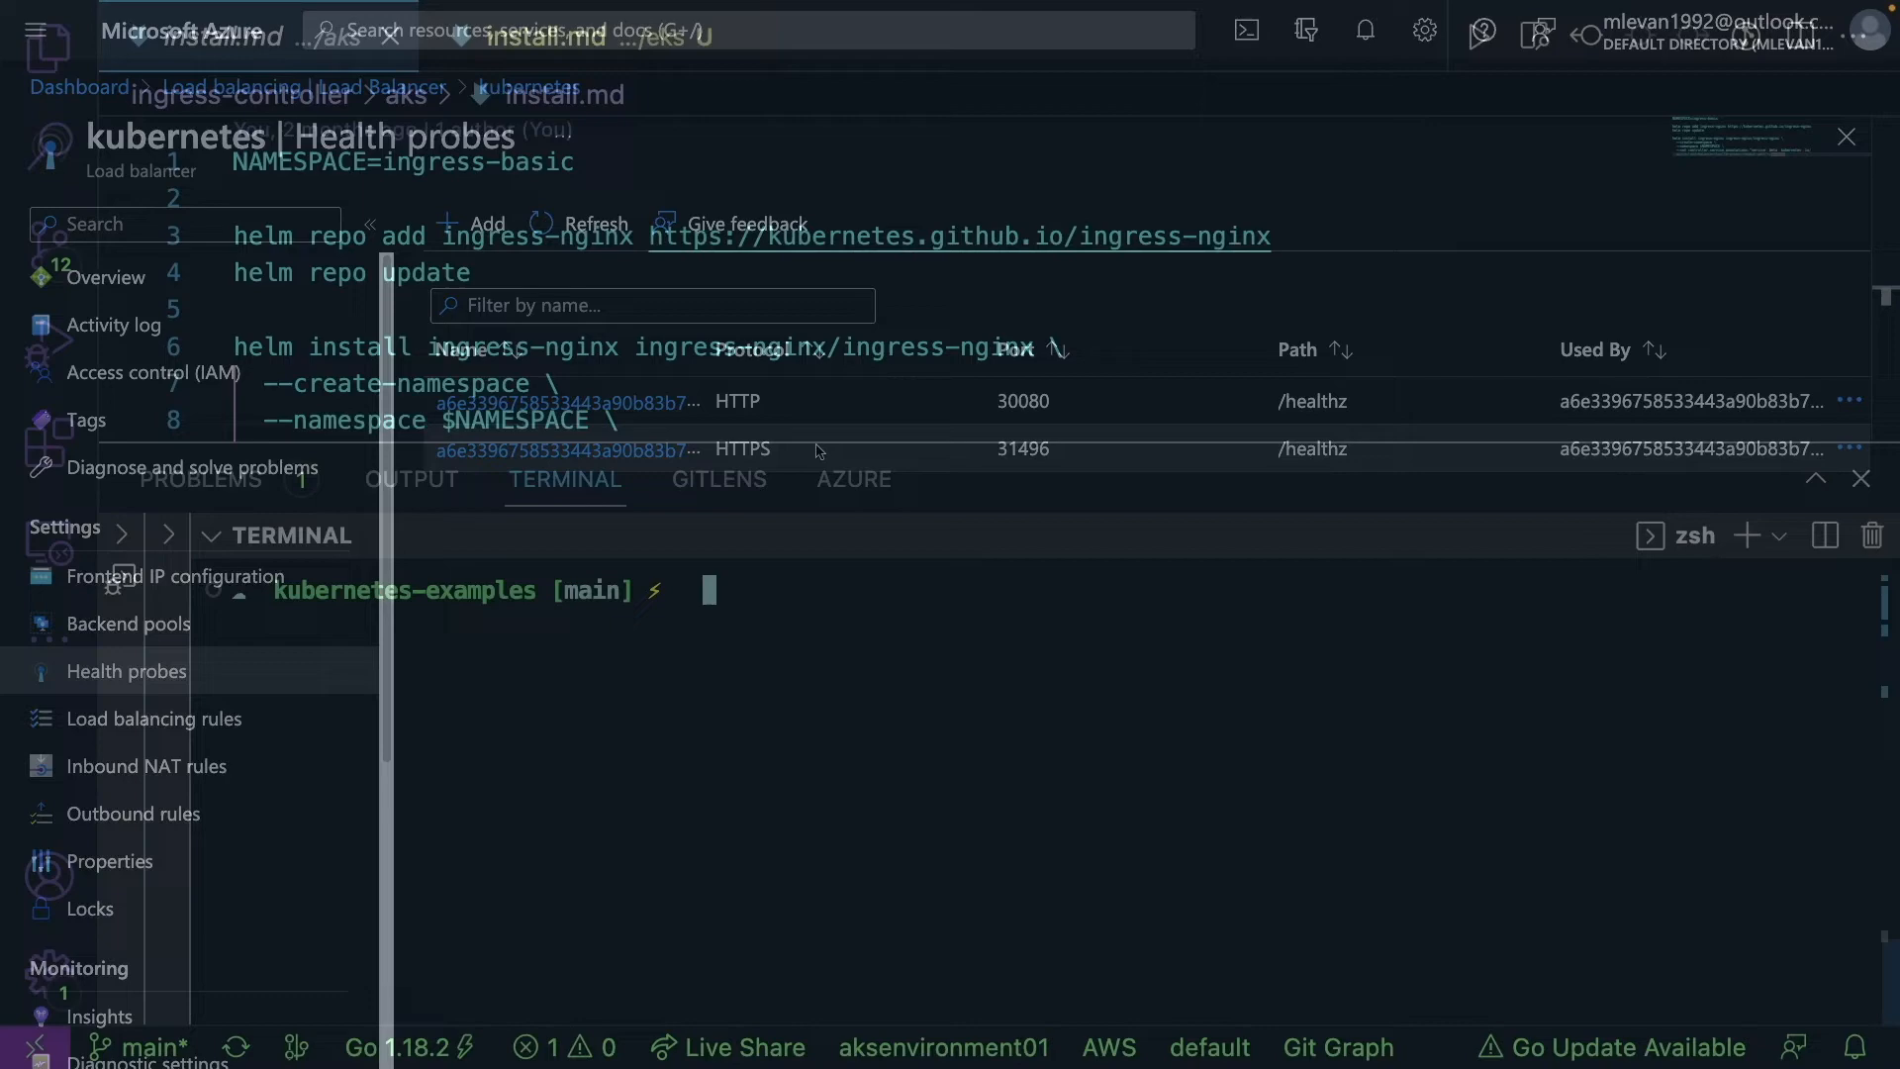
# Run kubectl get all -n ingress-basic and select the controller's external IP 20.232.241.254.
pyautogui.write('kubectl')
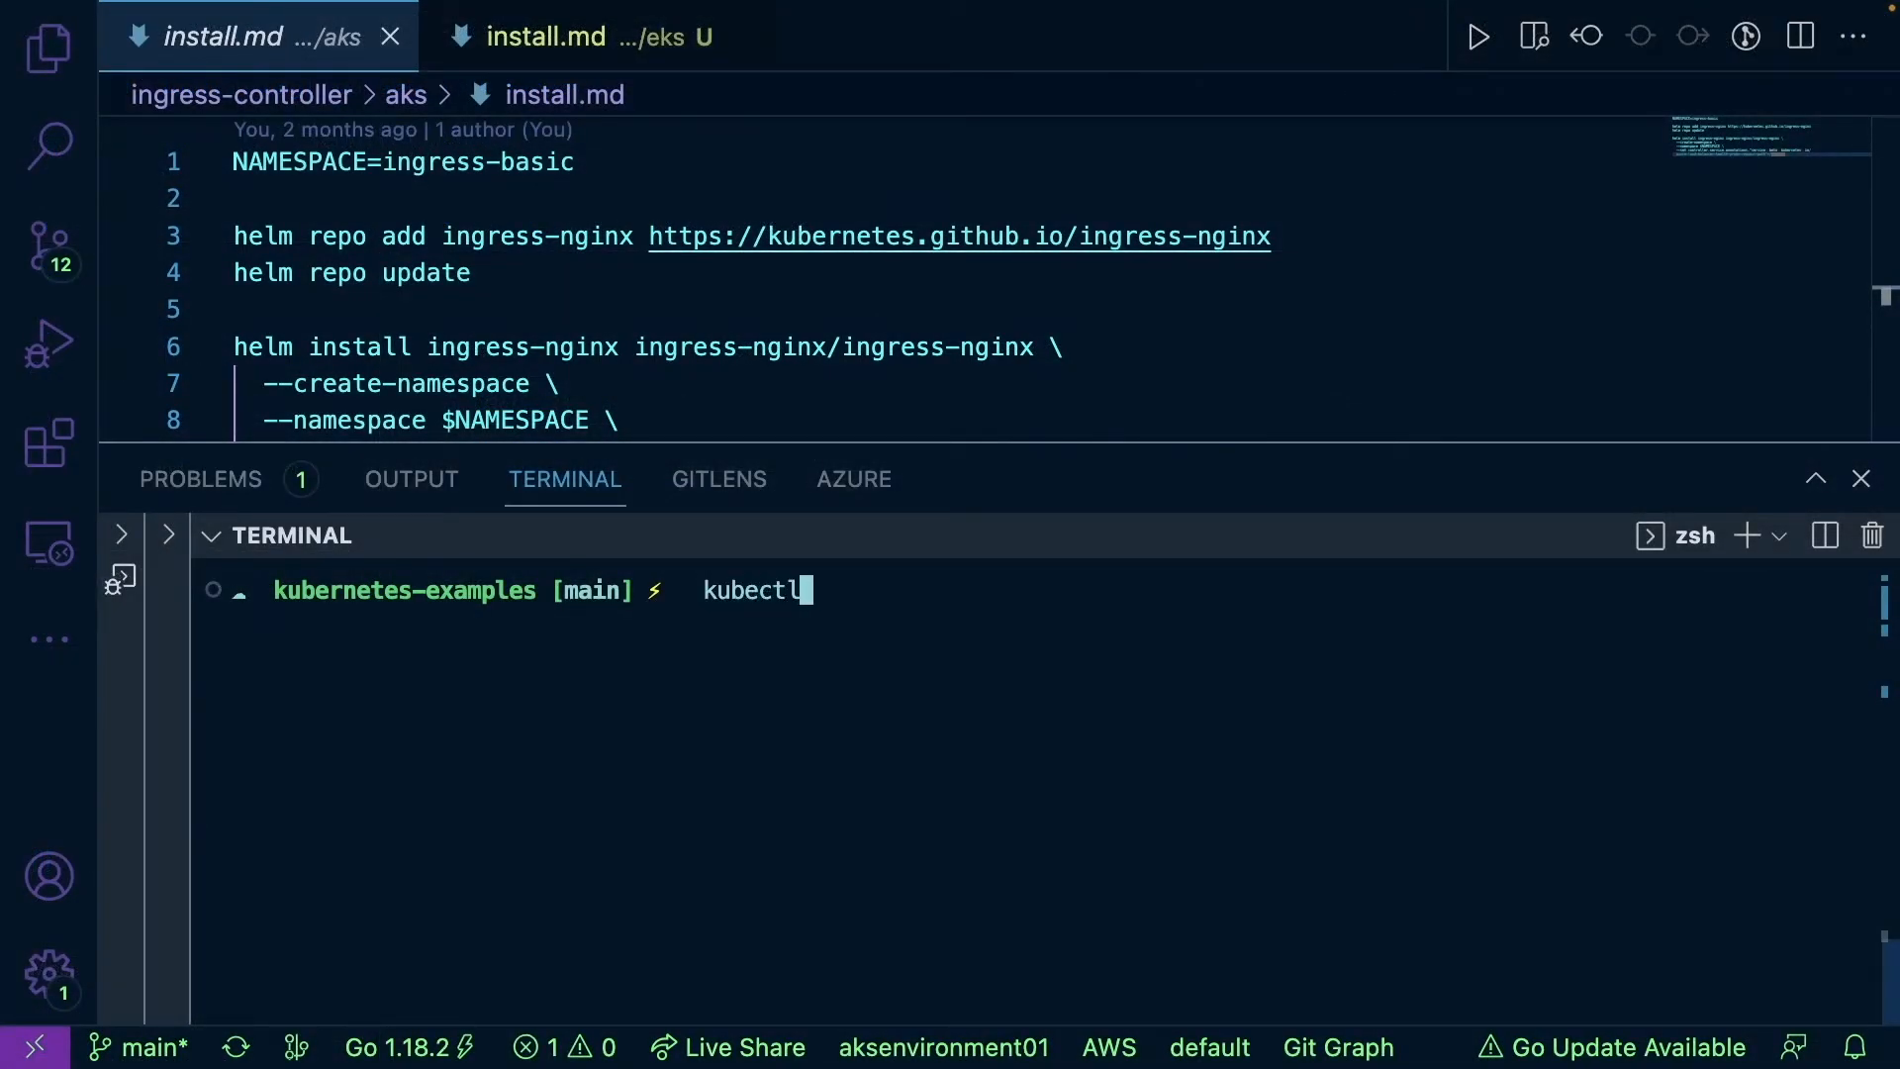
pyautogui.write('get all -n ingress-basic')
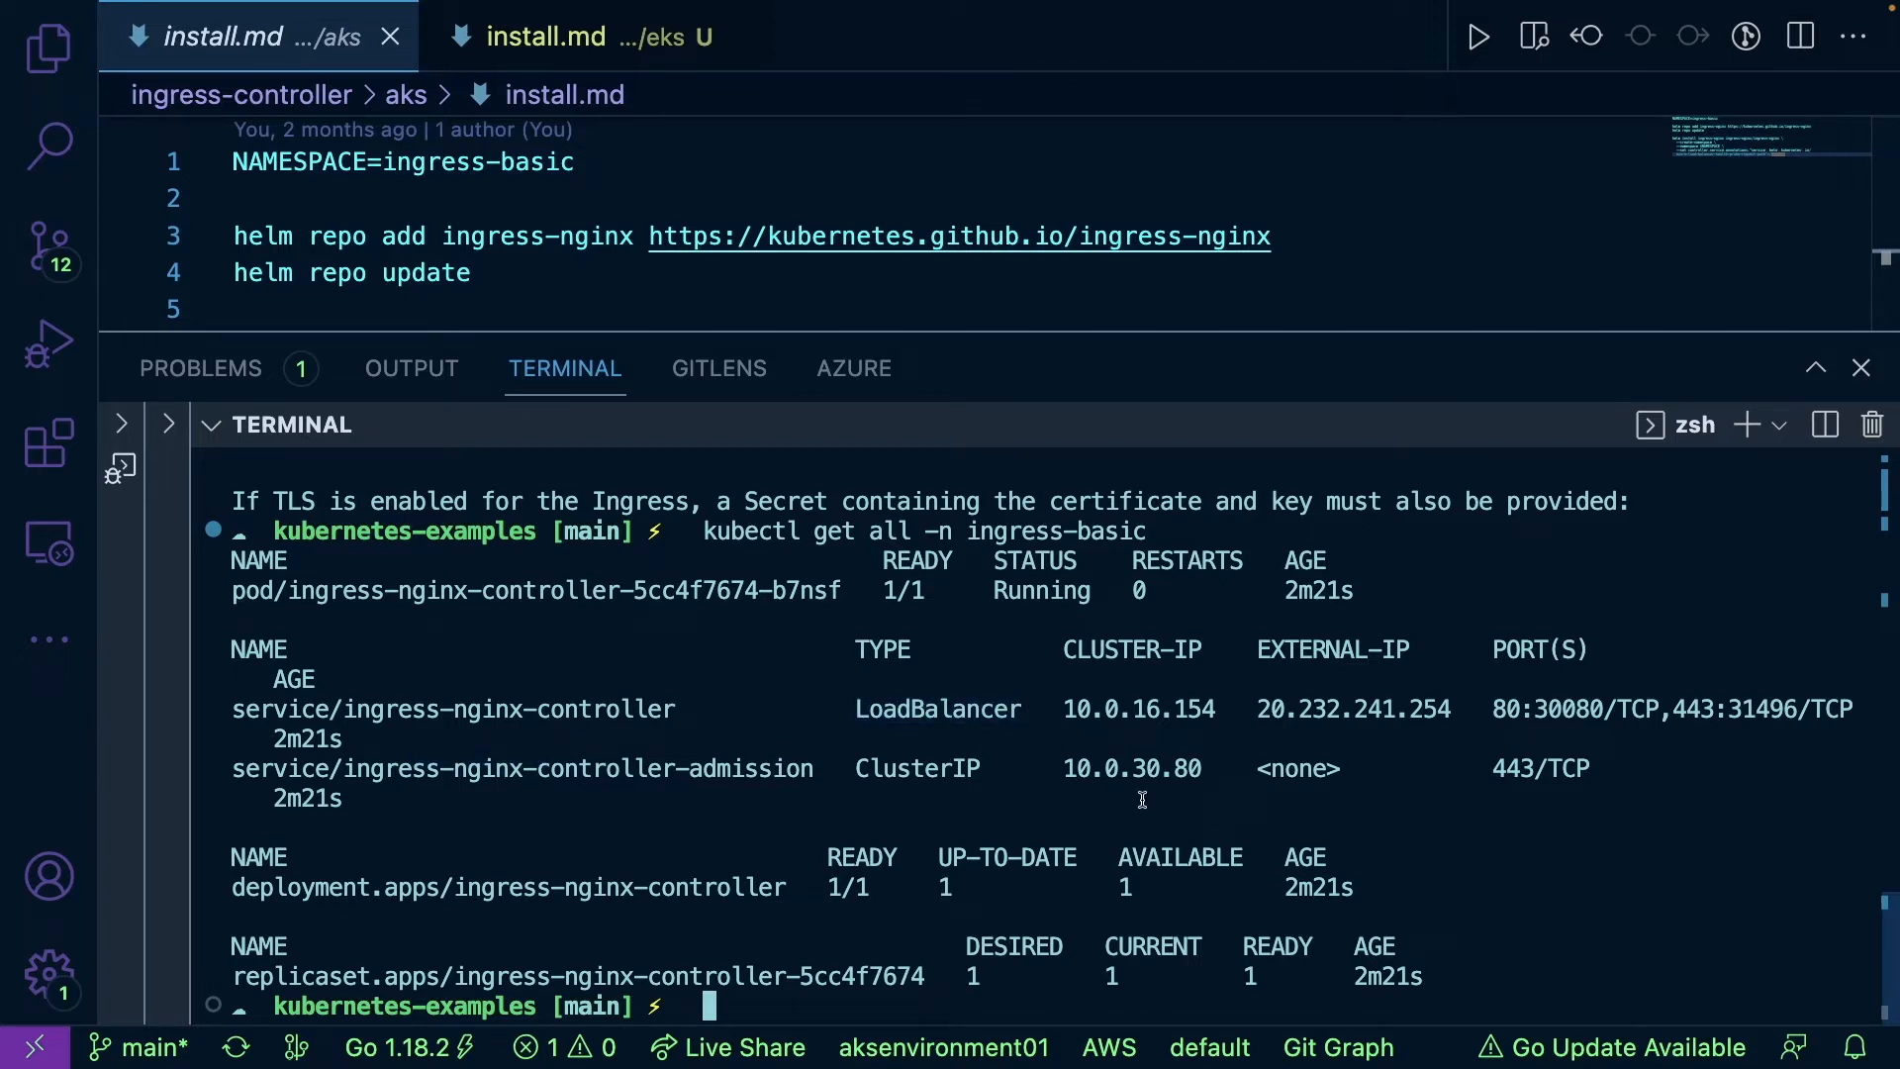
pyautogui.doubleClick(1354, 708)
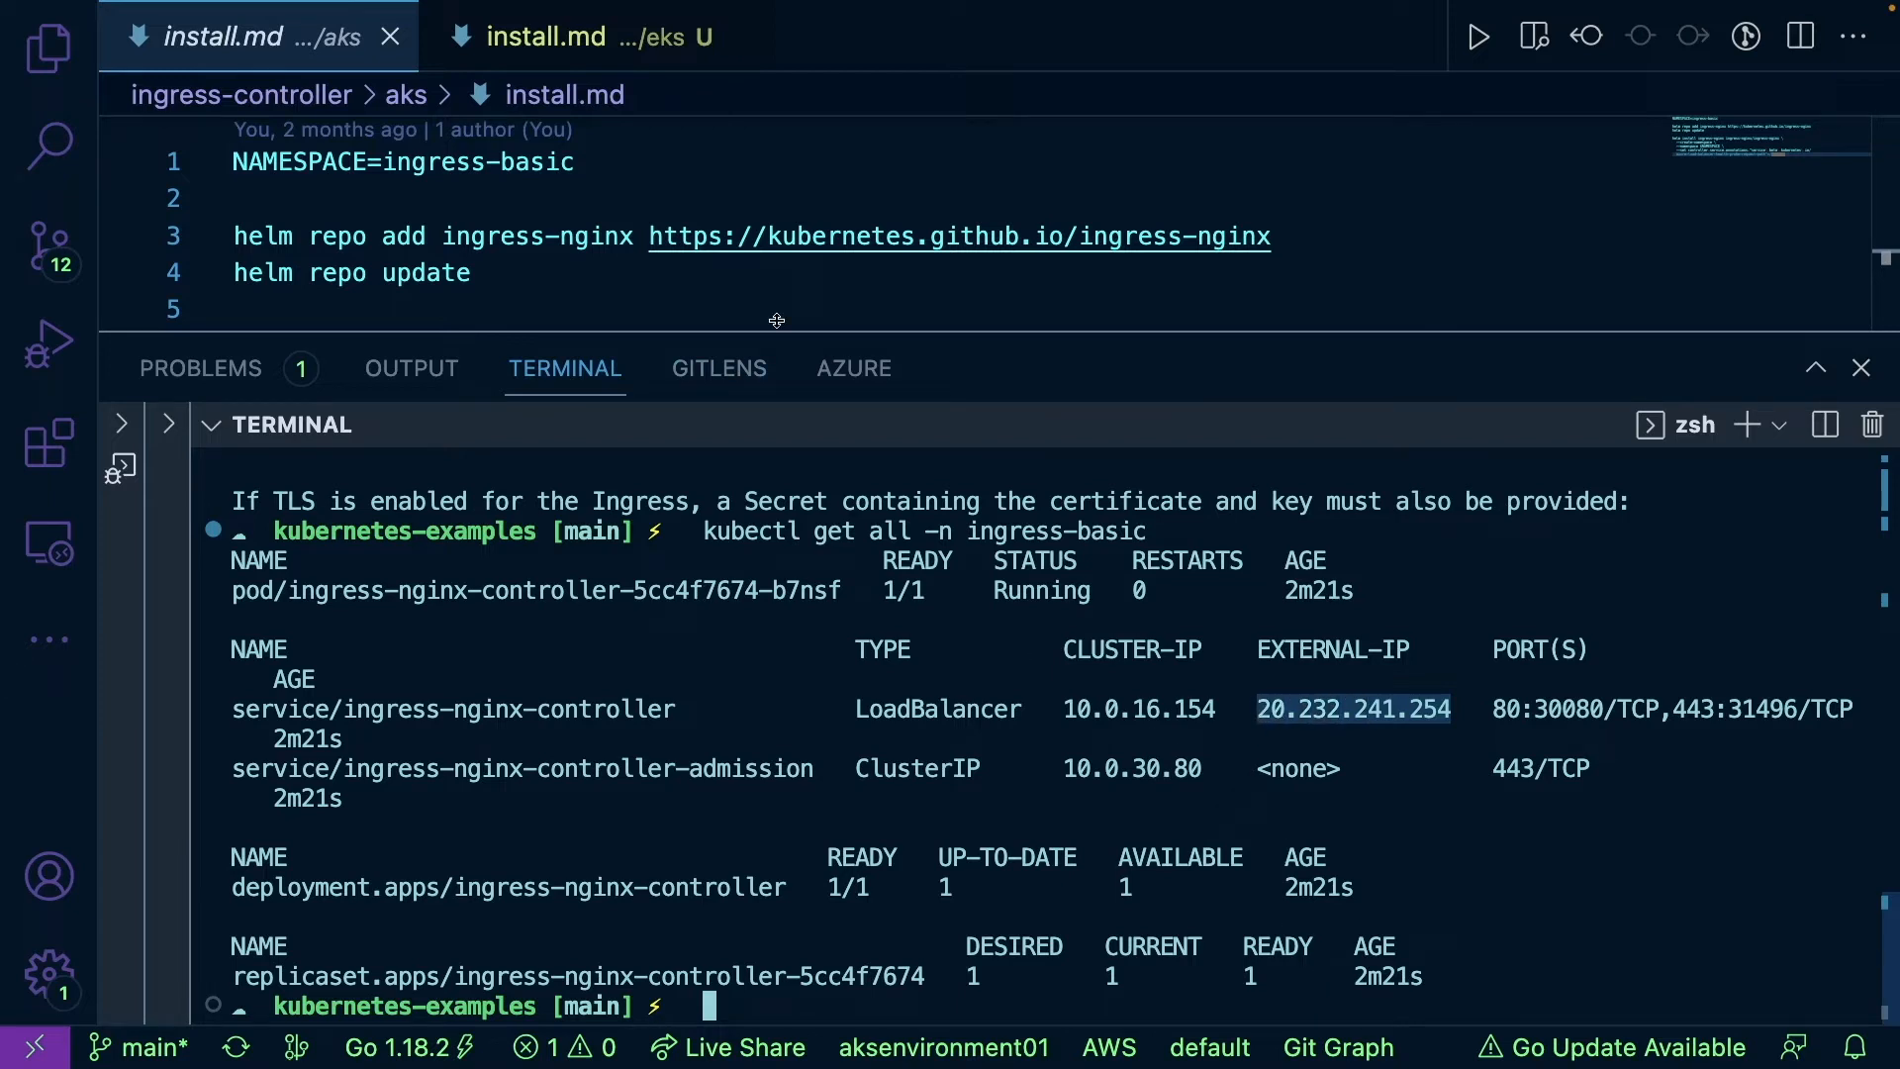
pyautogui.moveTo(1445, 224)
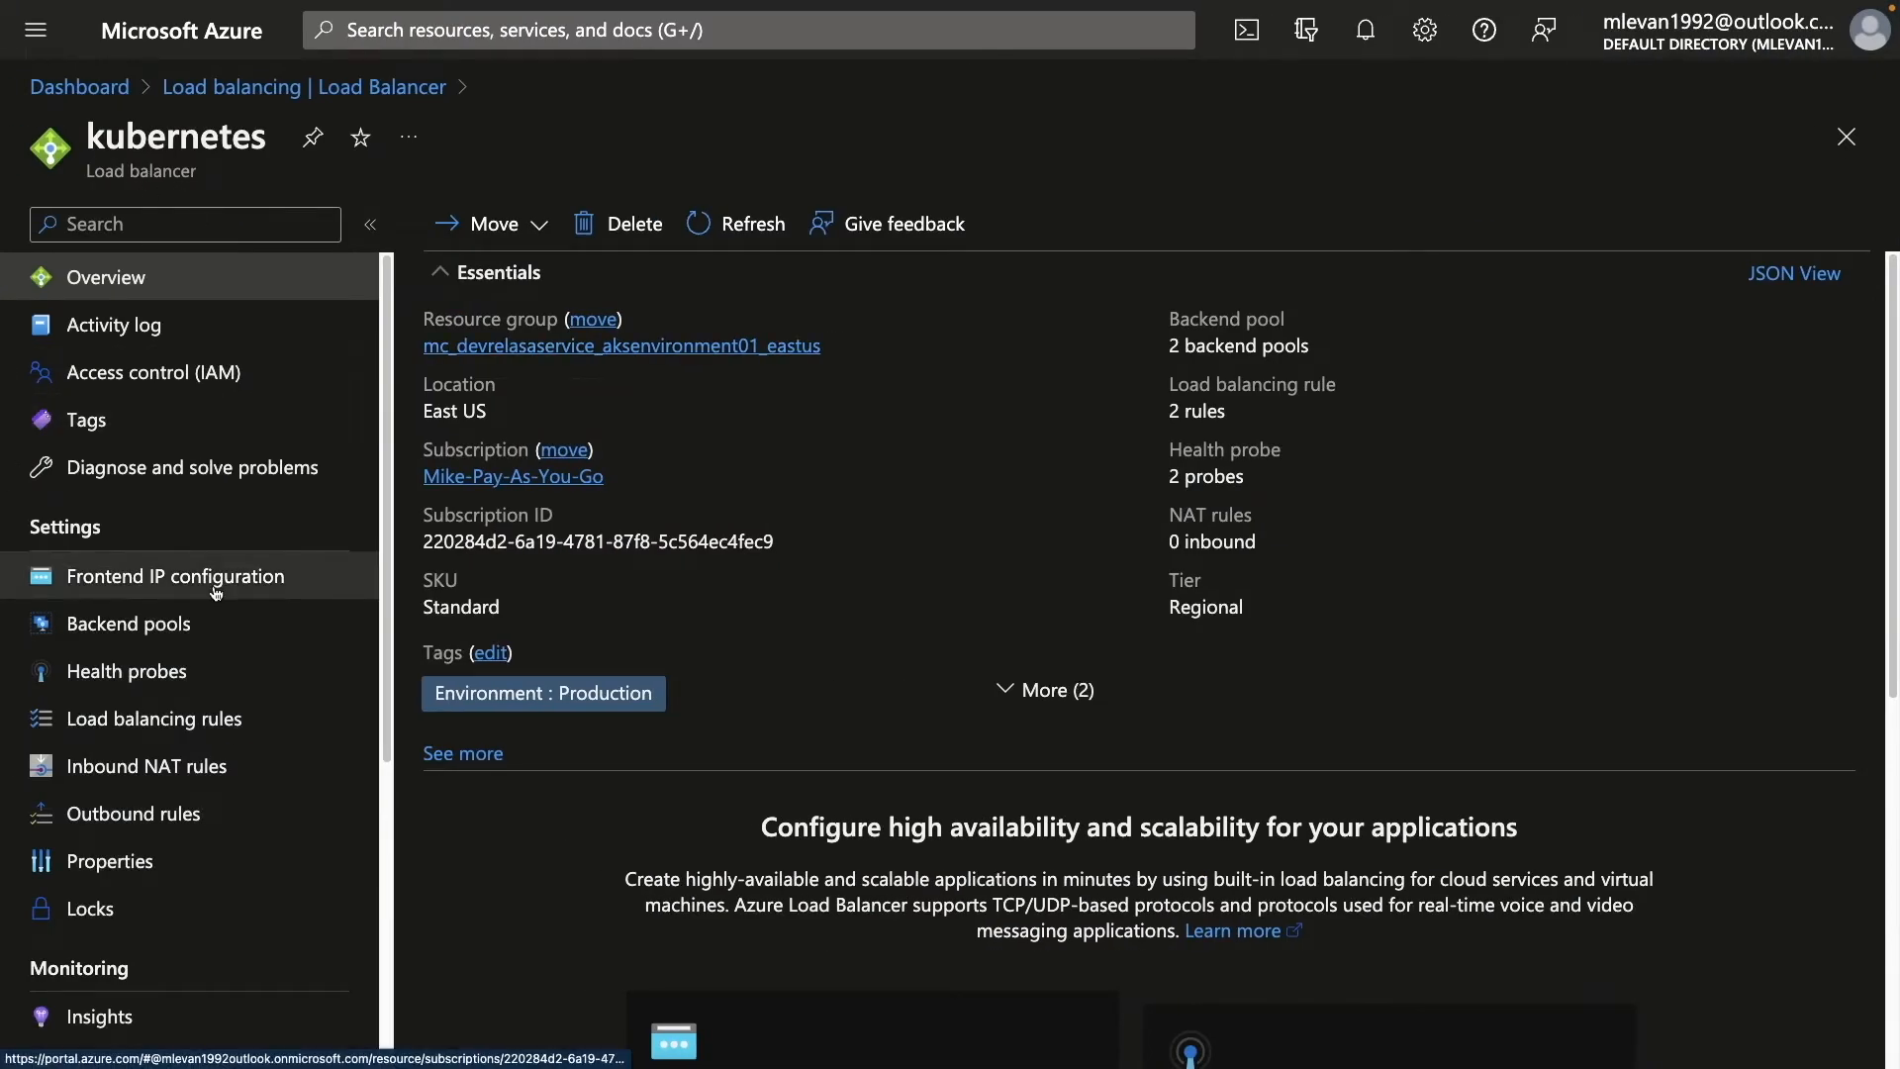
# View the load balancer's frontend IP configurations, including 20.232.241.254, then return to VS Code.
pyautogui.click(176, 576)
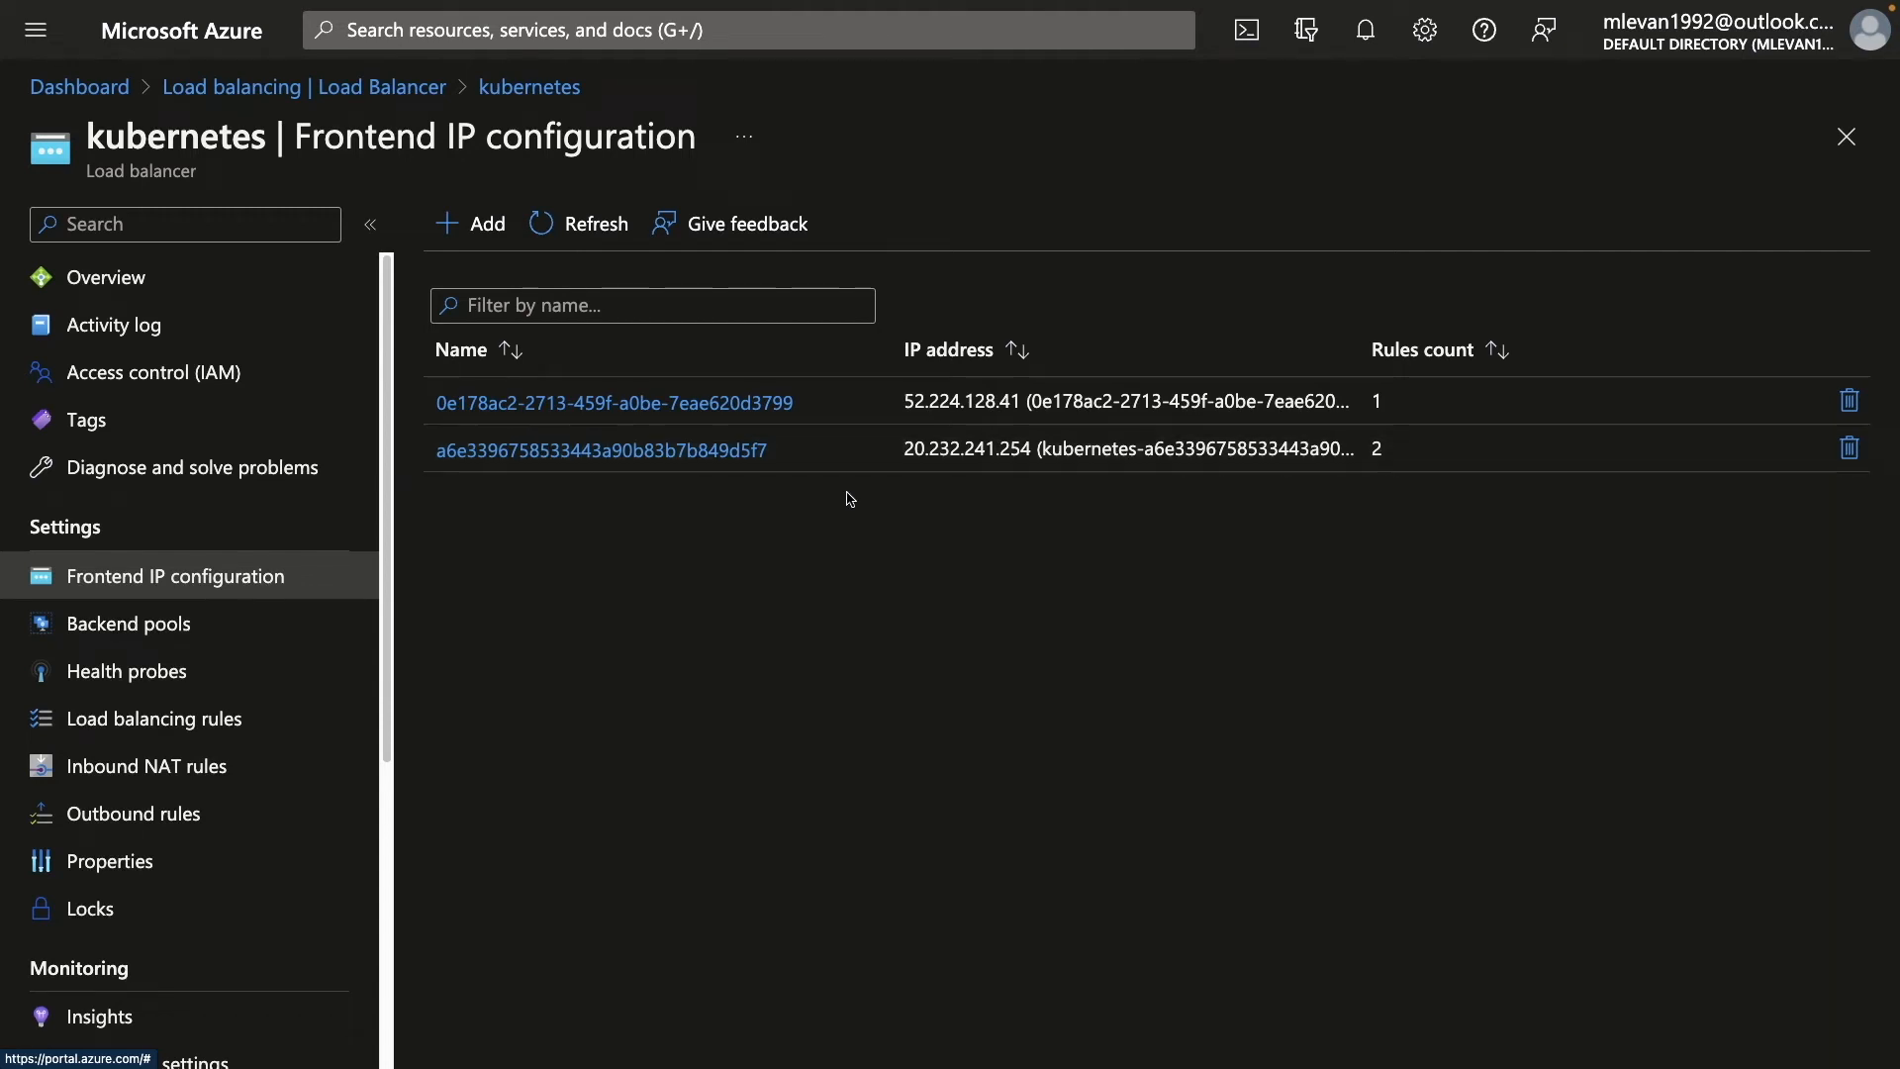
pyautogui.press('cmd+tab')
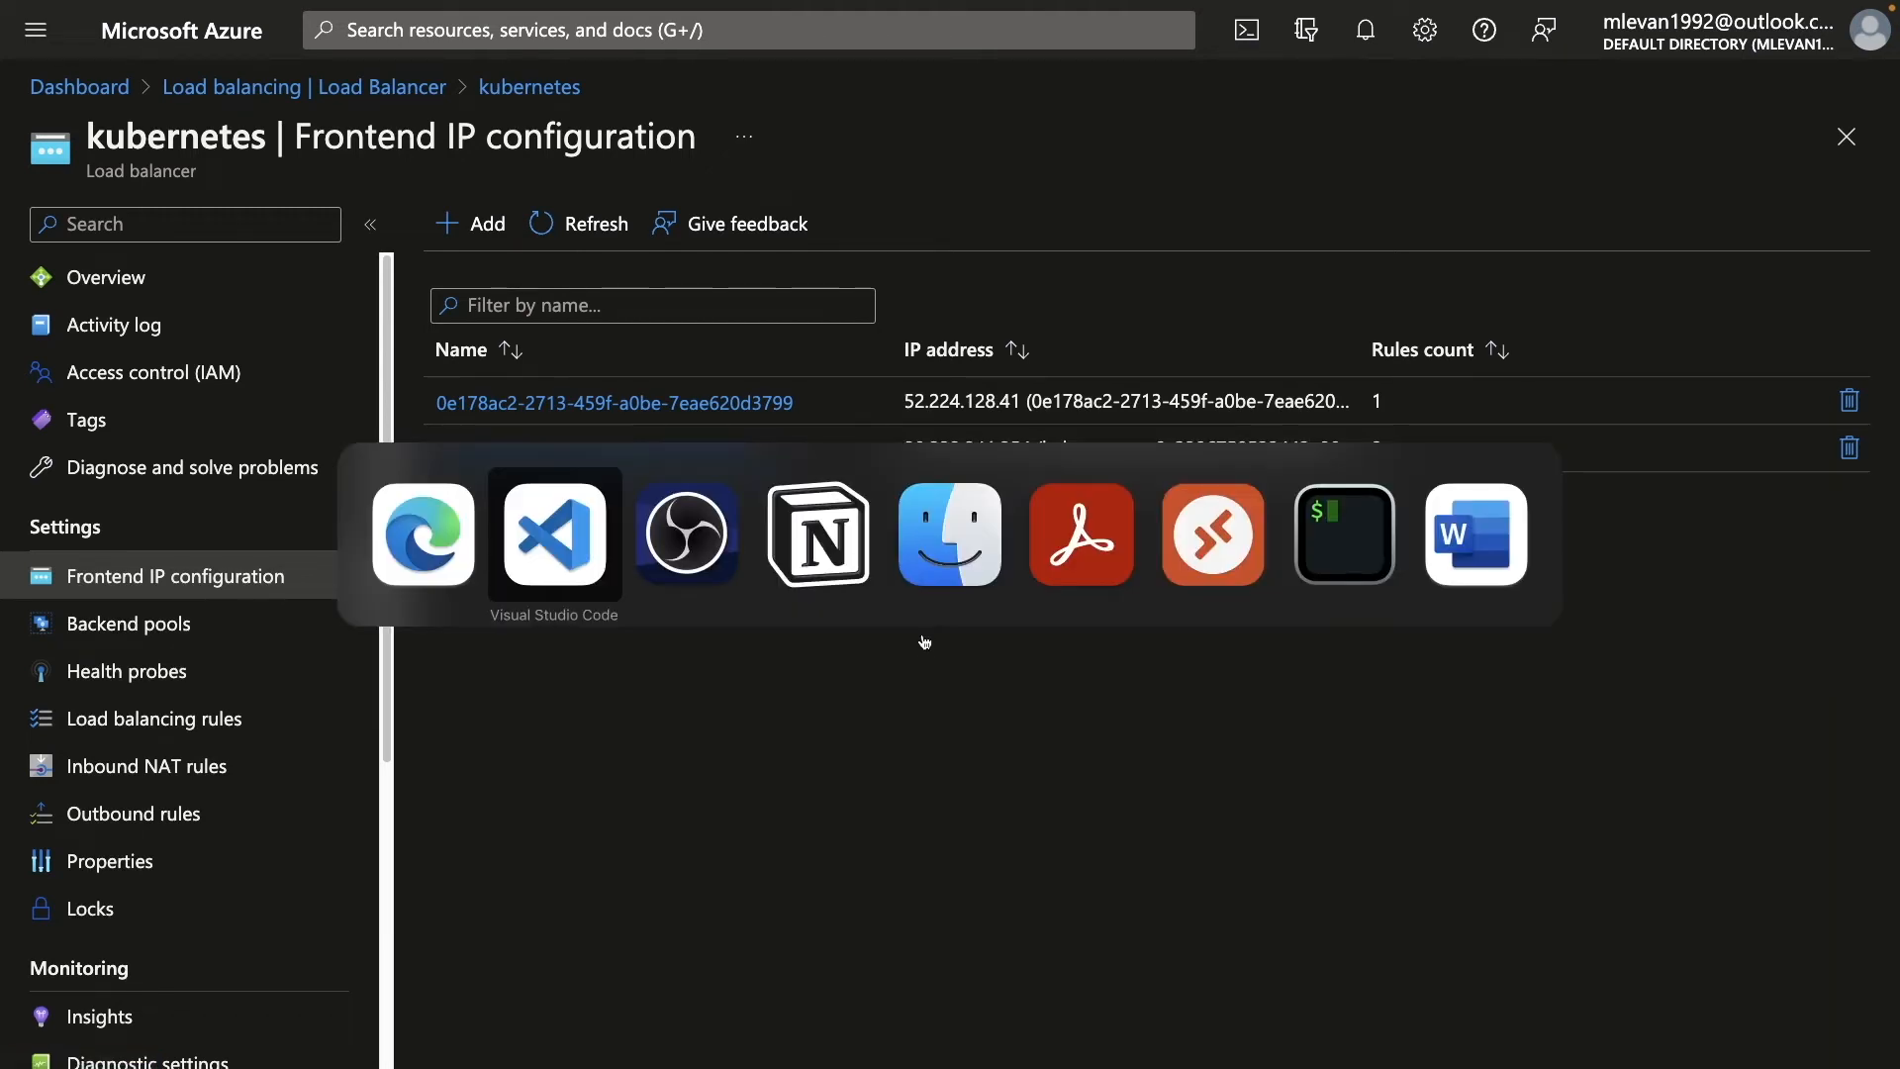
# From the EKS install notes, point kubeconfig at k8squickstart-cluster in us-east-1.
pyautogui.click(553, 532)
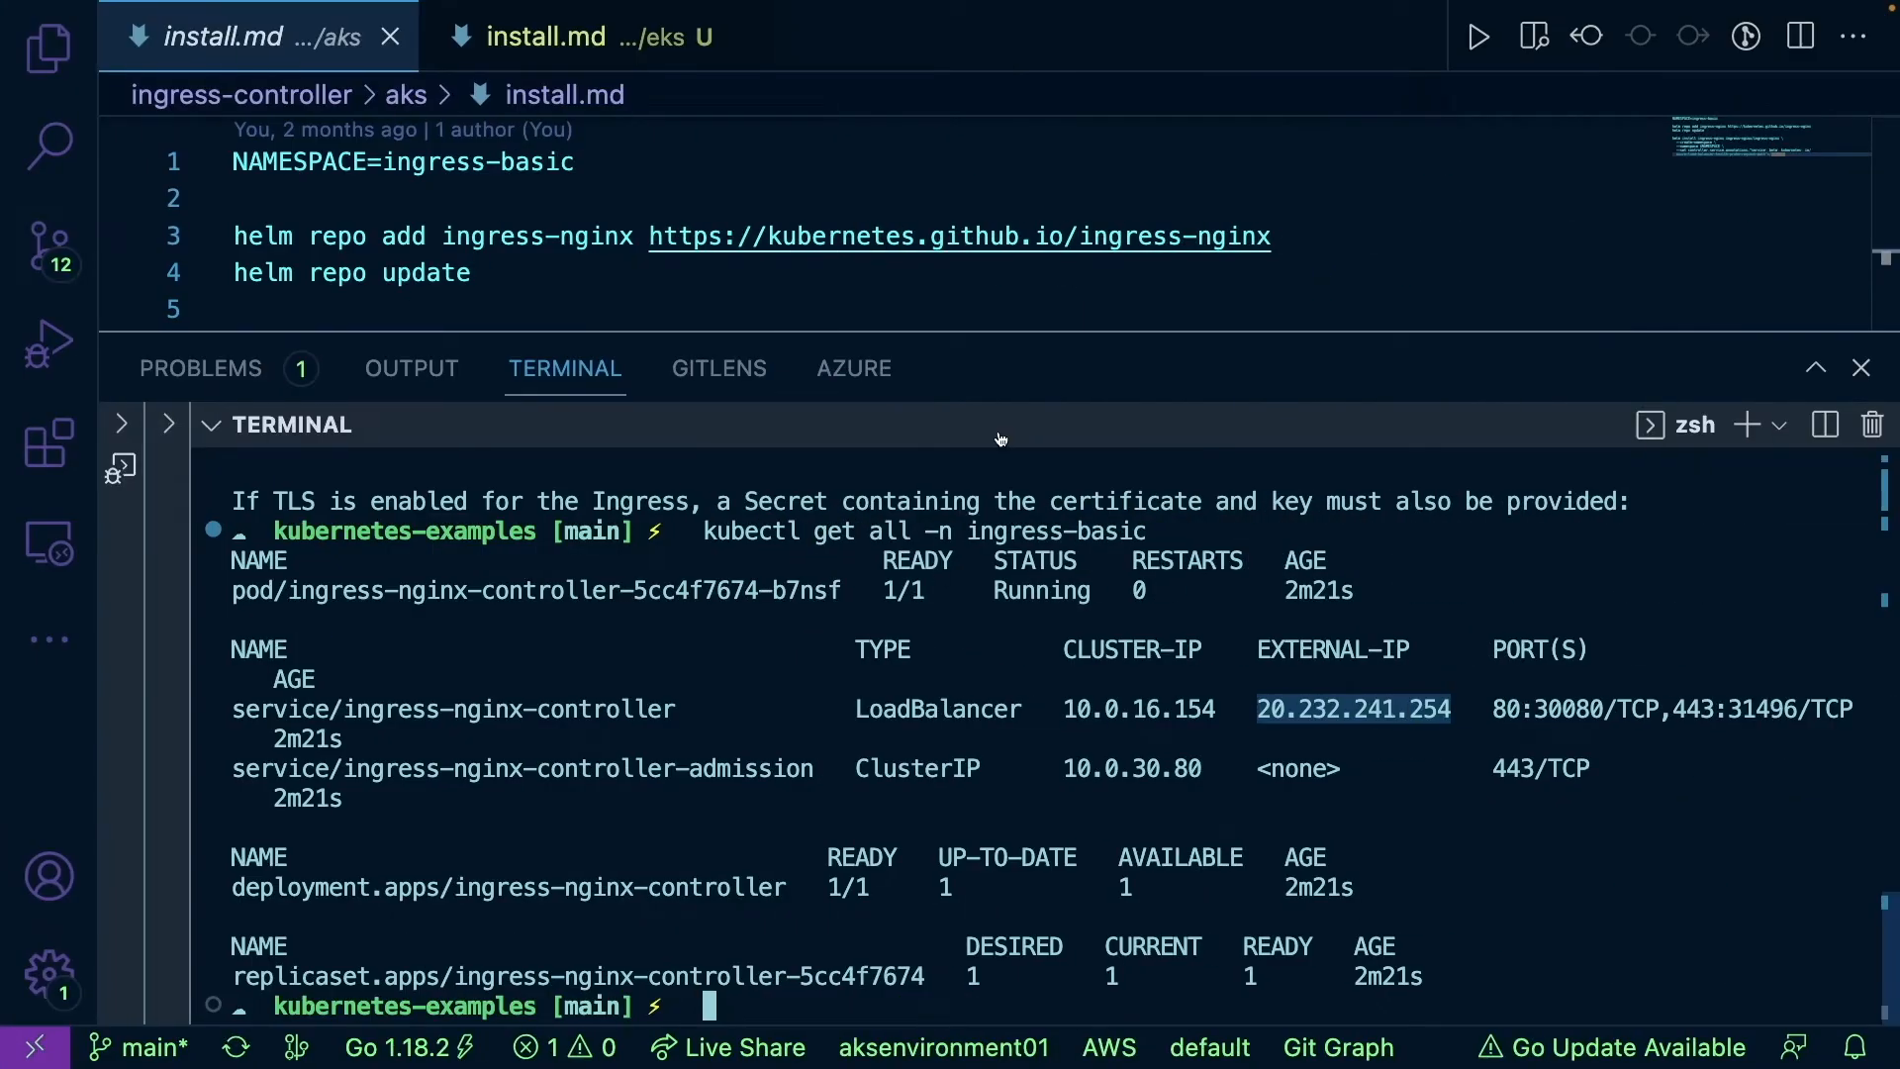
pyautogui.click(546, 36)
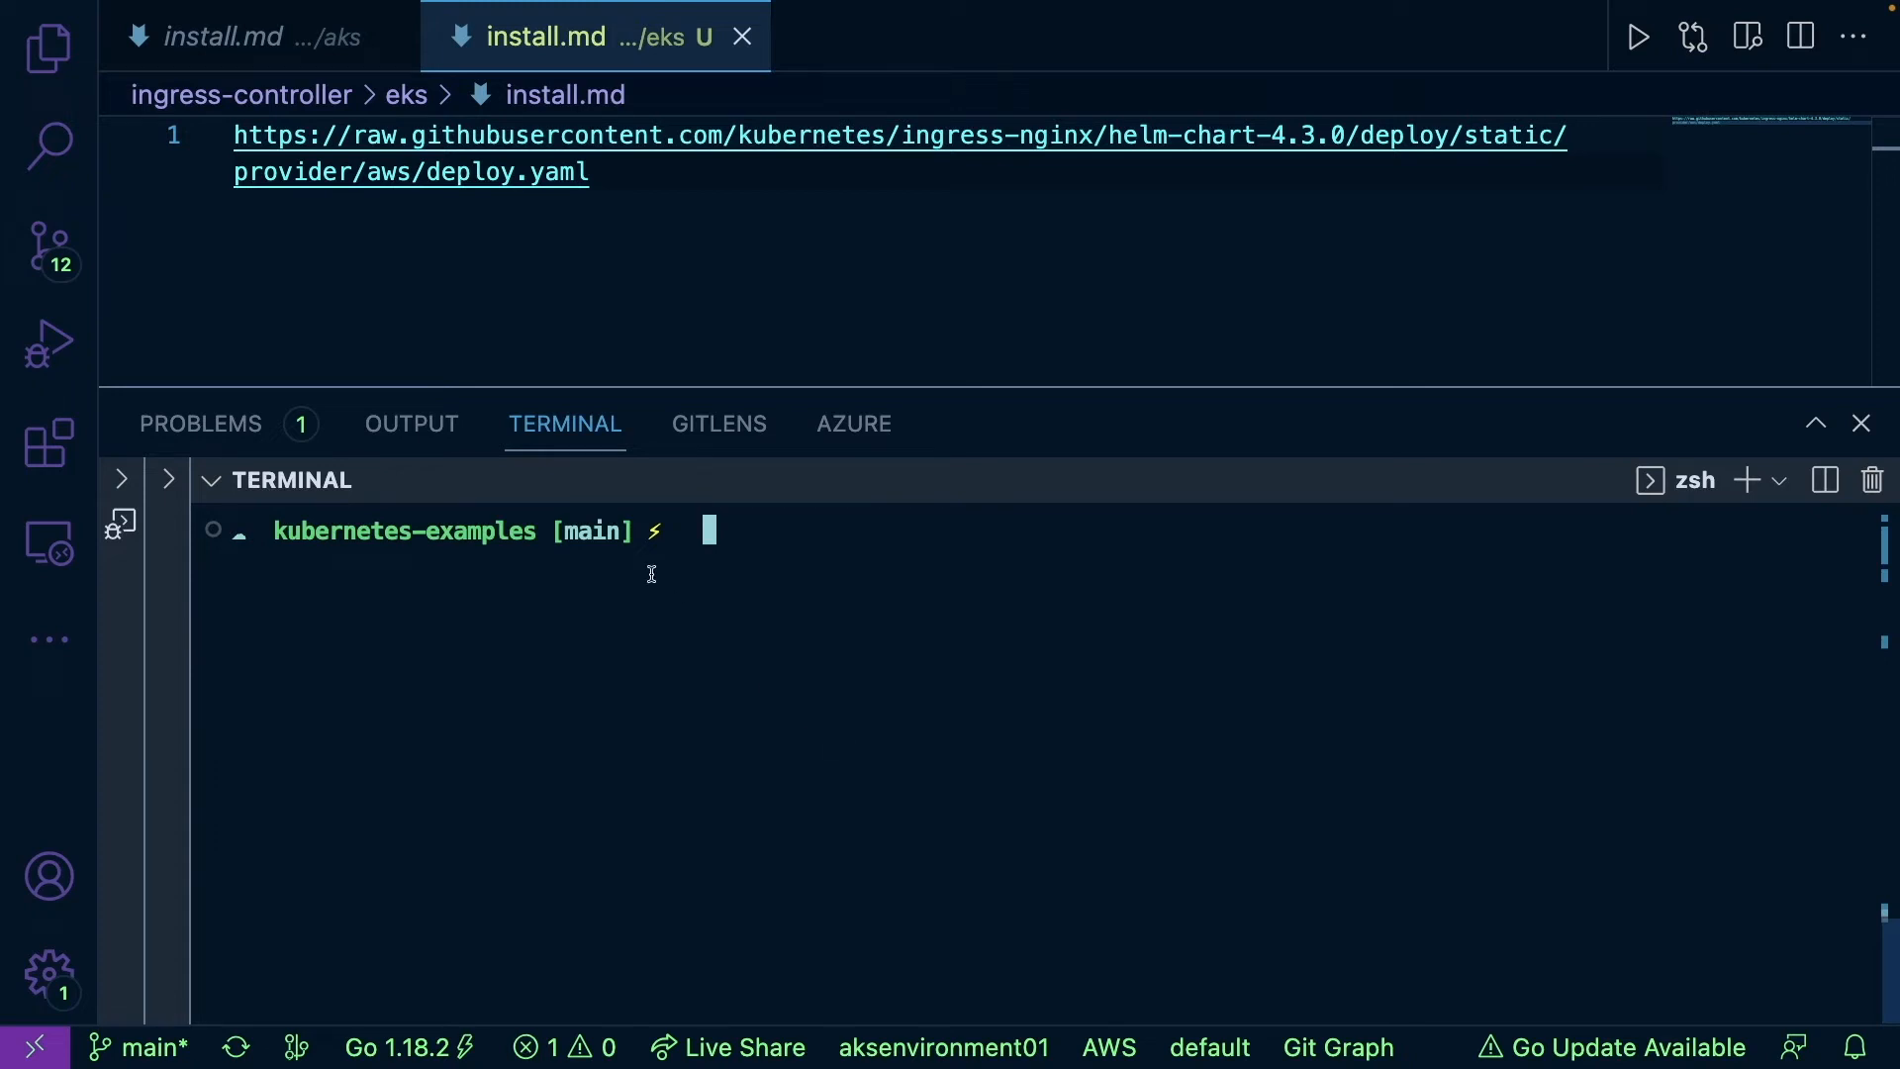
pyautogui.moveTo(666, 567)
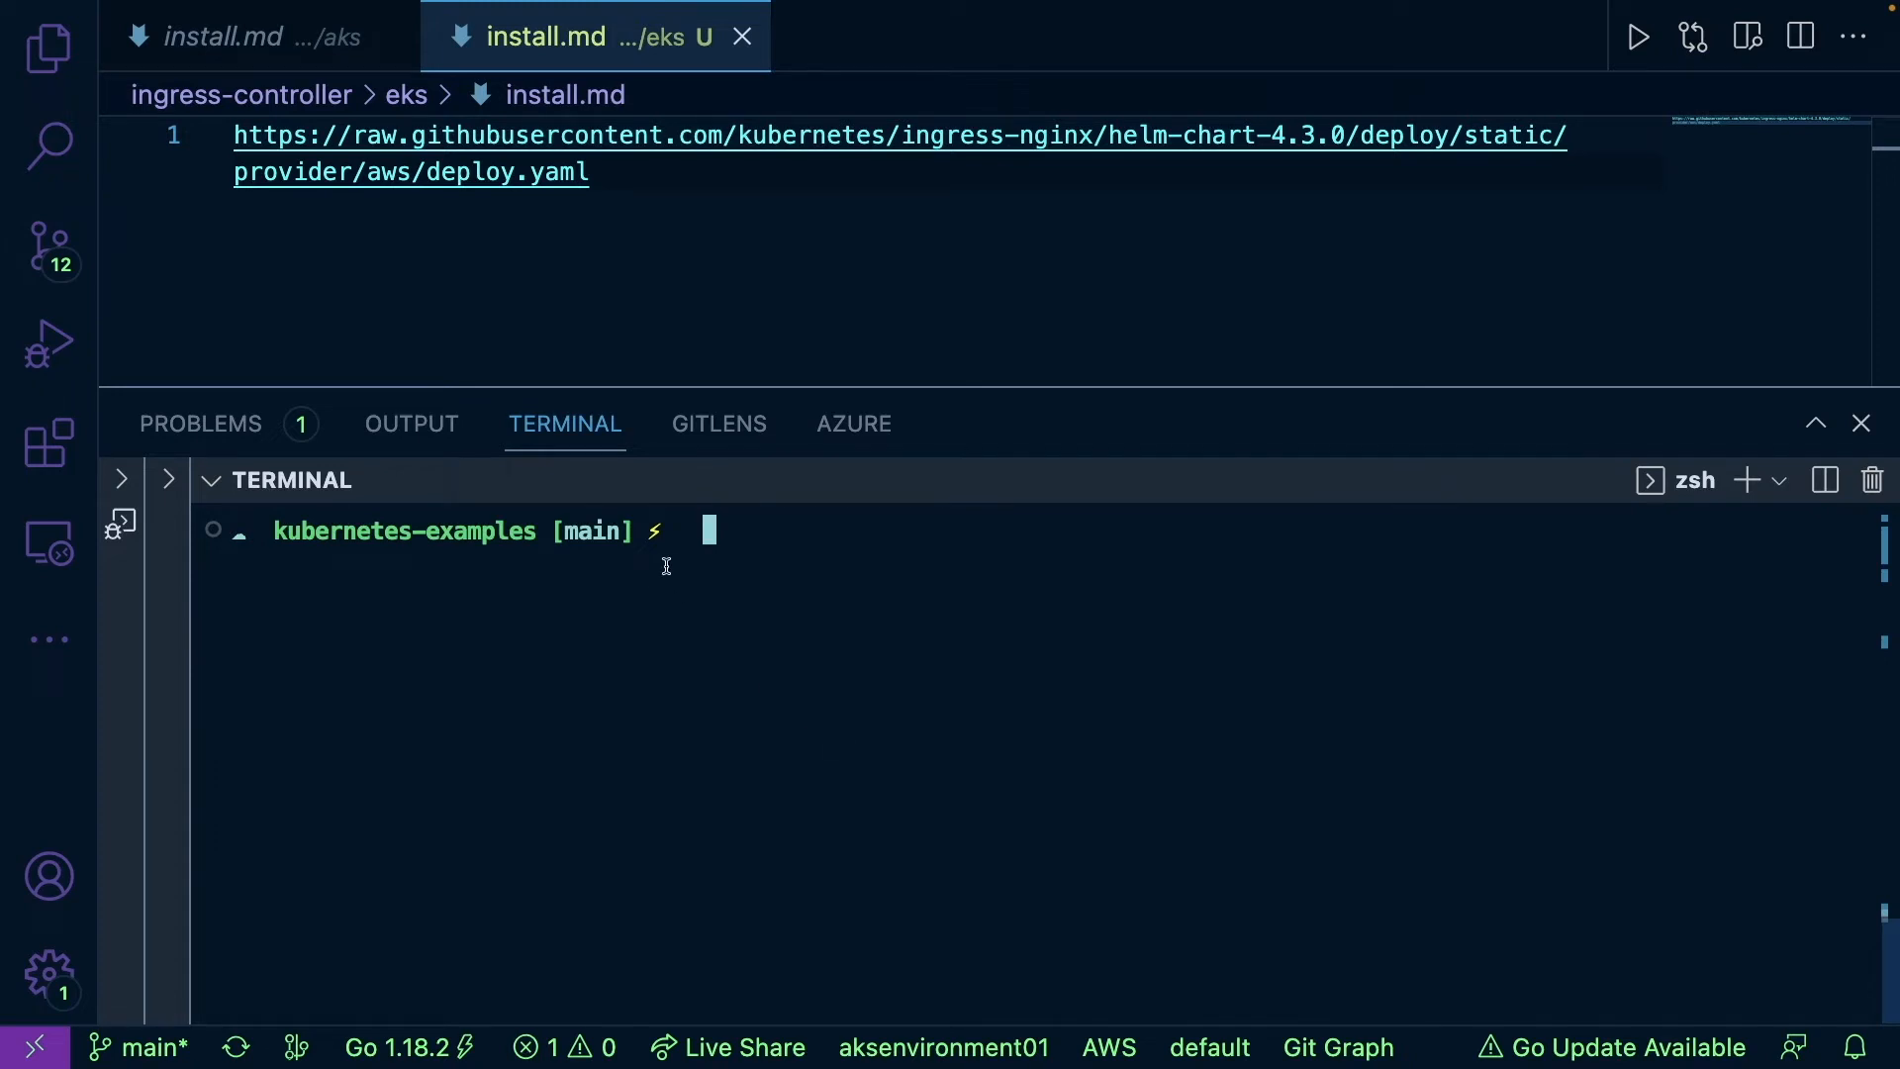
pyautogui.write('aws eks update-kubeconfig --region us-east-1 --name k8squickstart-cluster')
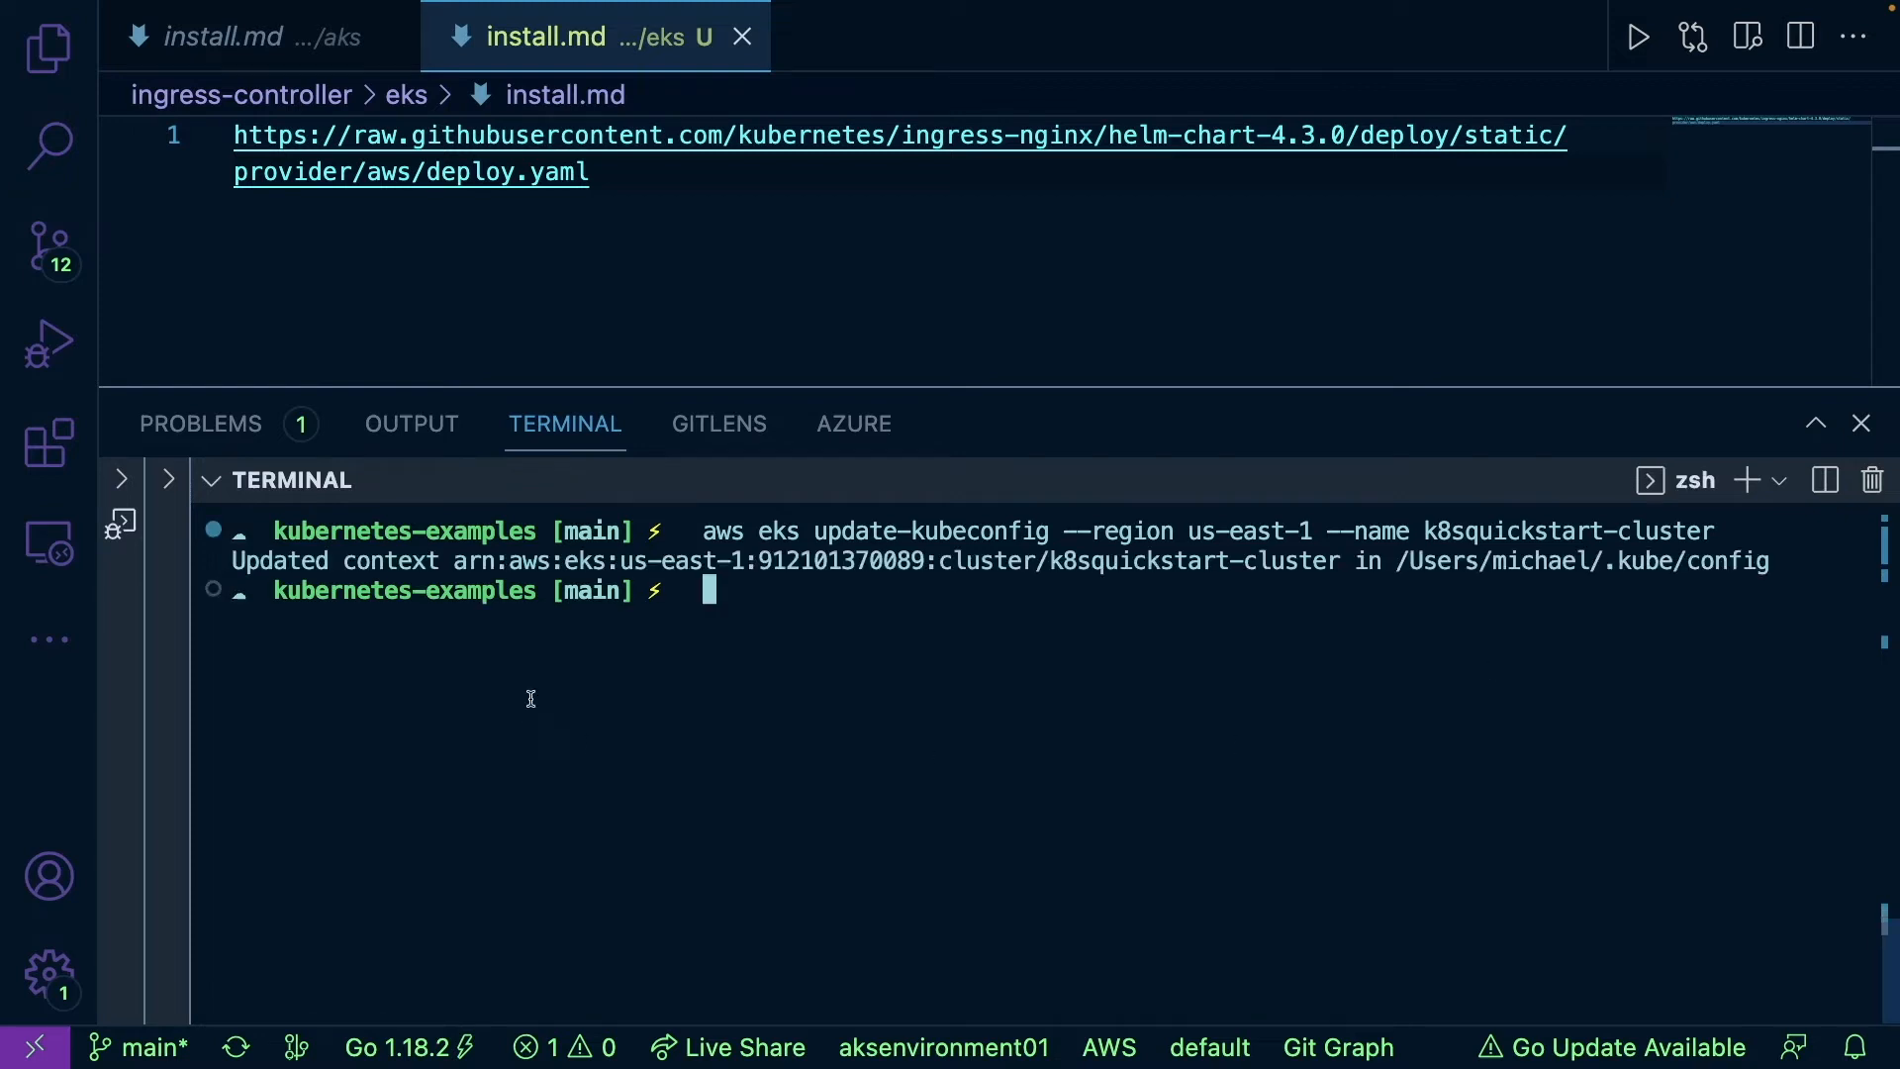
# List the EKS cluster's nodes, confirming its single node is Ready.
pyautogui.write('kubectl')
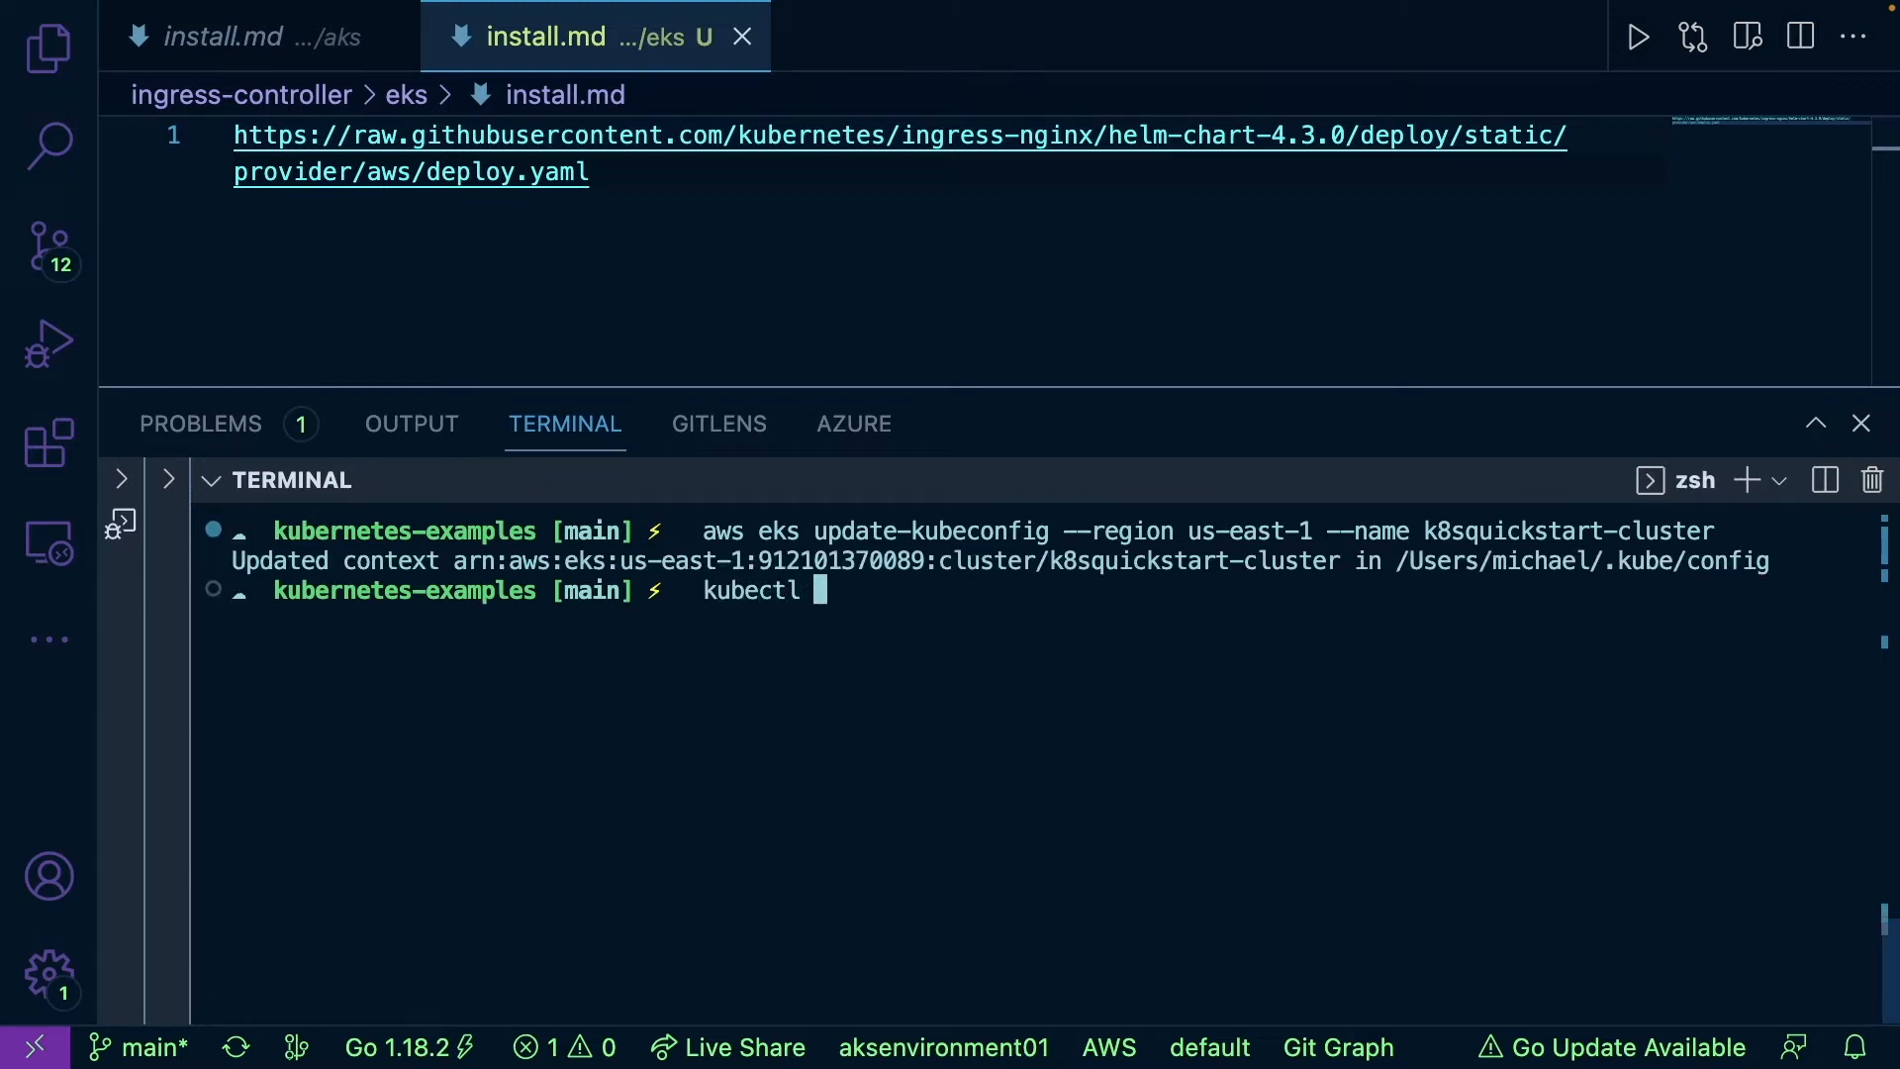
pyautogui.write('get nodes')
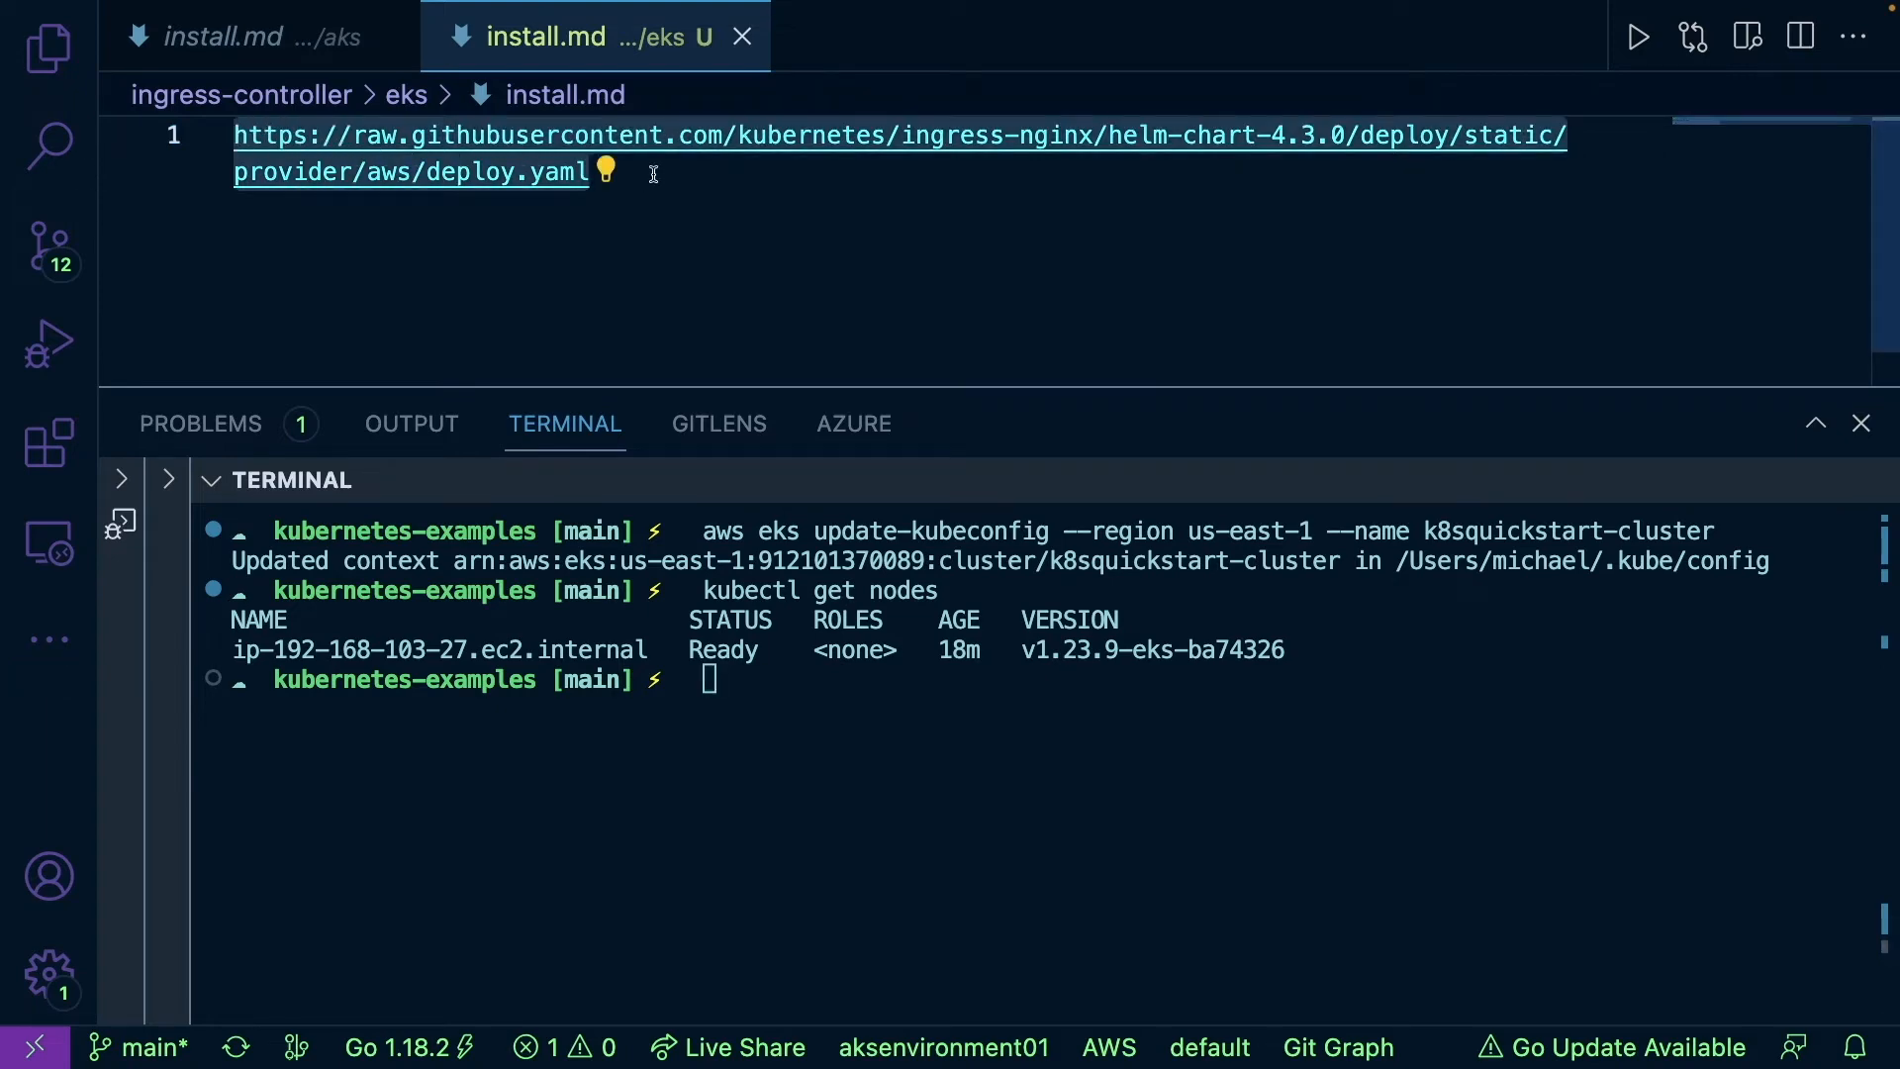
pyautogui.press('cmd+tab')
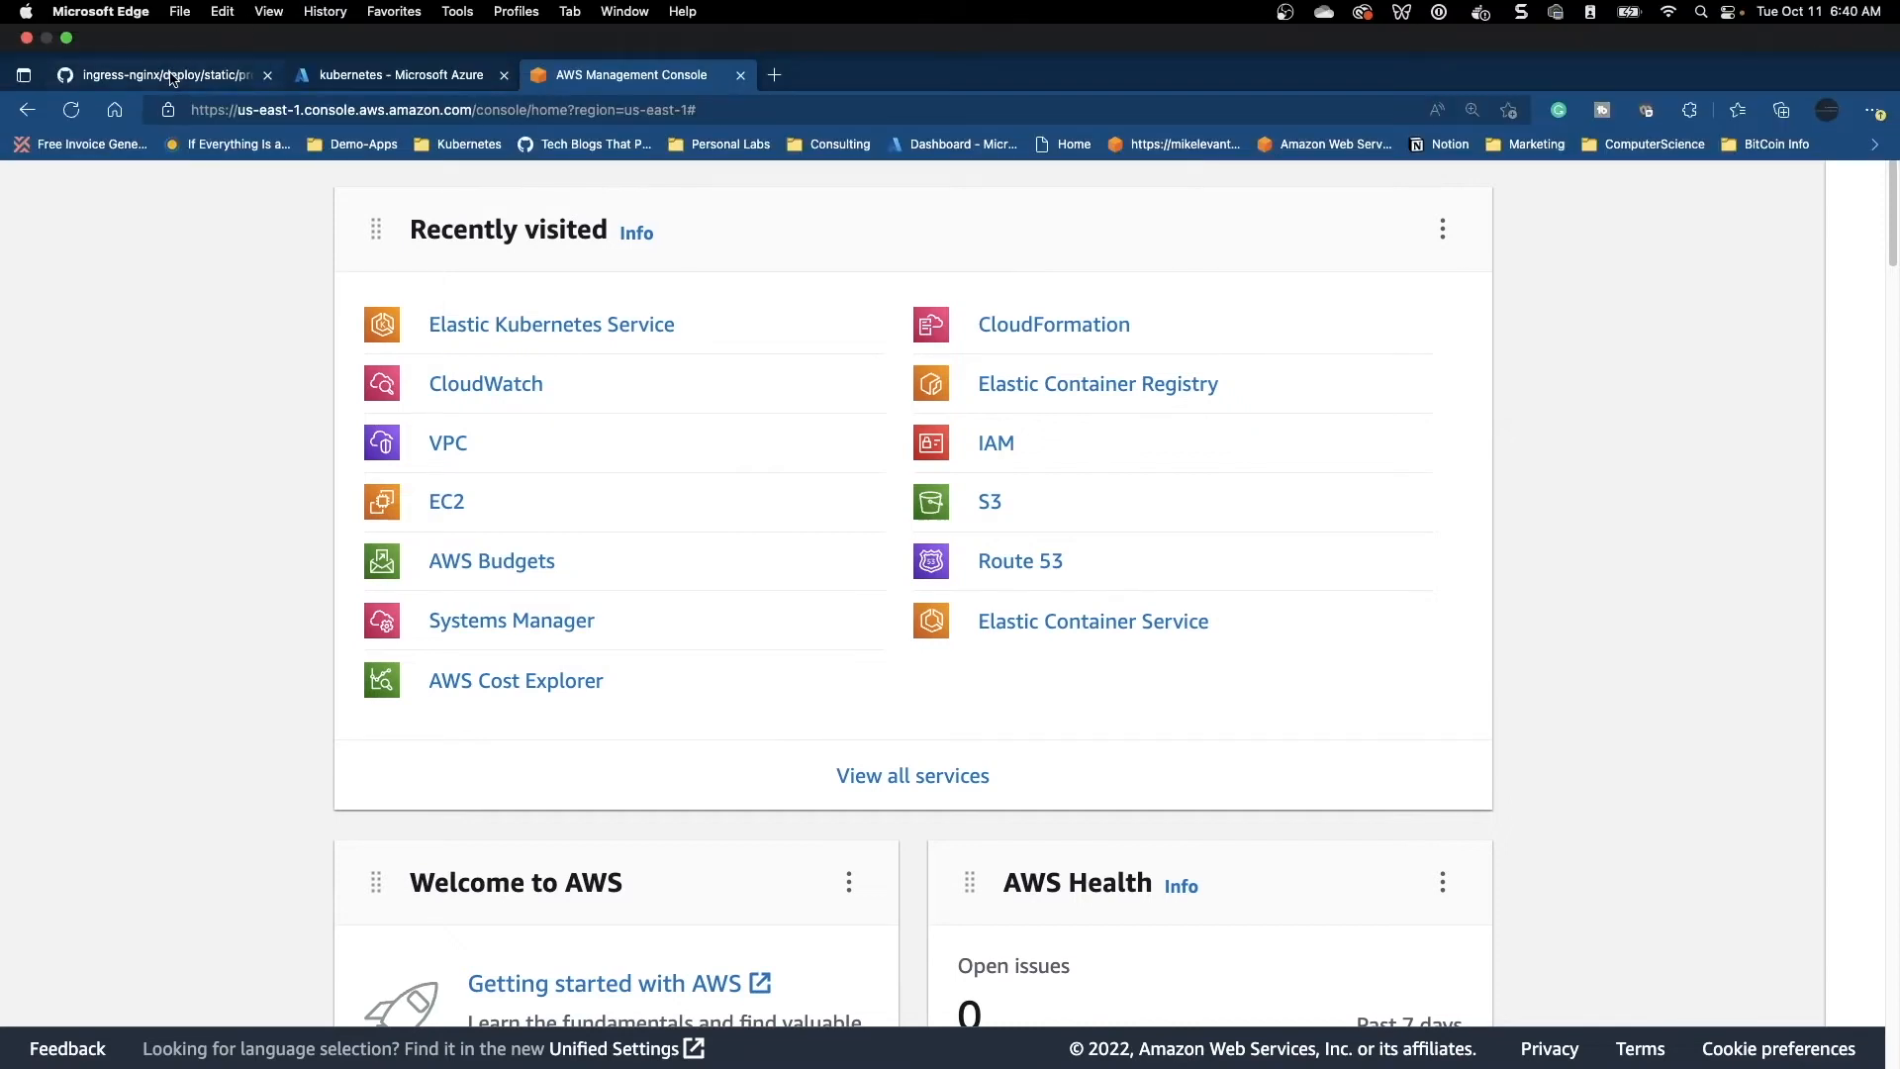
# In the ingress-nginx repo, navigate to deploy/static/provider/aws and its deploy.yaml manifest.
pyautogui.click(158, 73)
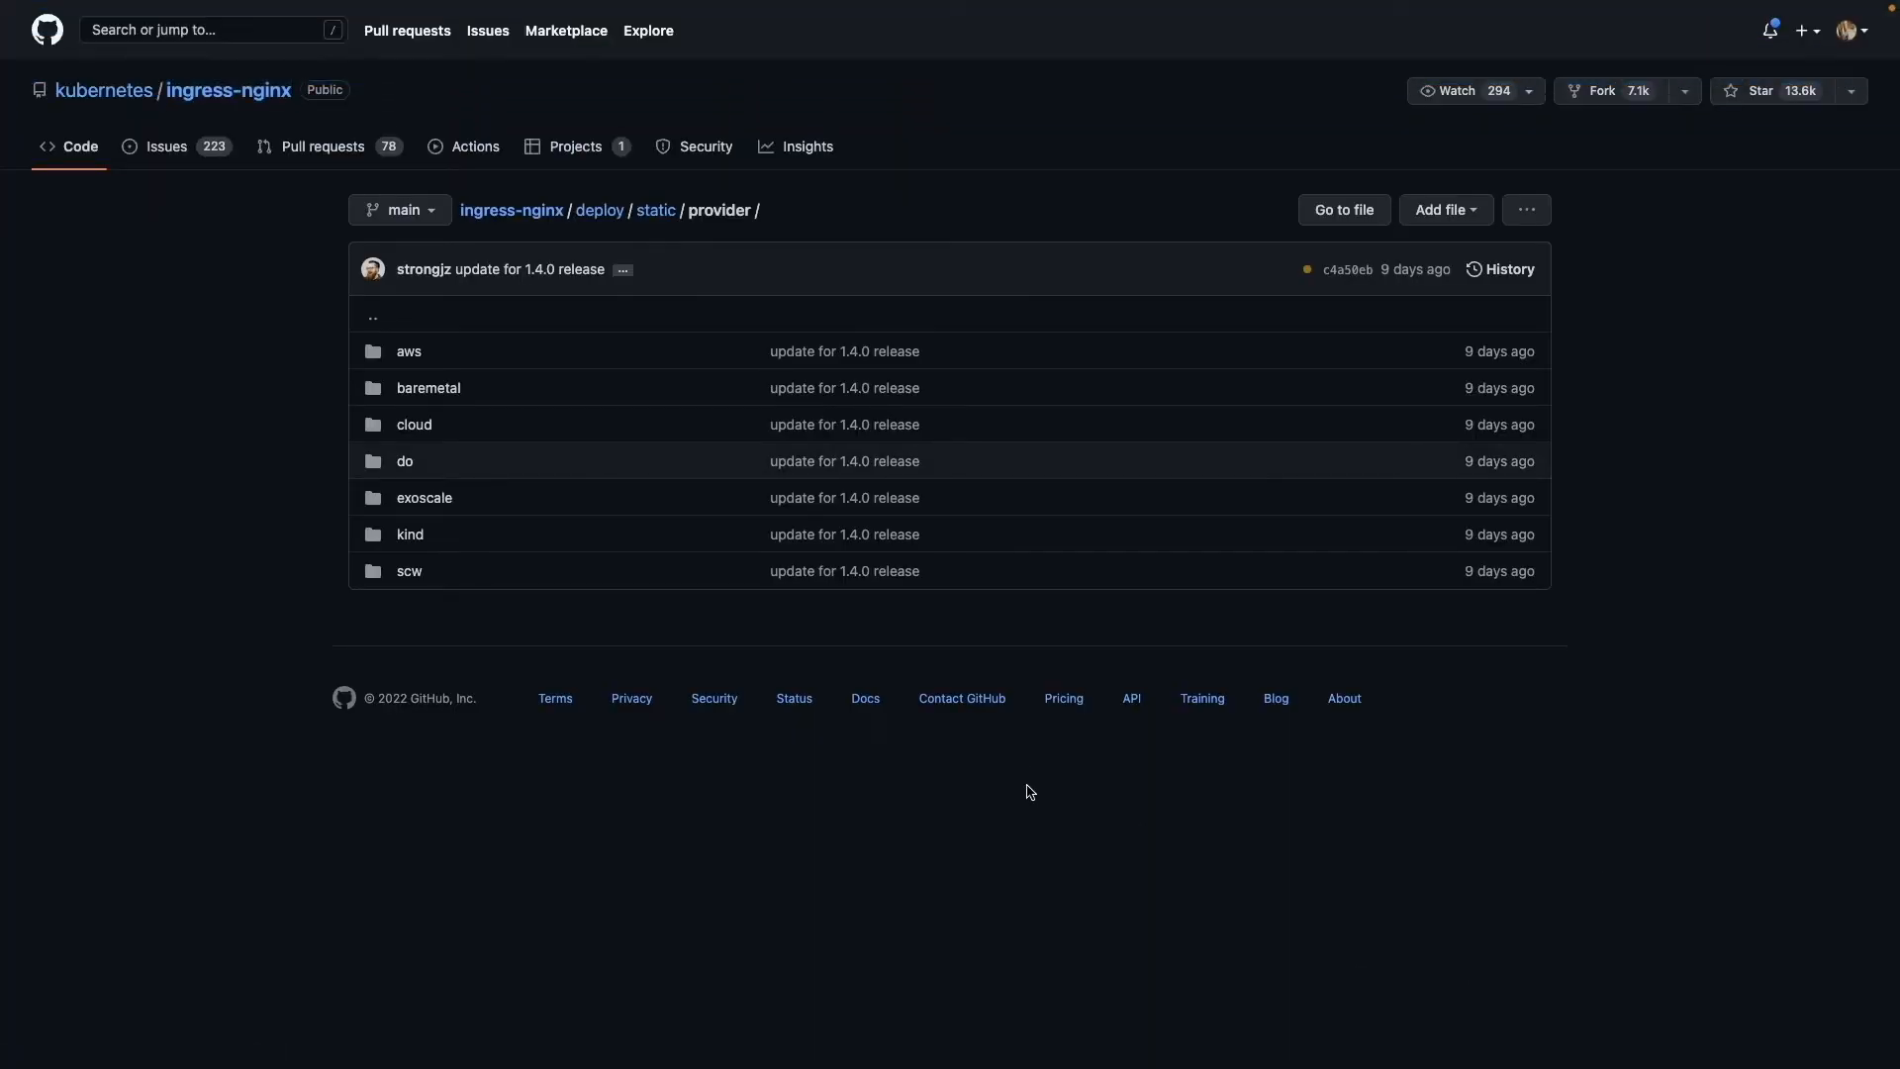
pyautogui.press('ctrl+plus')
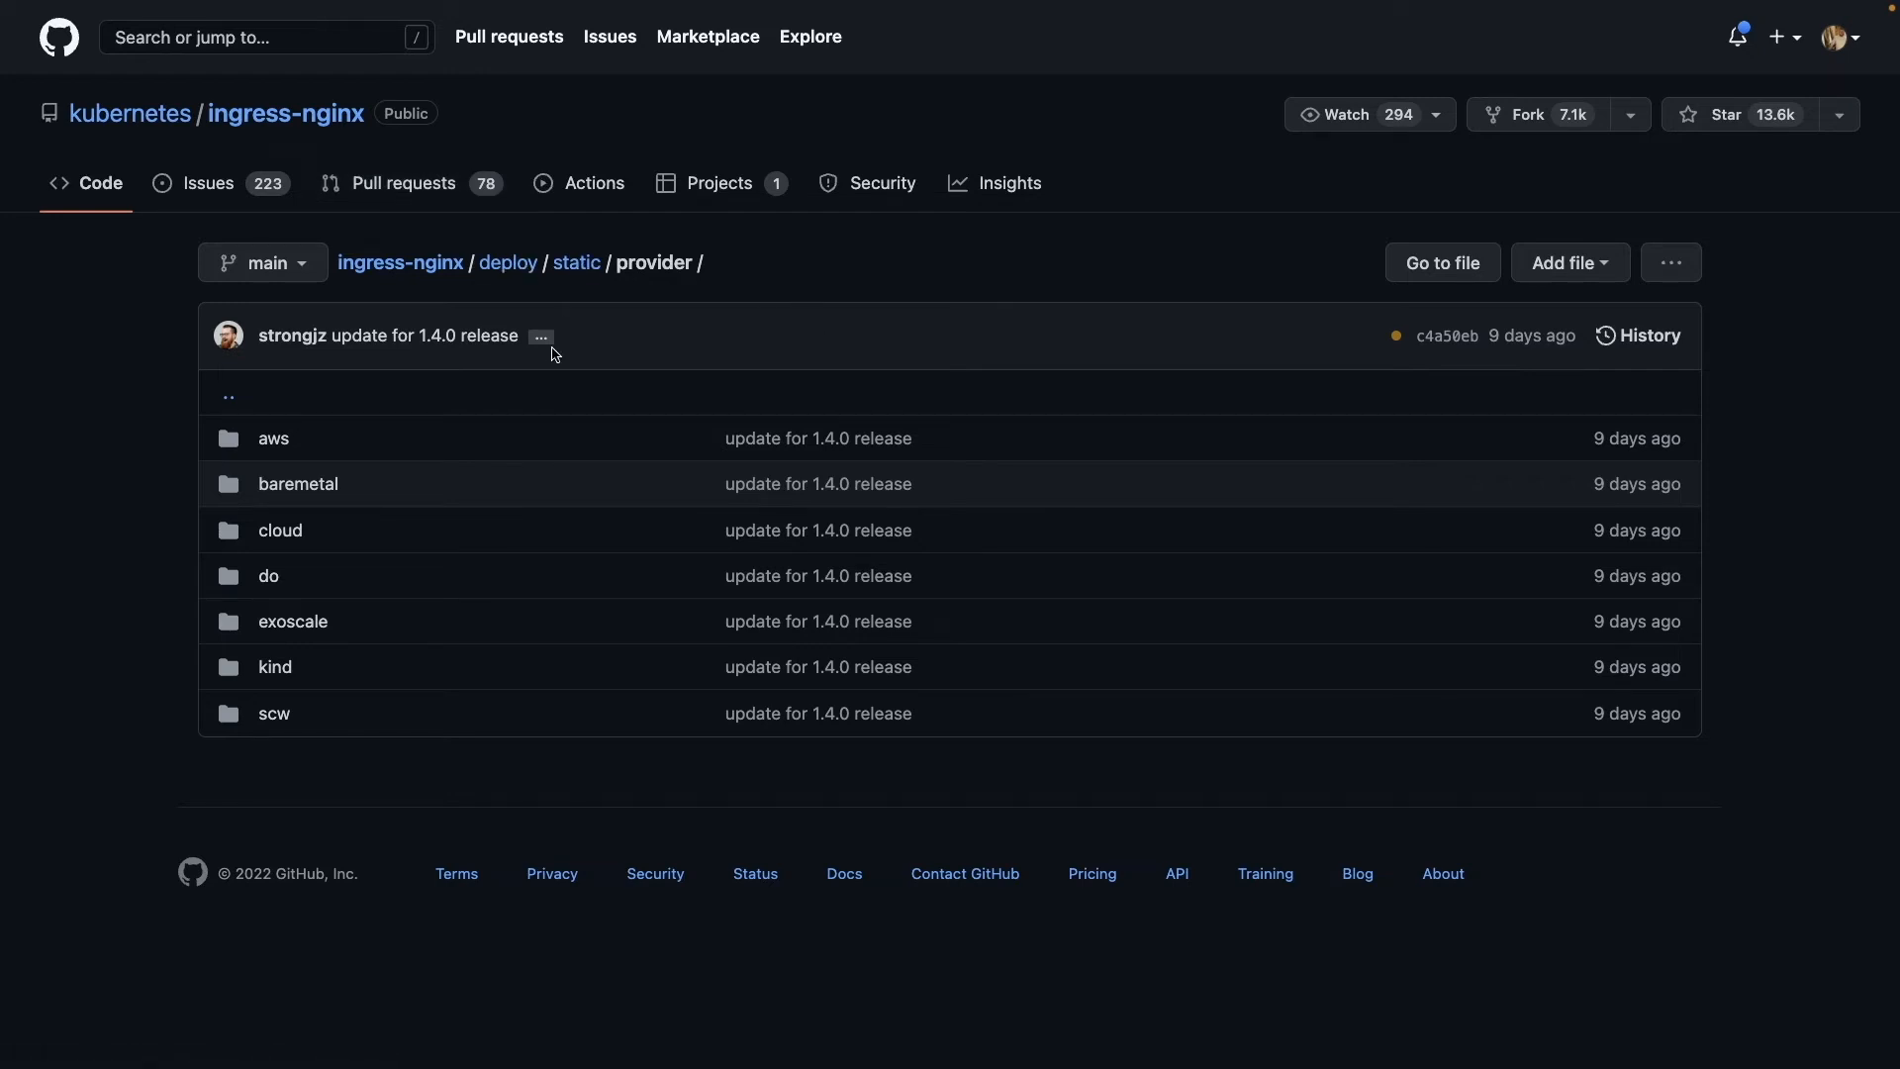
pyautogui.moveTo(241, 479)
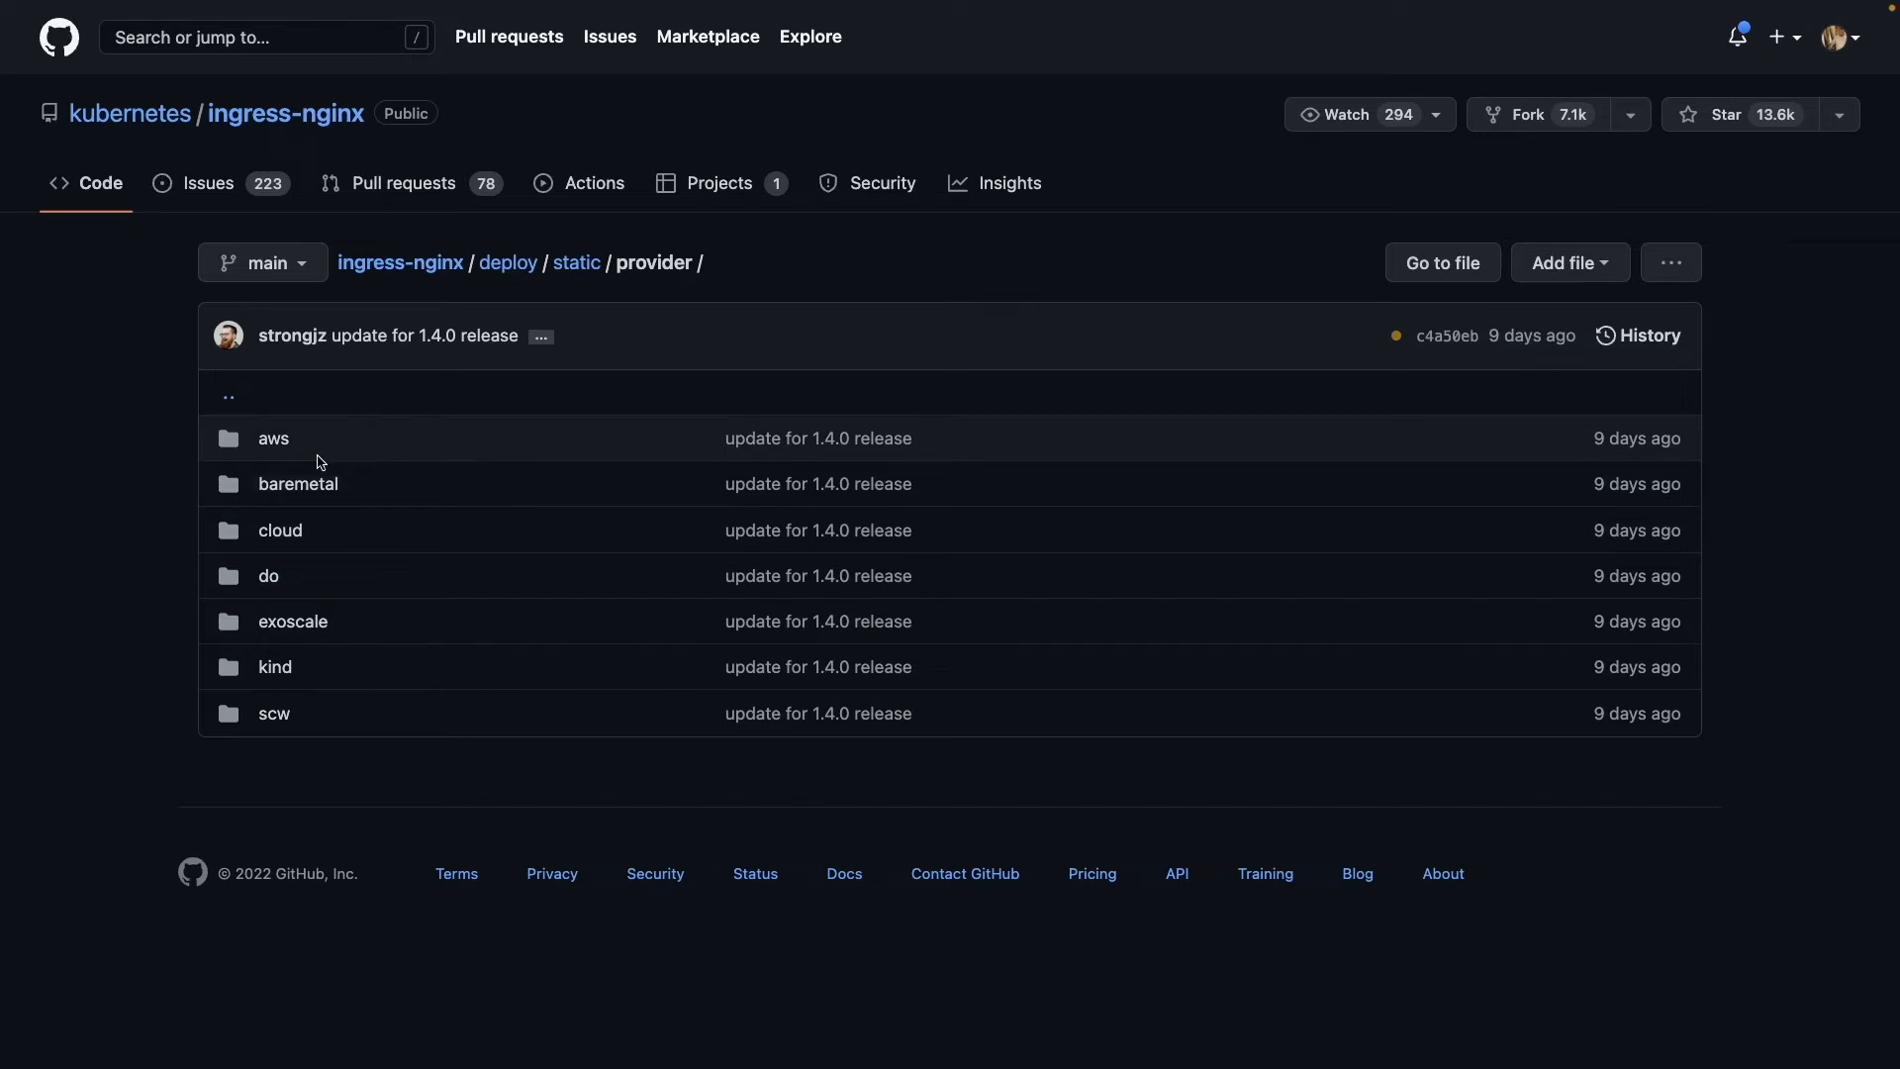
pyautogui.click(273, 438)
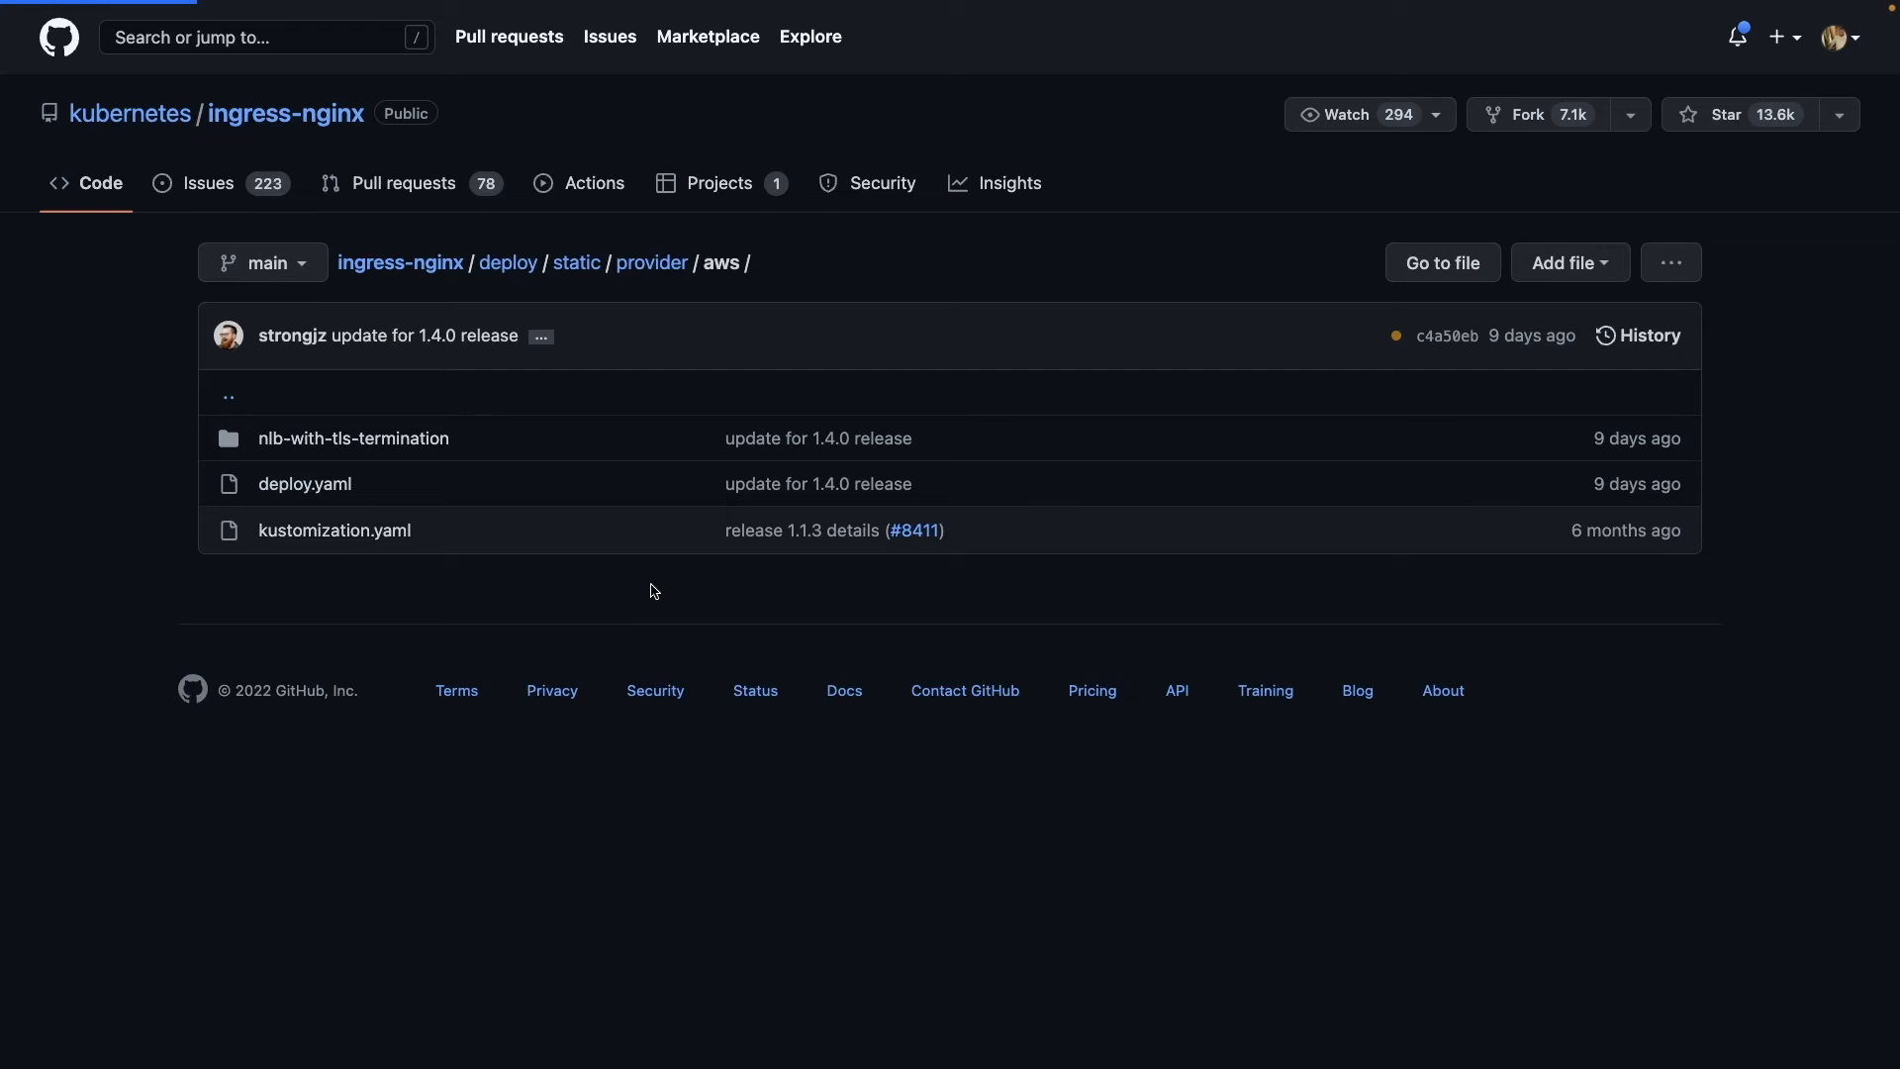
pyautogui.click(305, 483)
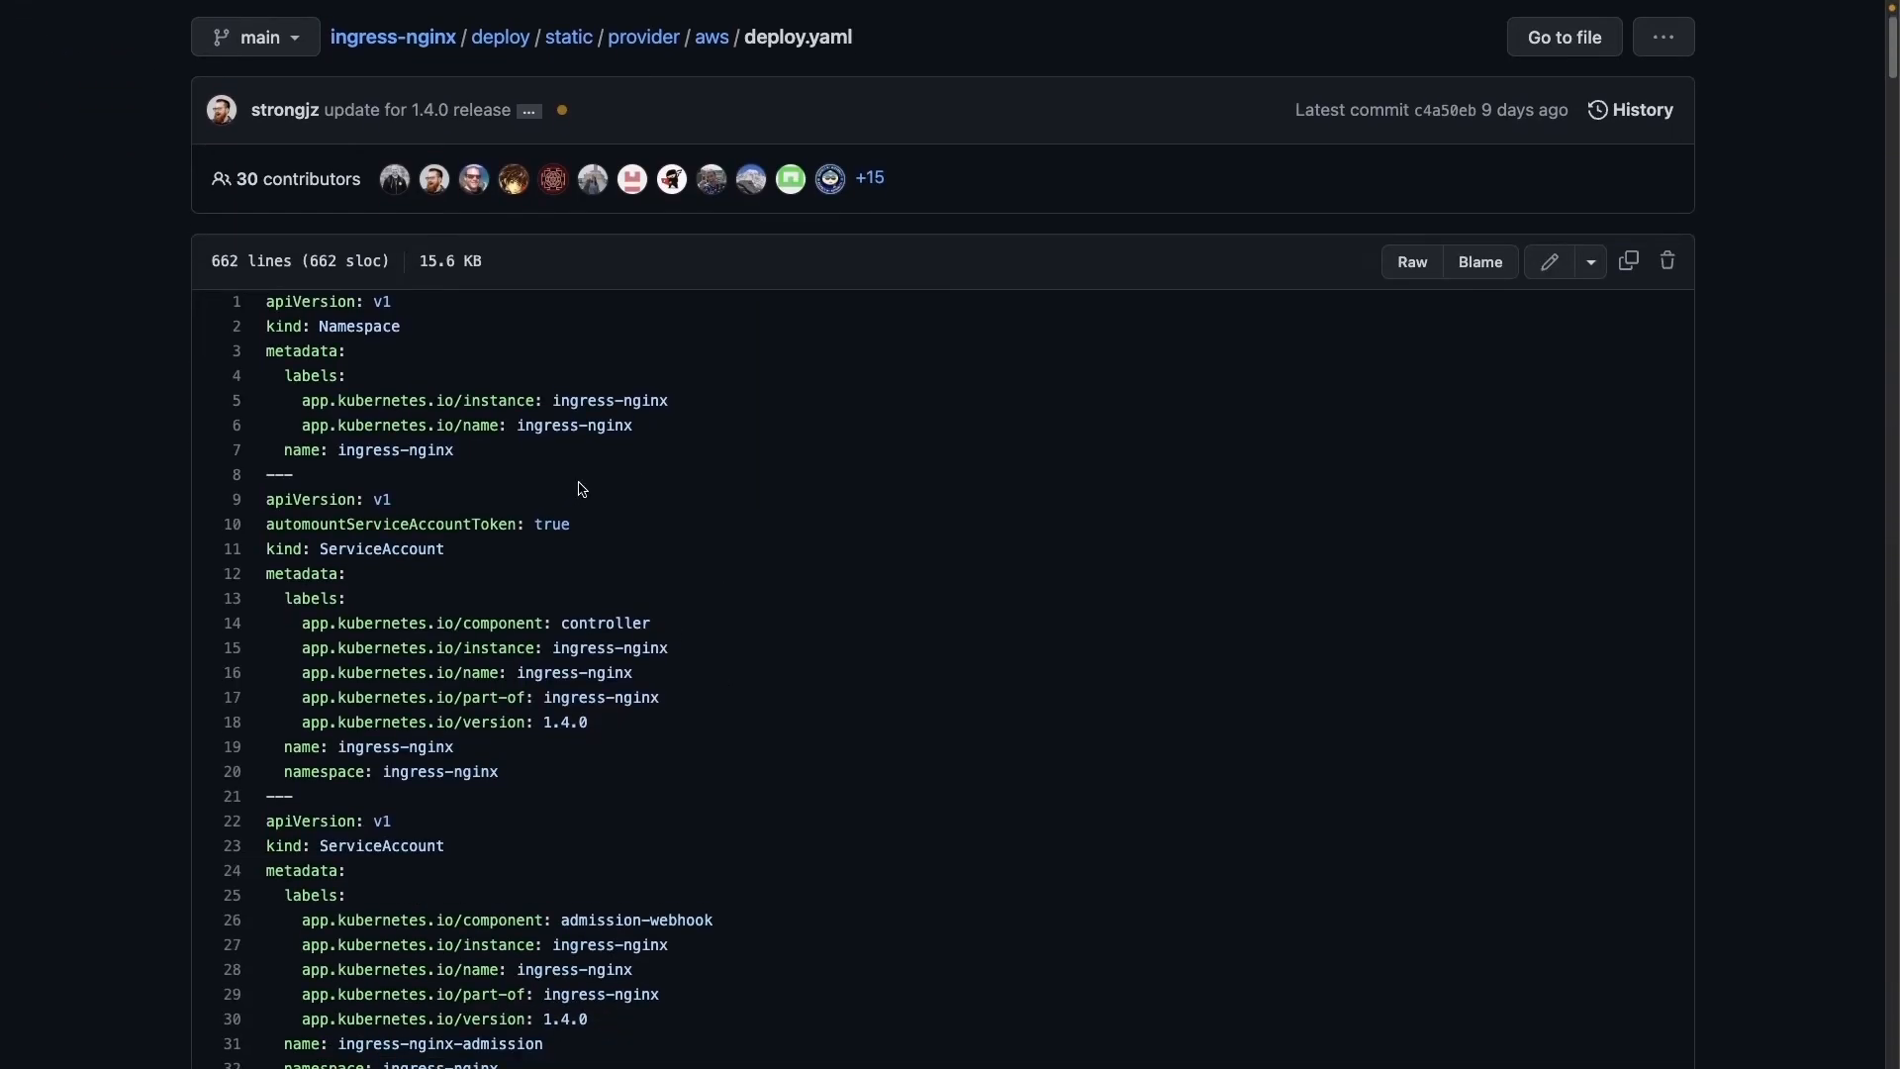
# Scroll through deploy.yaml to read its ingress-nginx resources.
pyautogui.scroll(-3)
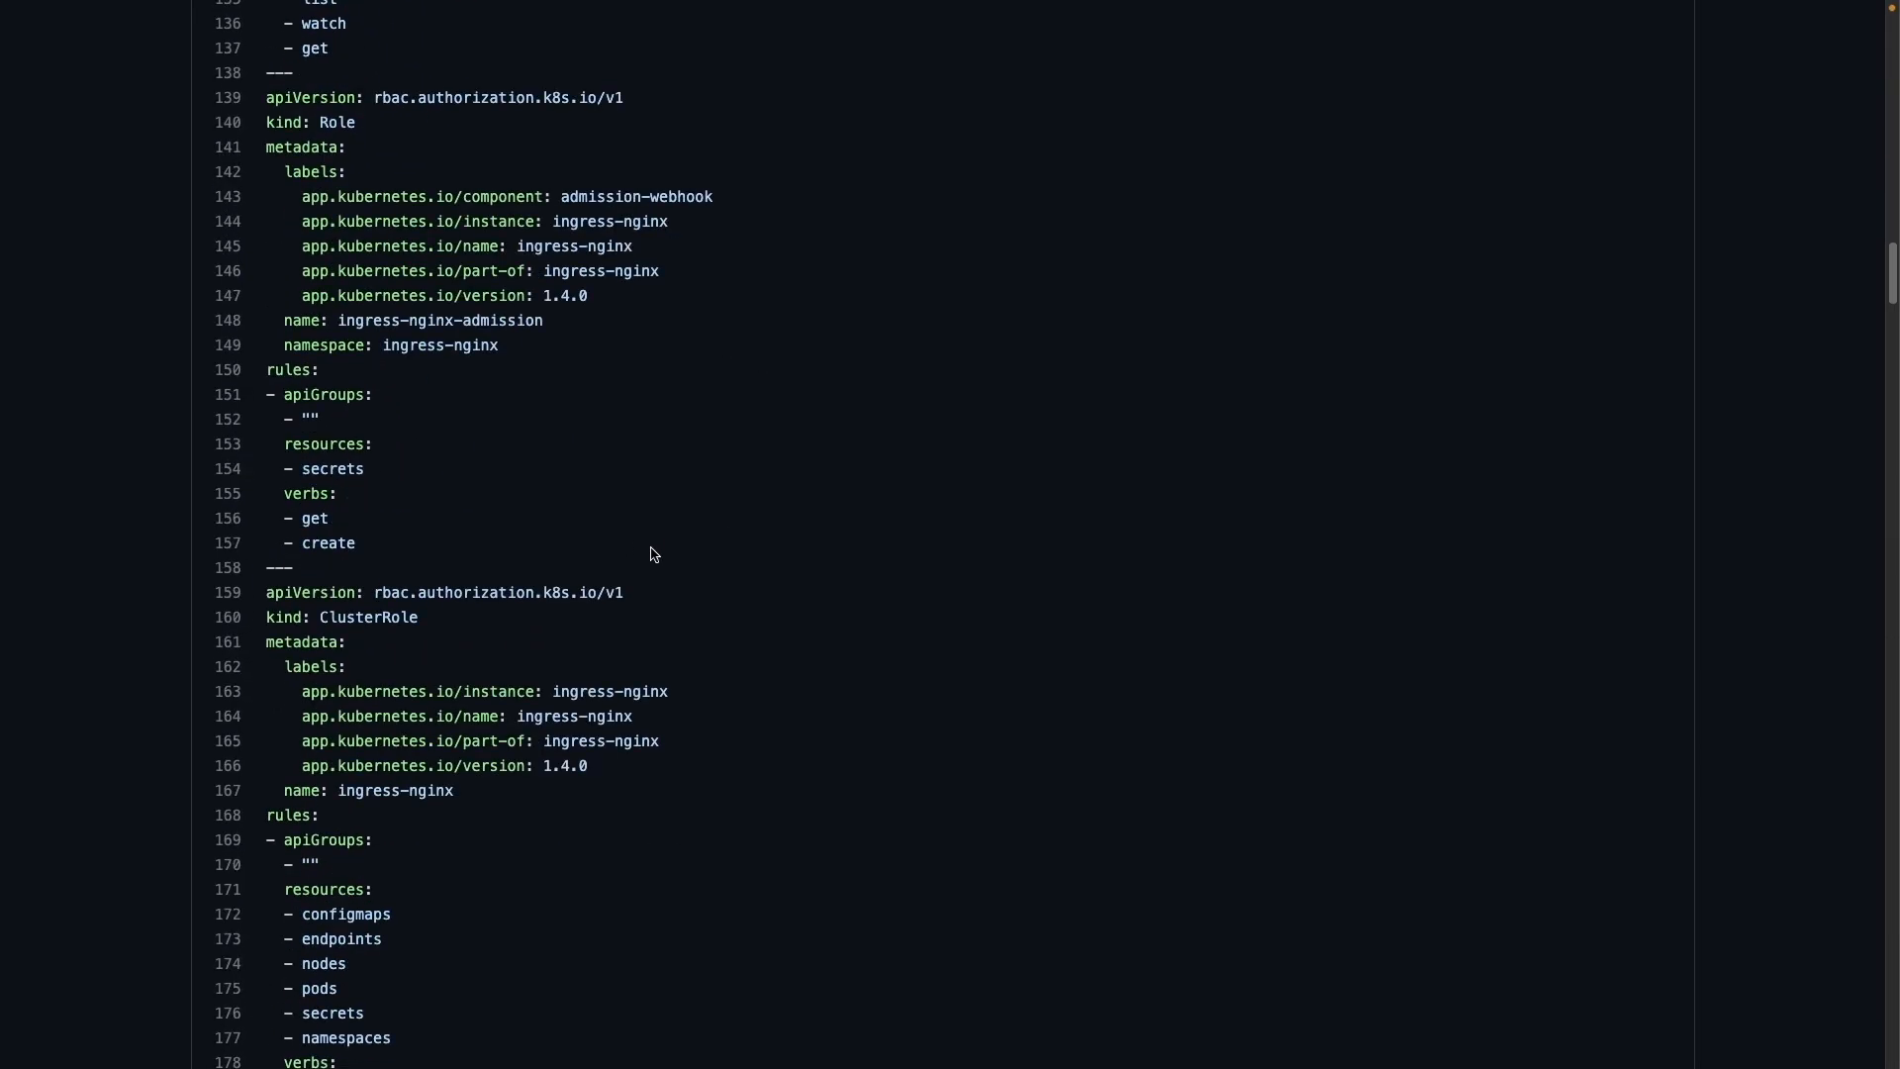
pyautogui.scroll(-3)
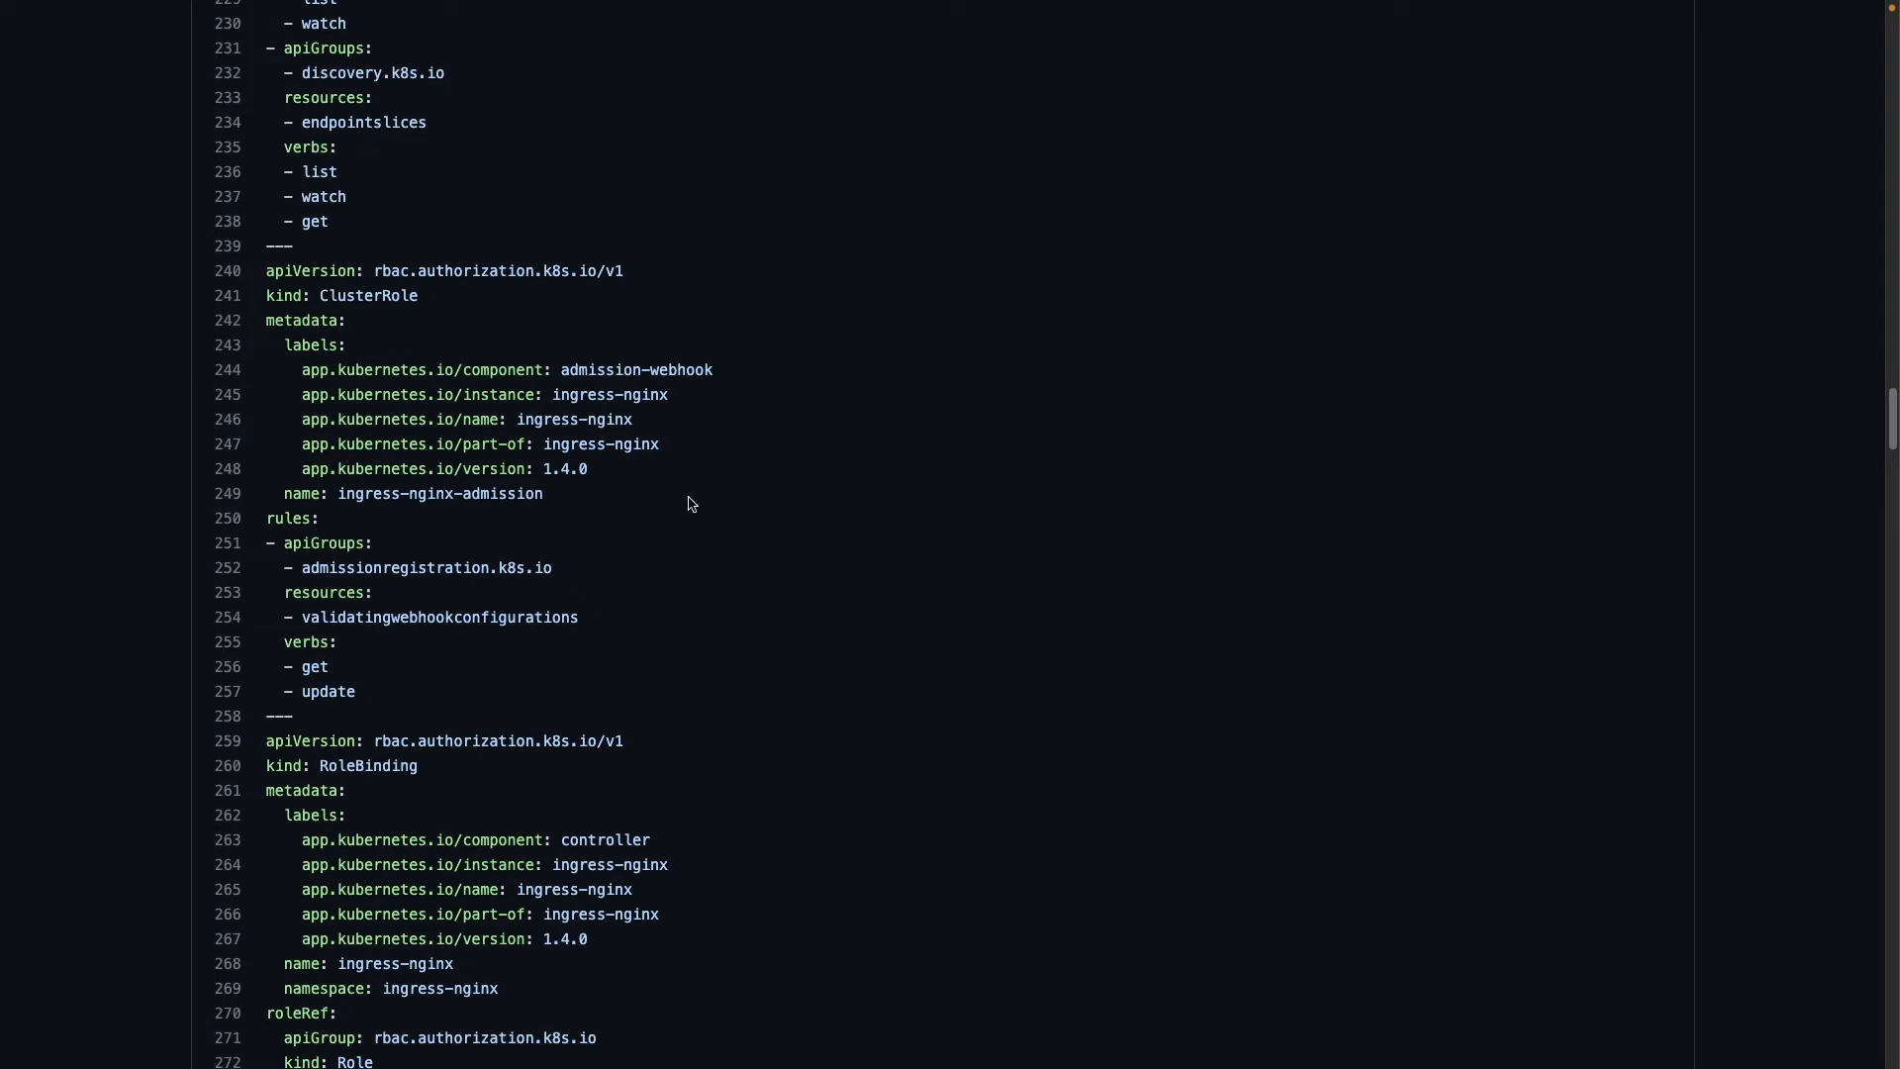
pyautogui.scroll(-3)
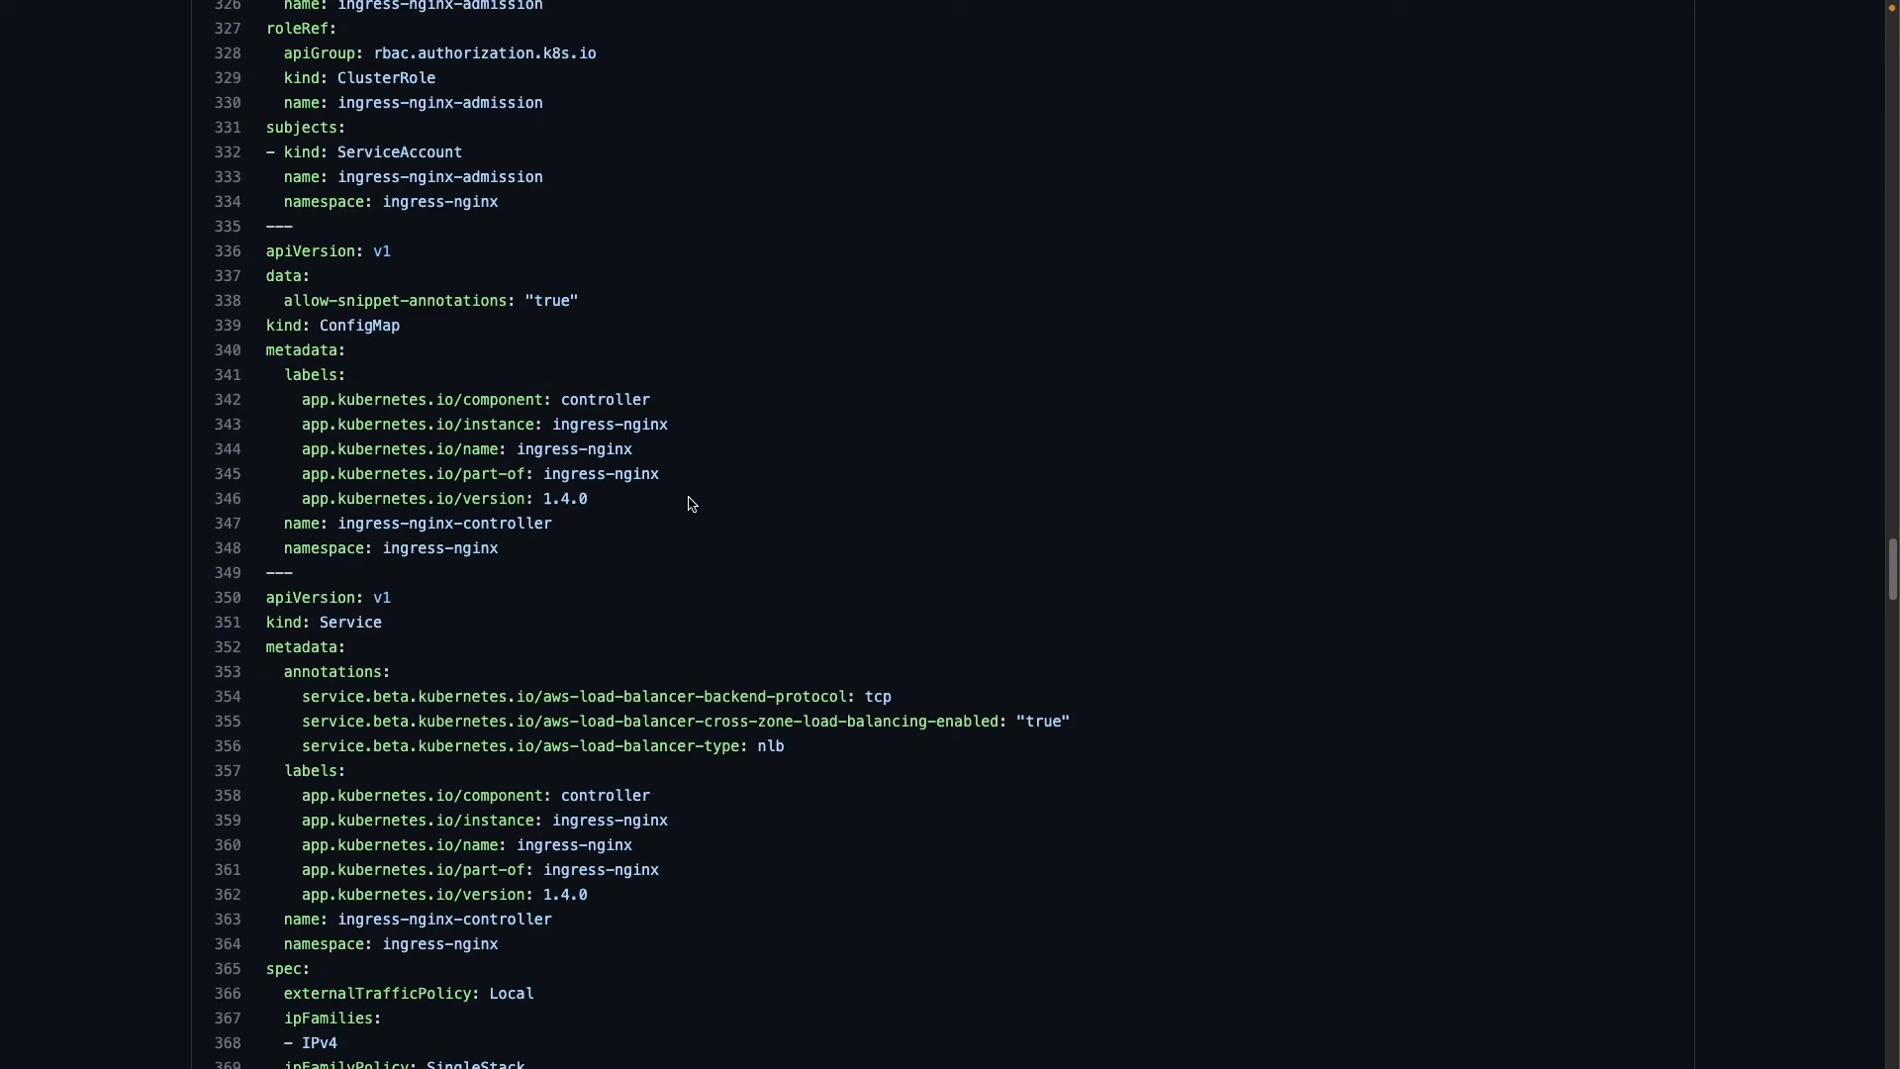
pyautogui.scroll(-3)
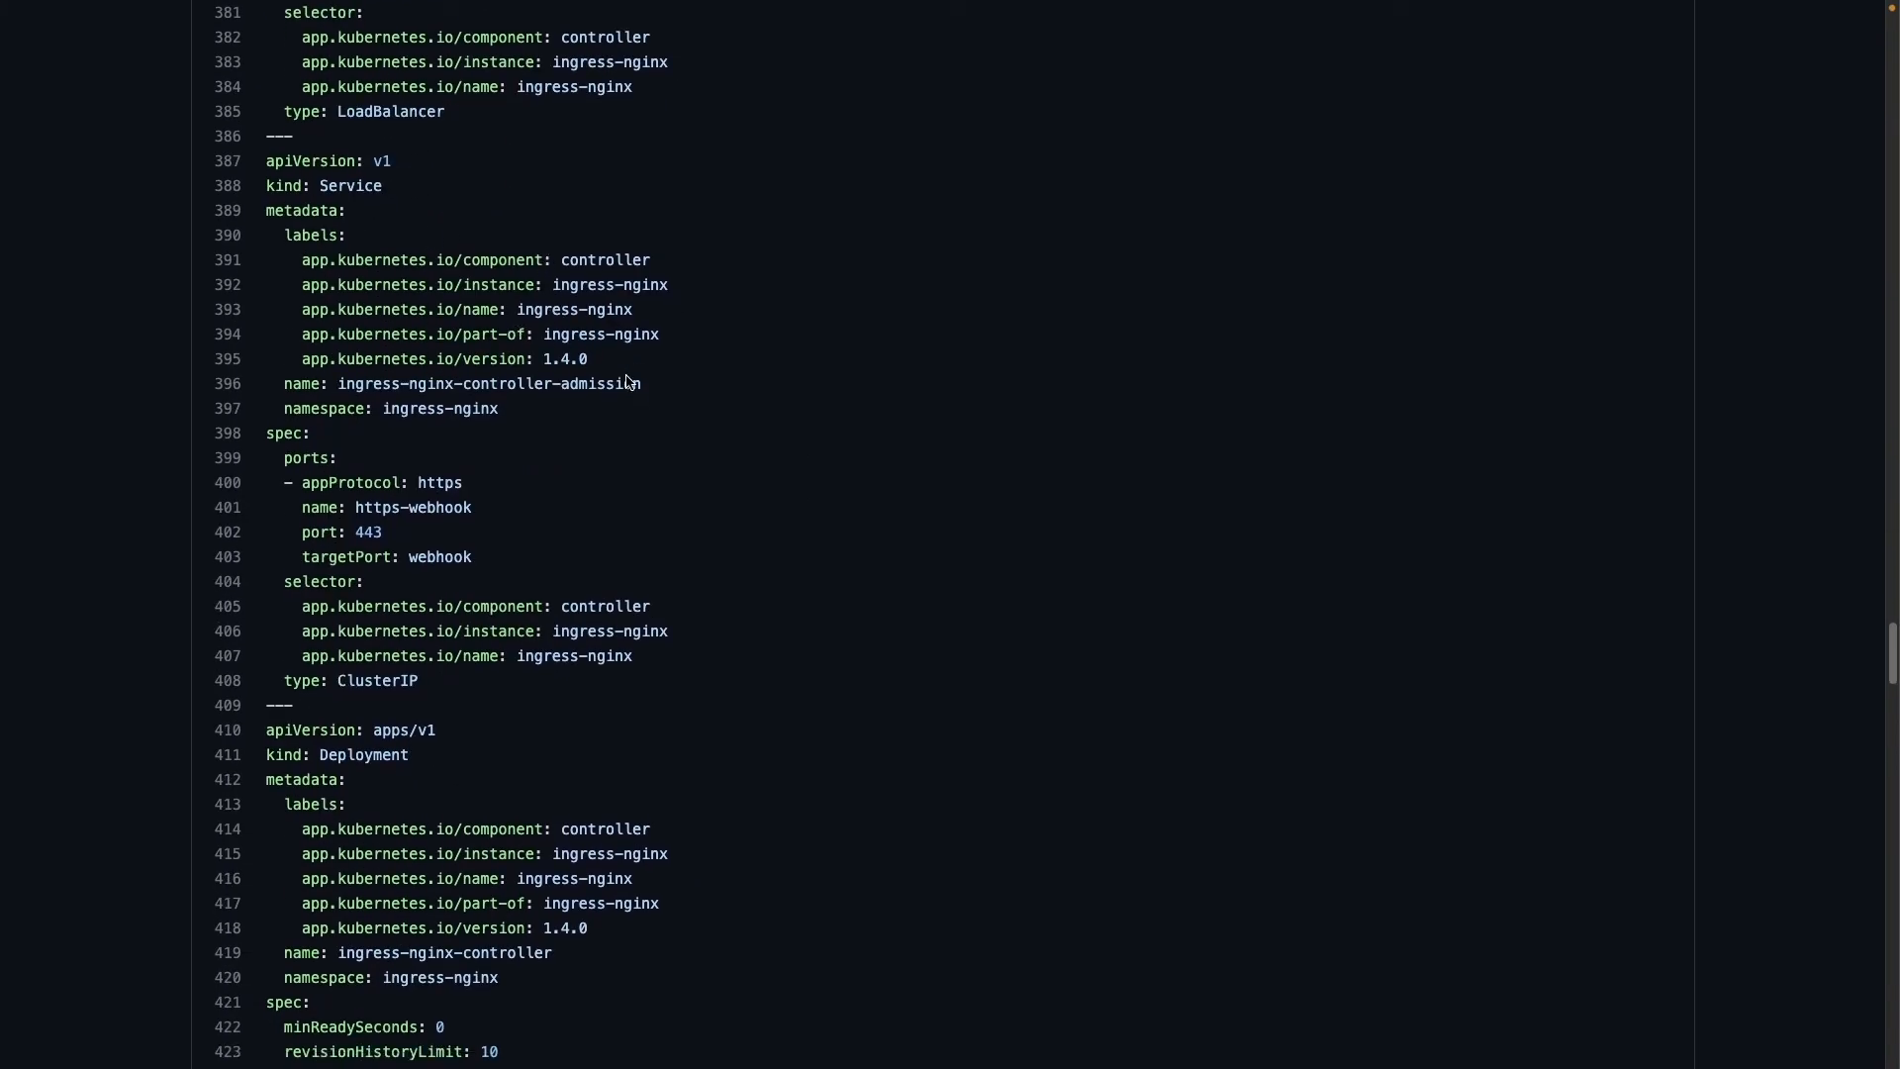
pyautogui.scroll(-3)
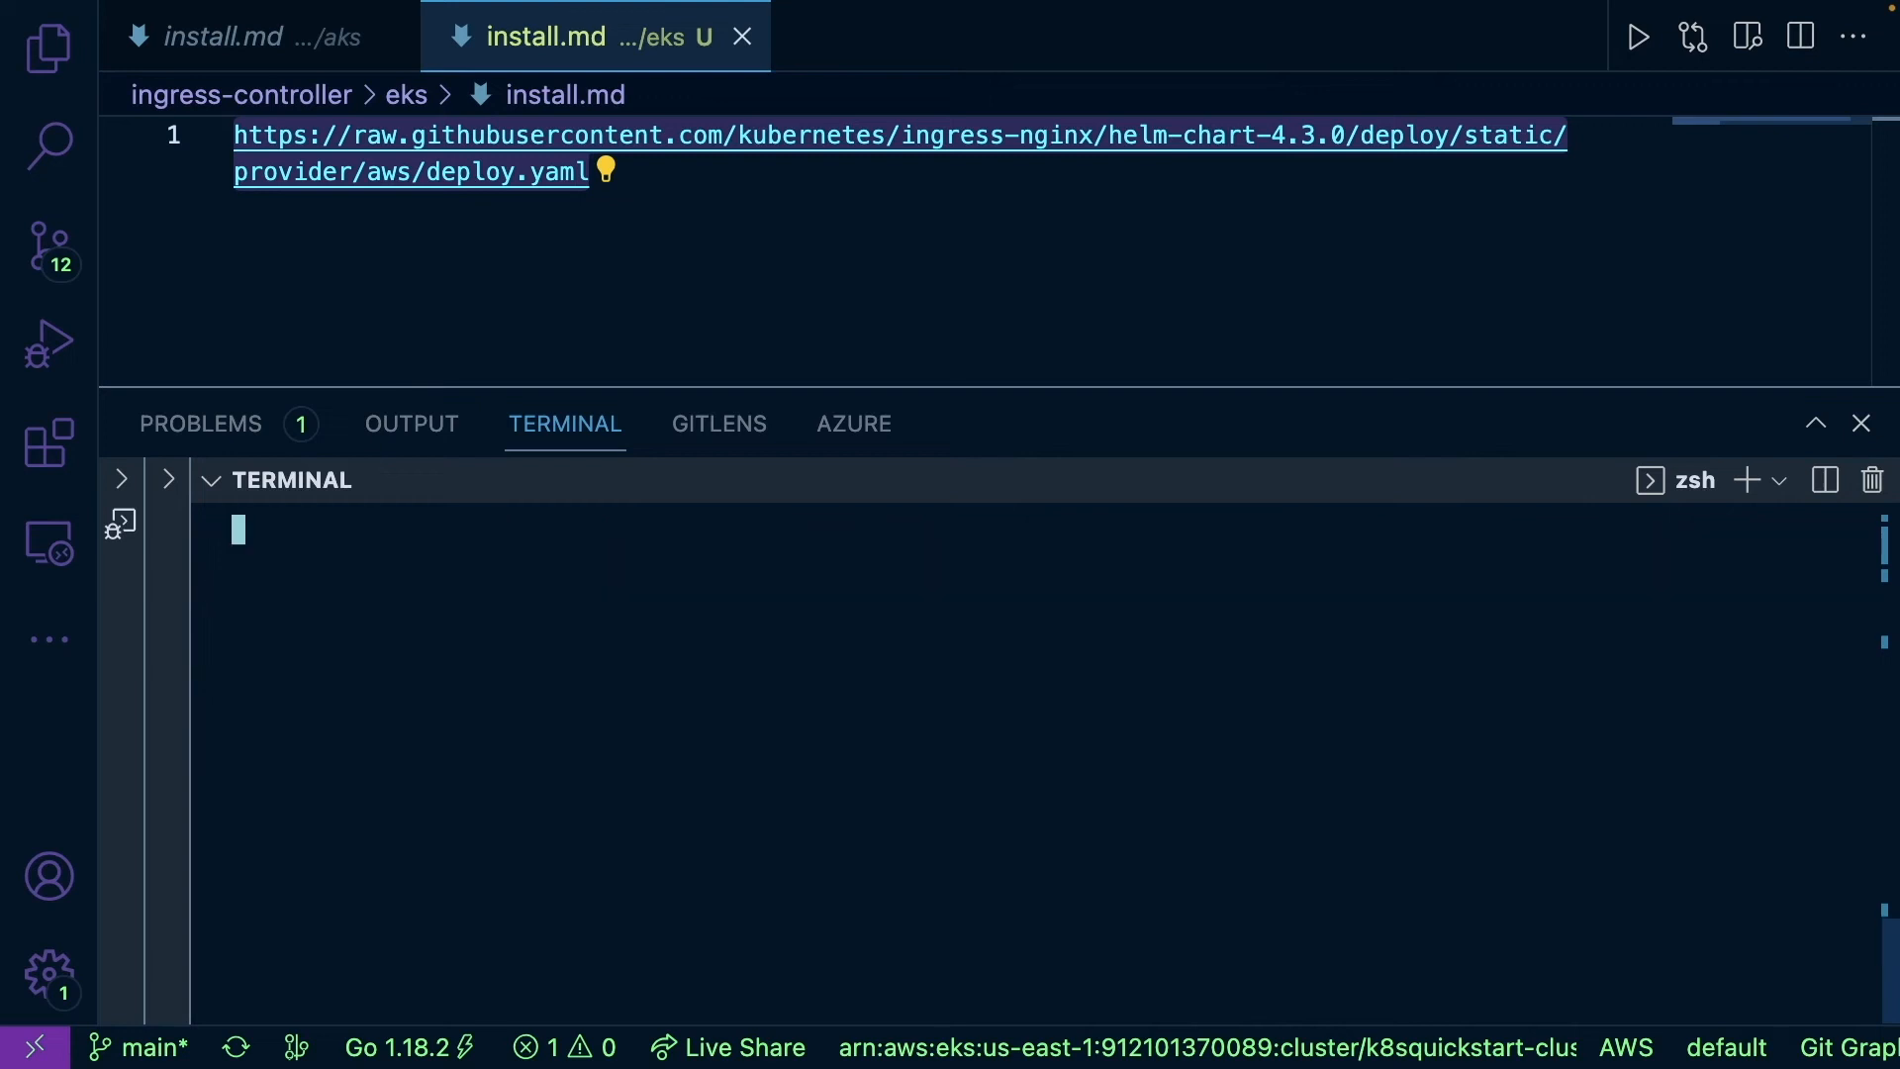
# Apply the raw AWS deploy.yaml URL with kubectl, creating the ingress-nginx resources on EKS.
pyautogui.write('kubectl apply -')
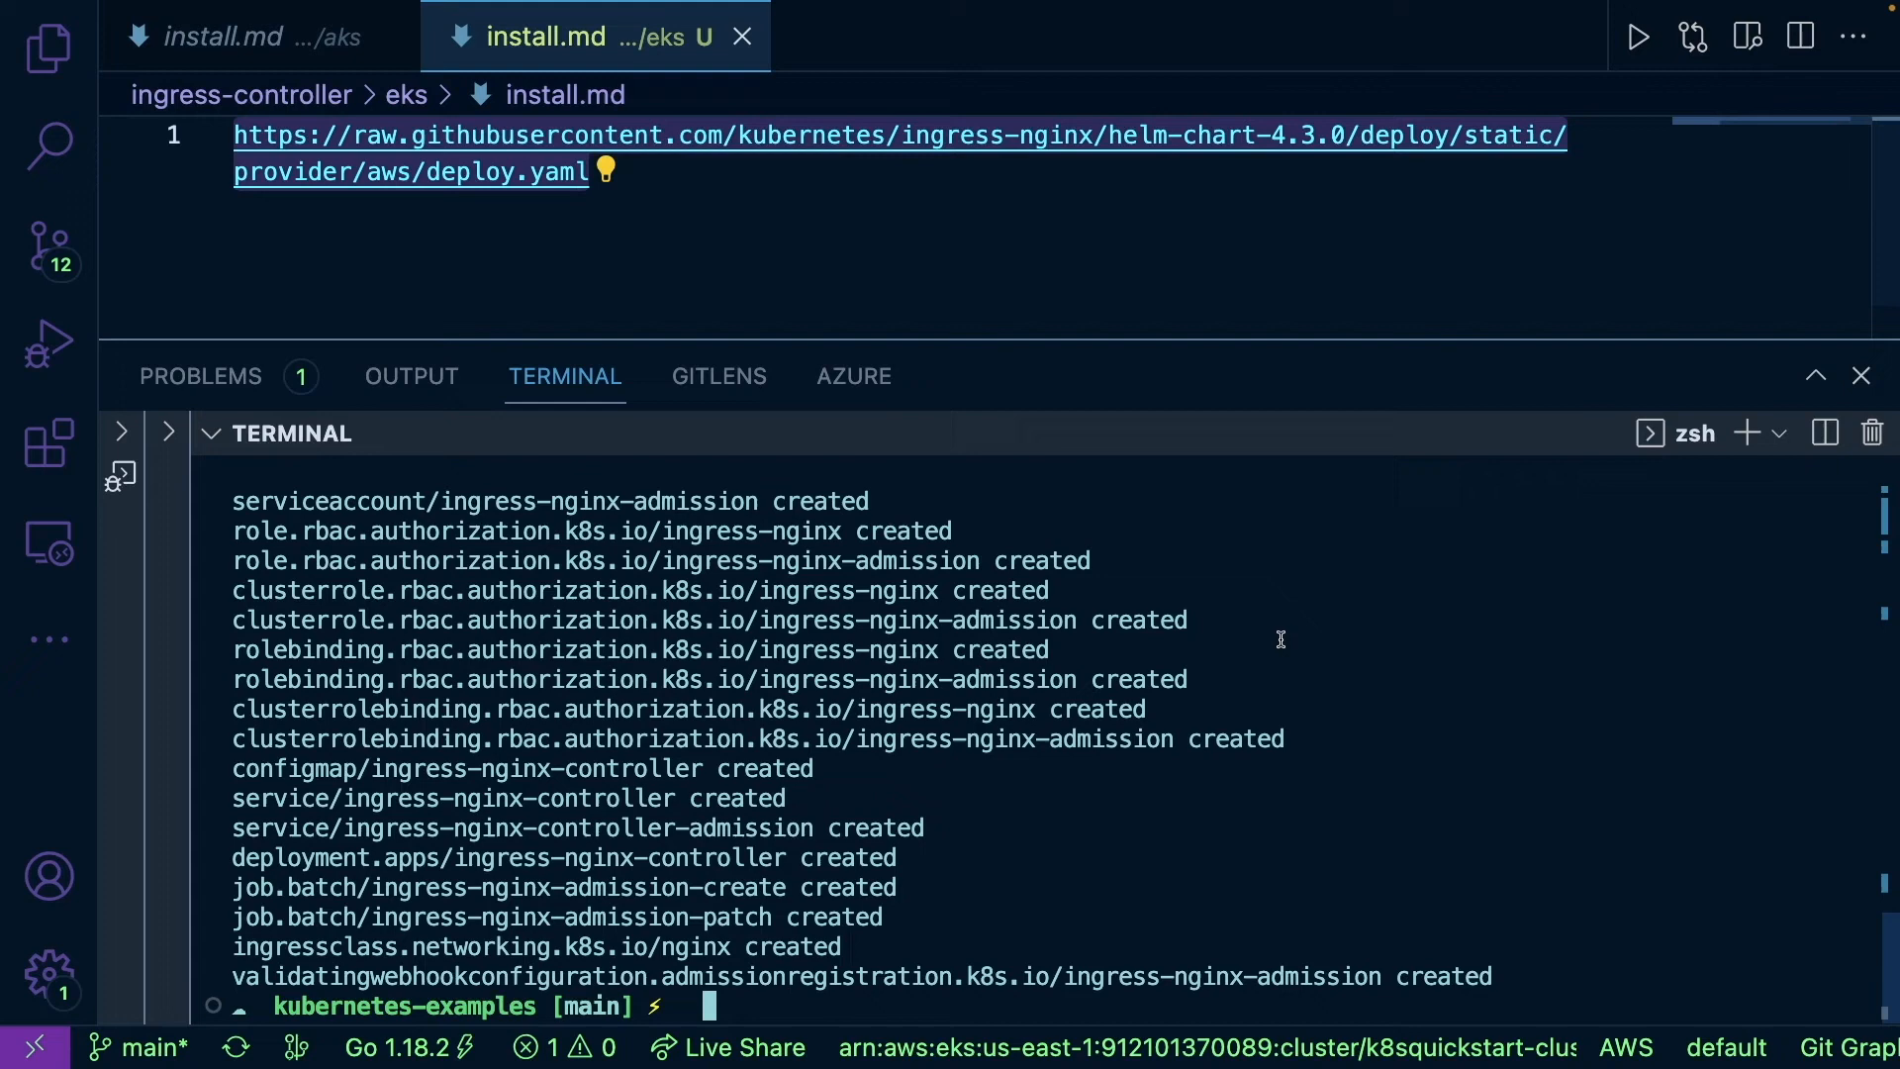
pyautogui.moveTo(1199, 855)
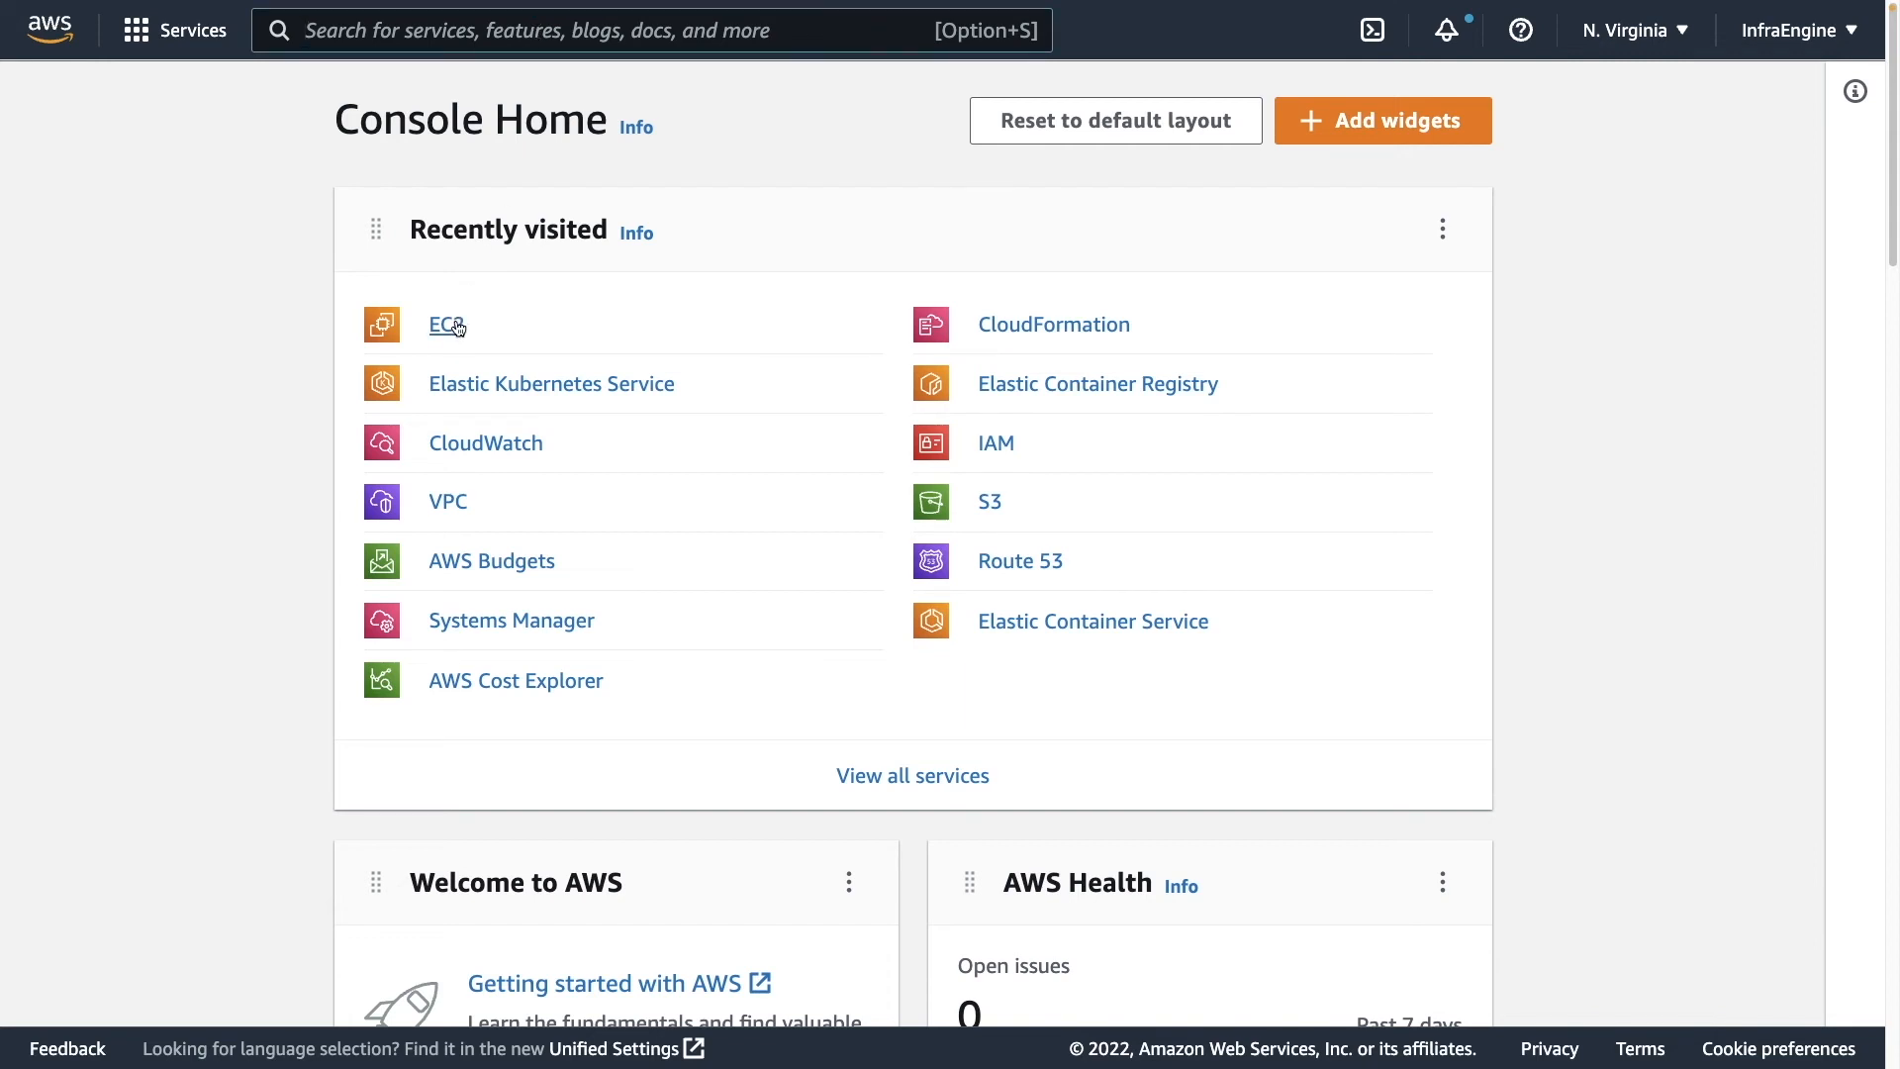
# In EC2 load balancers, view the new network load balancer's listeners forwarding TCP 80 and 443 to k8s-ingressn targets.
pyautogui.click(442, 323)
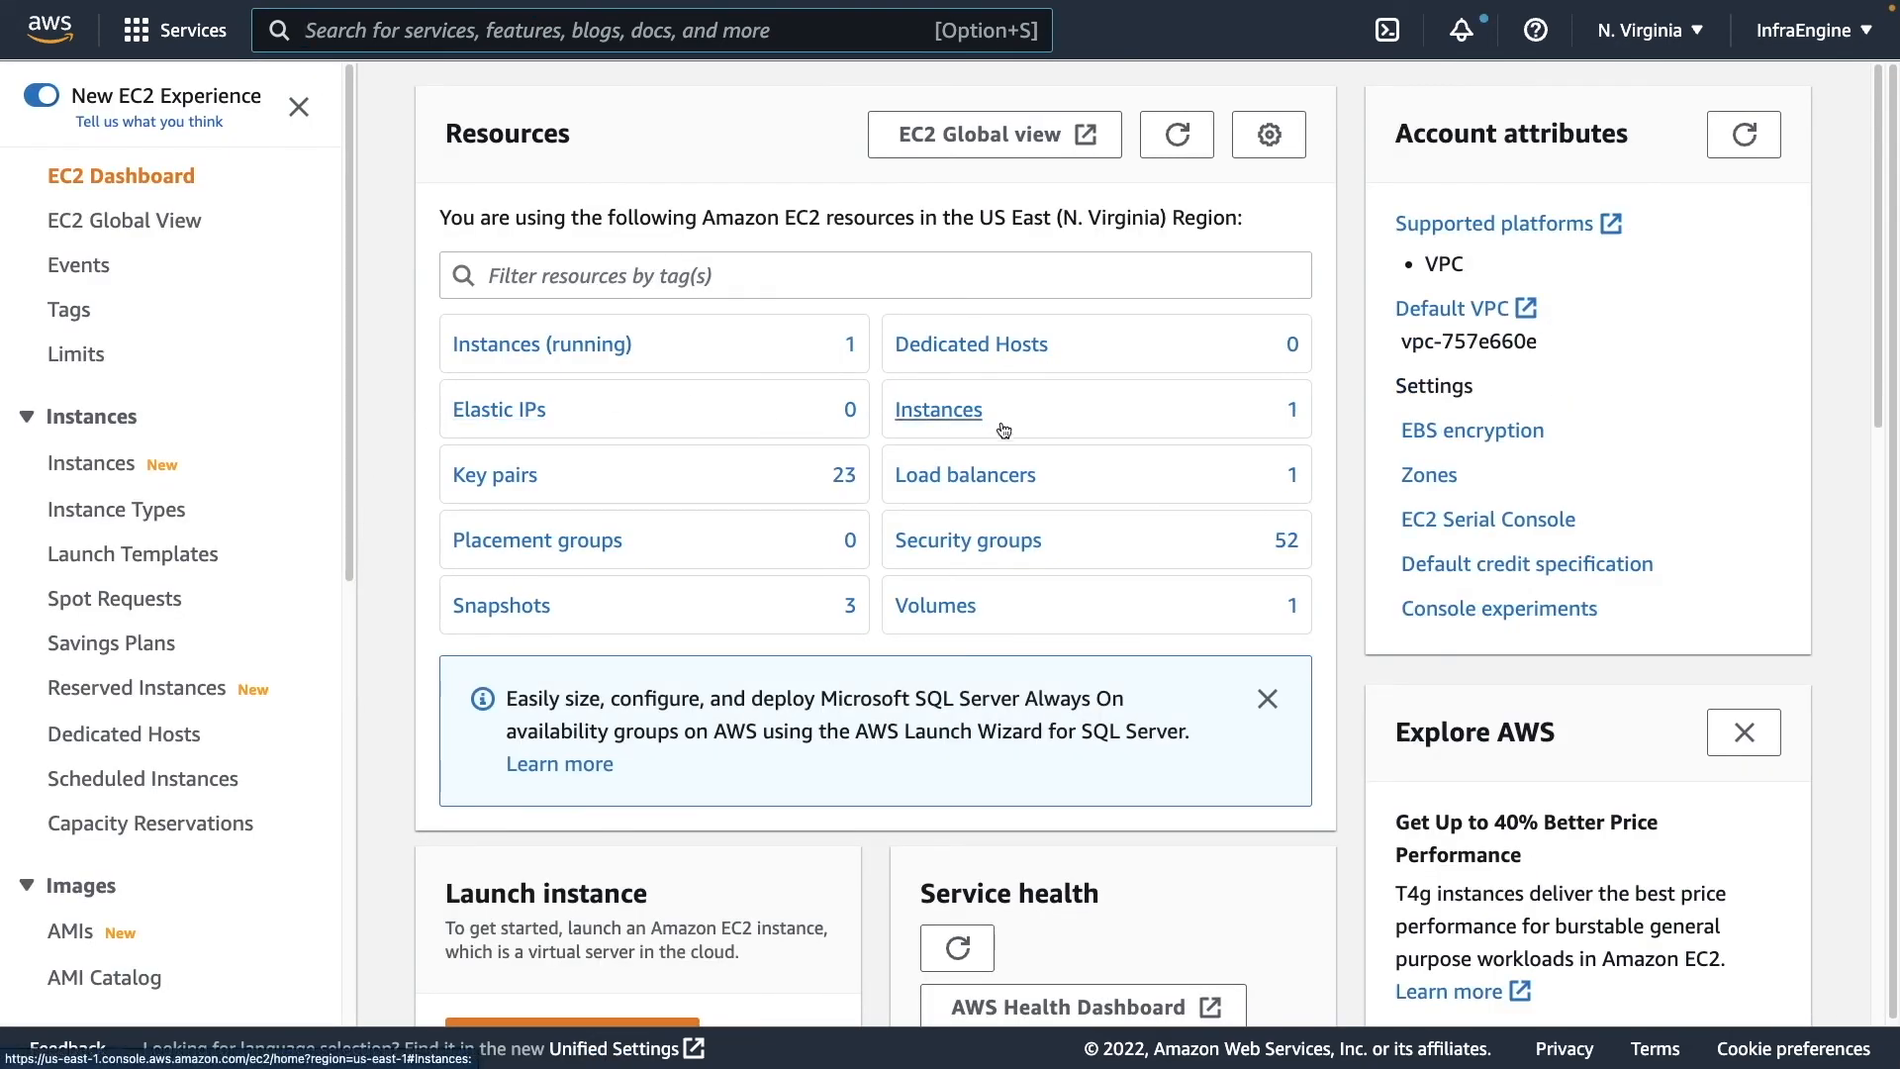
pyautogui.moveTo(966, 473)
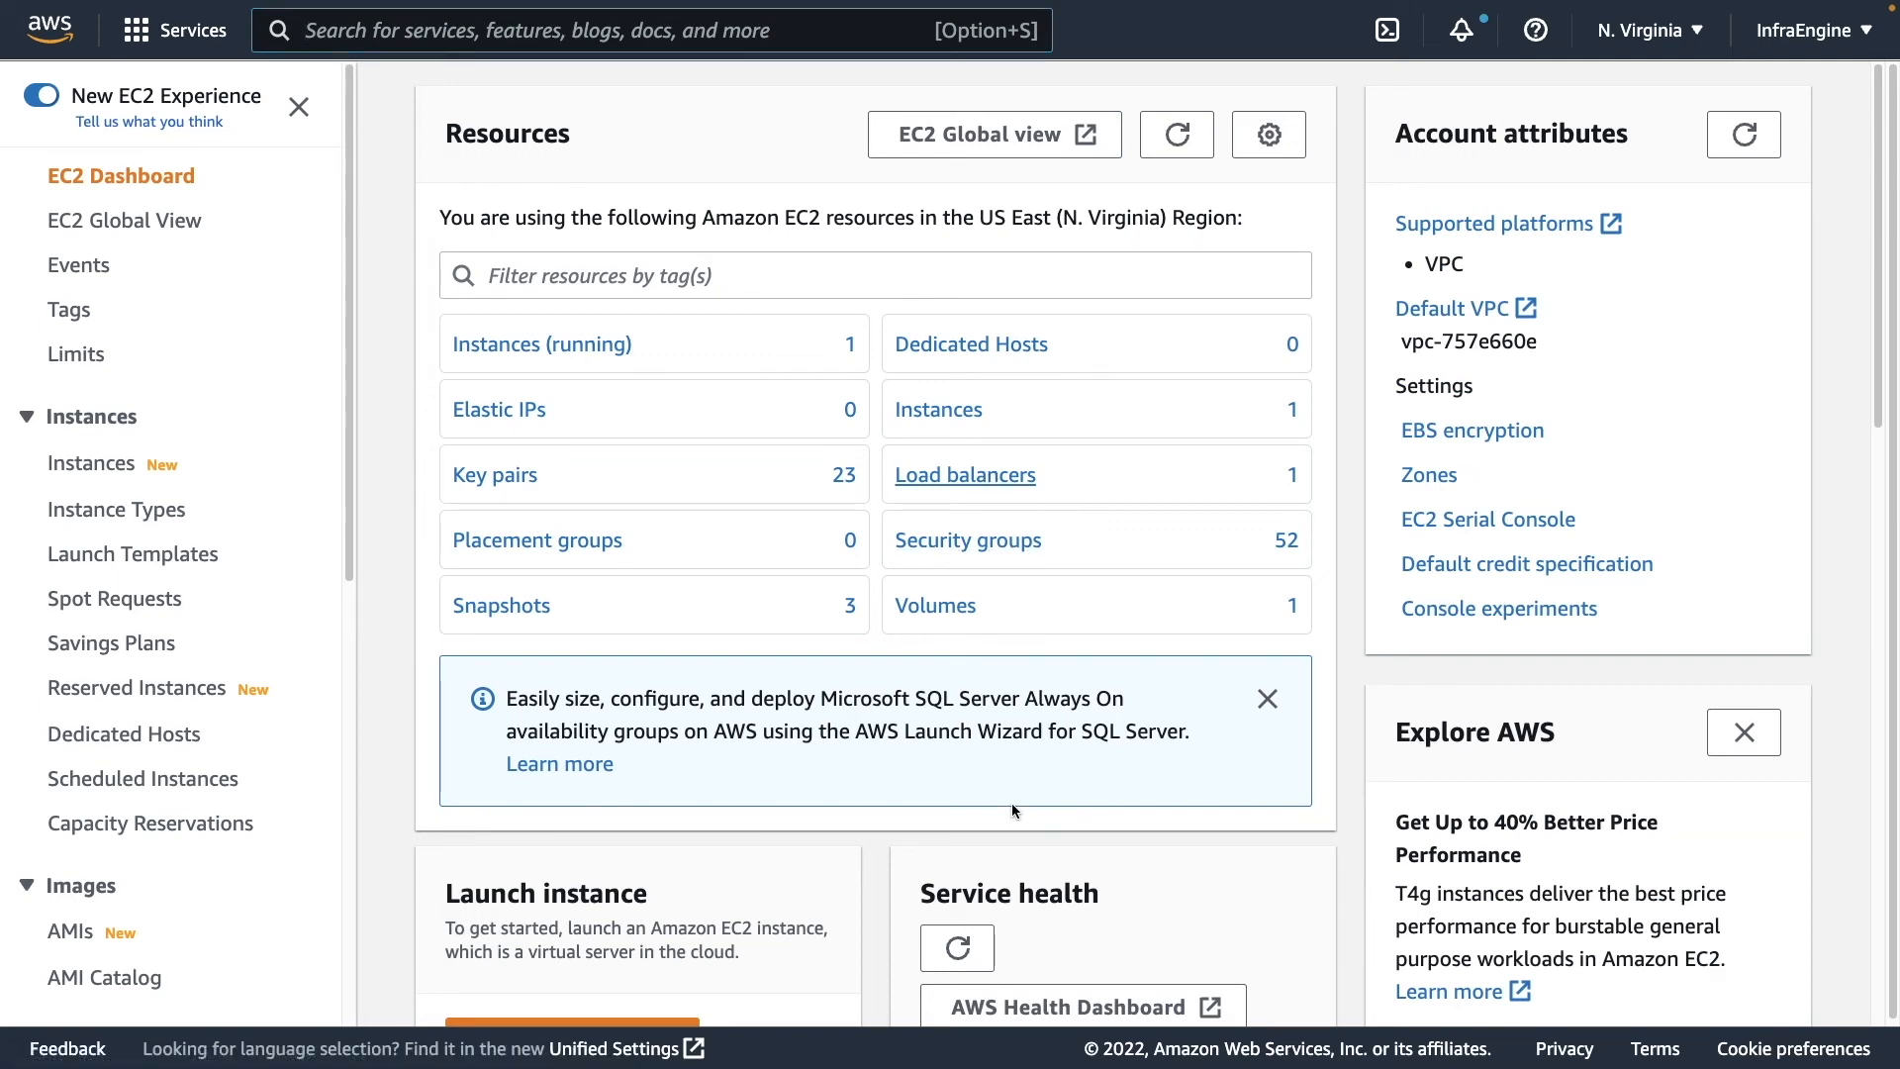
pyautogui.click(964, 473)
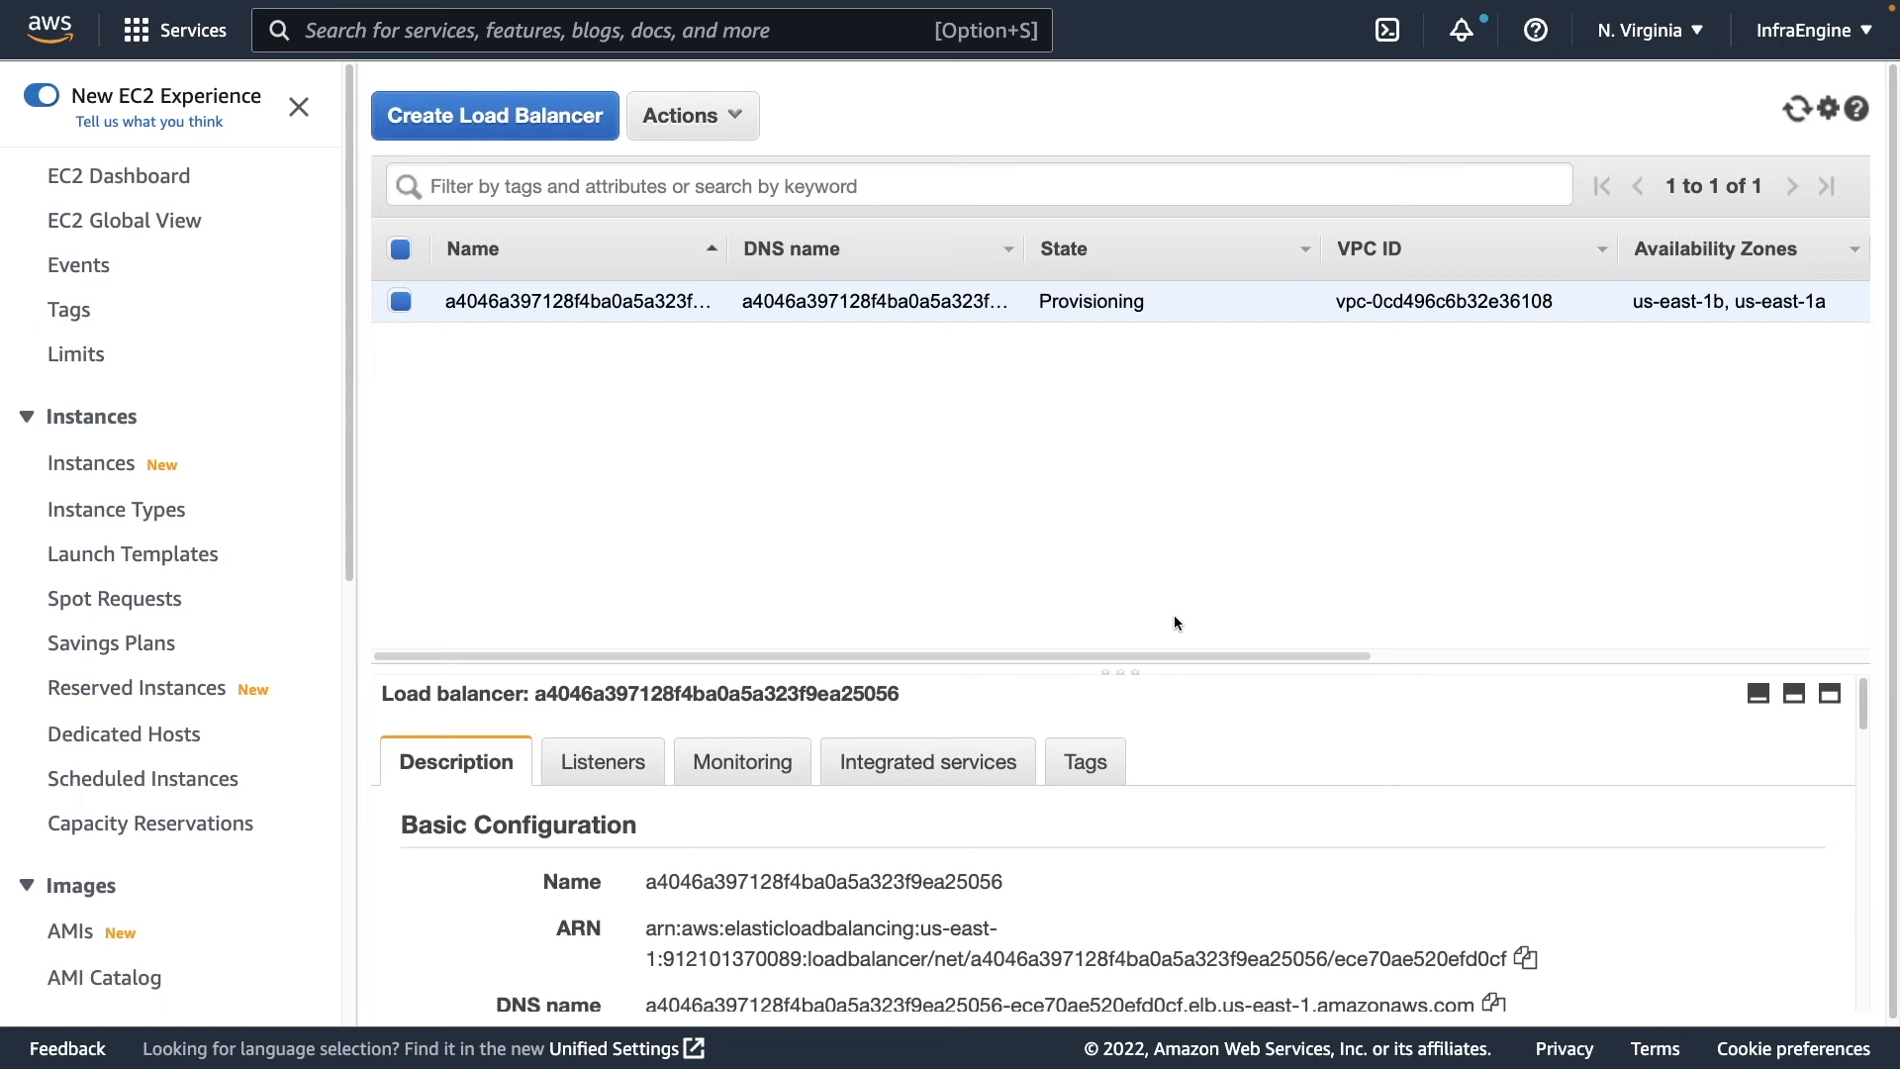
pyautogui.moveTo(1099, 673)
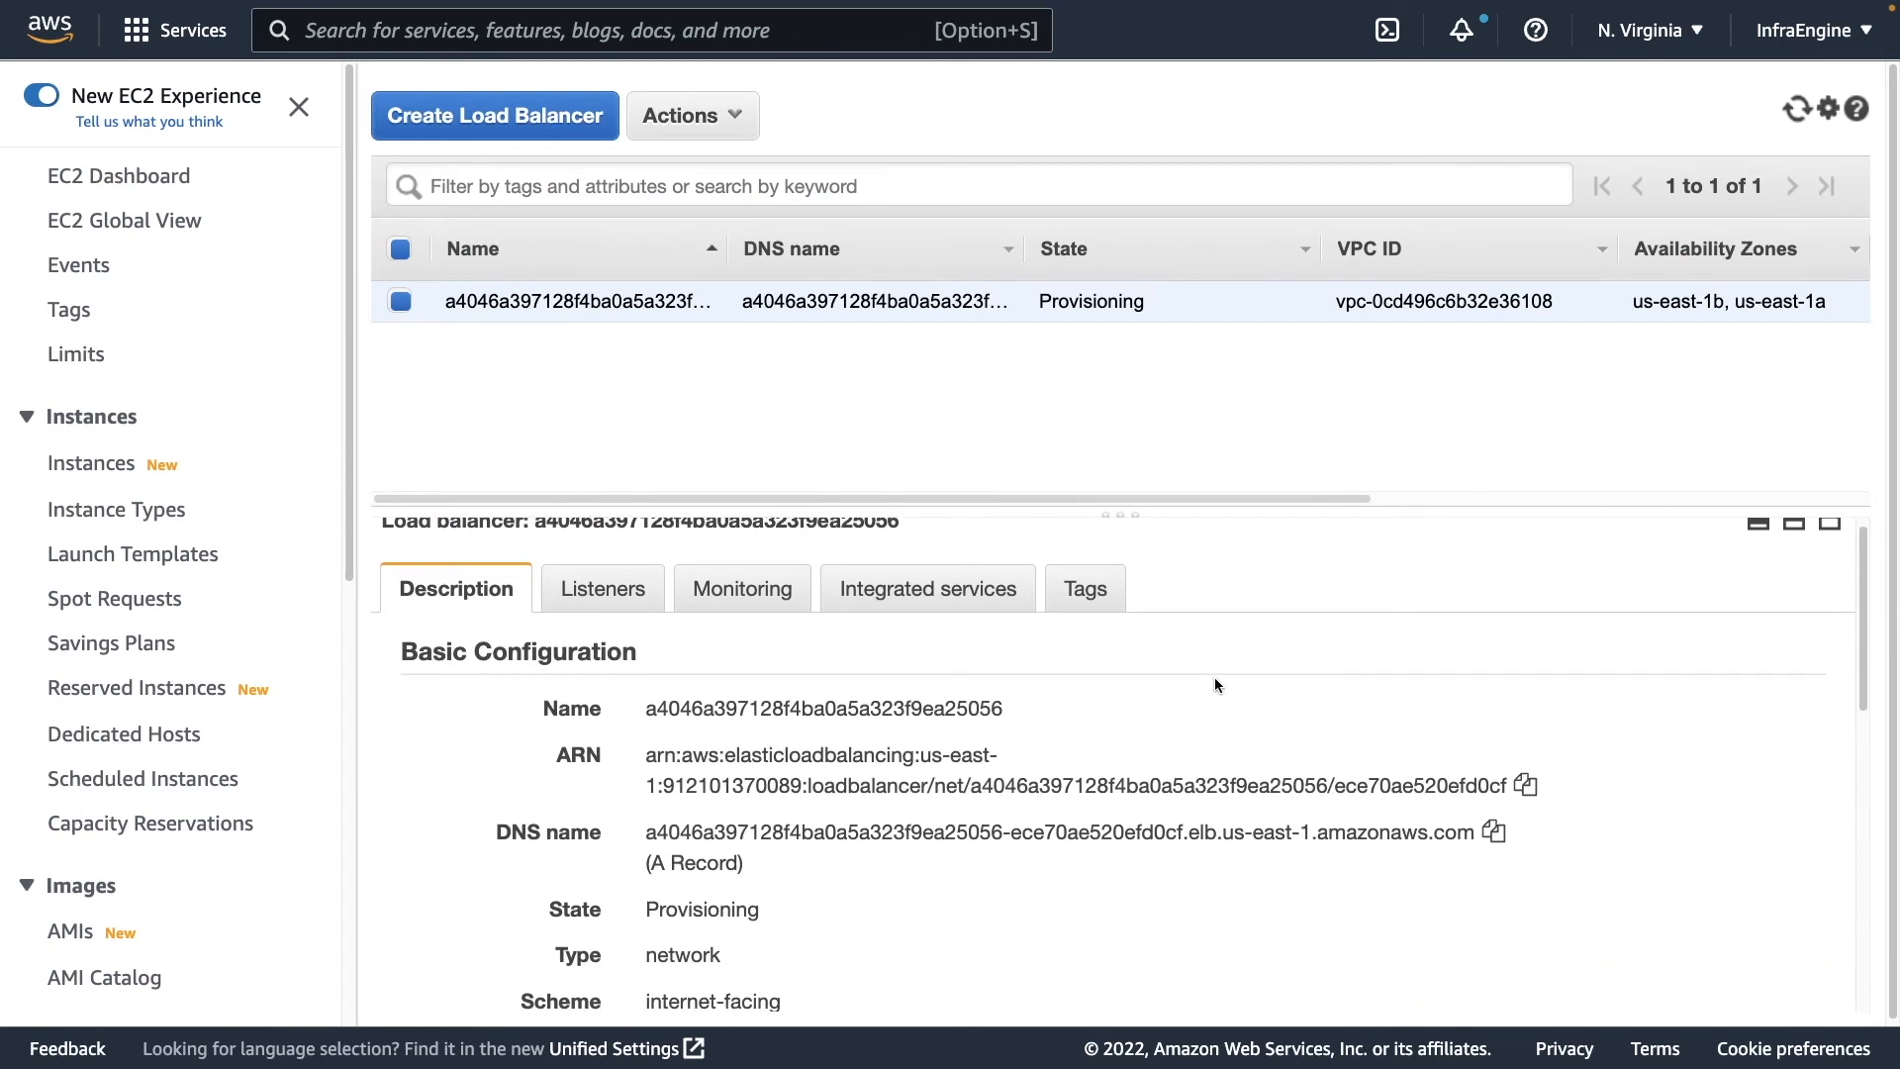
pyautogui.click(602, 588)
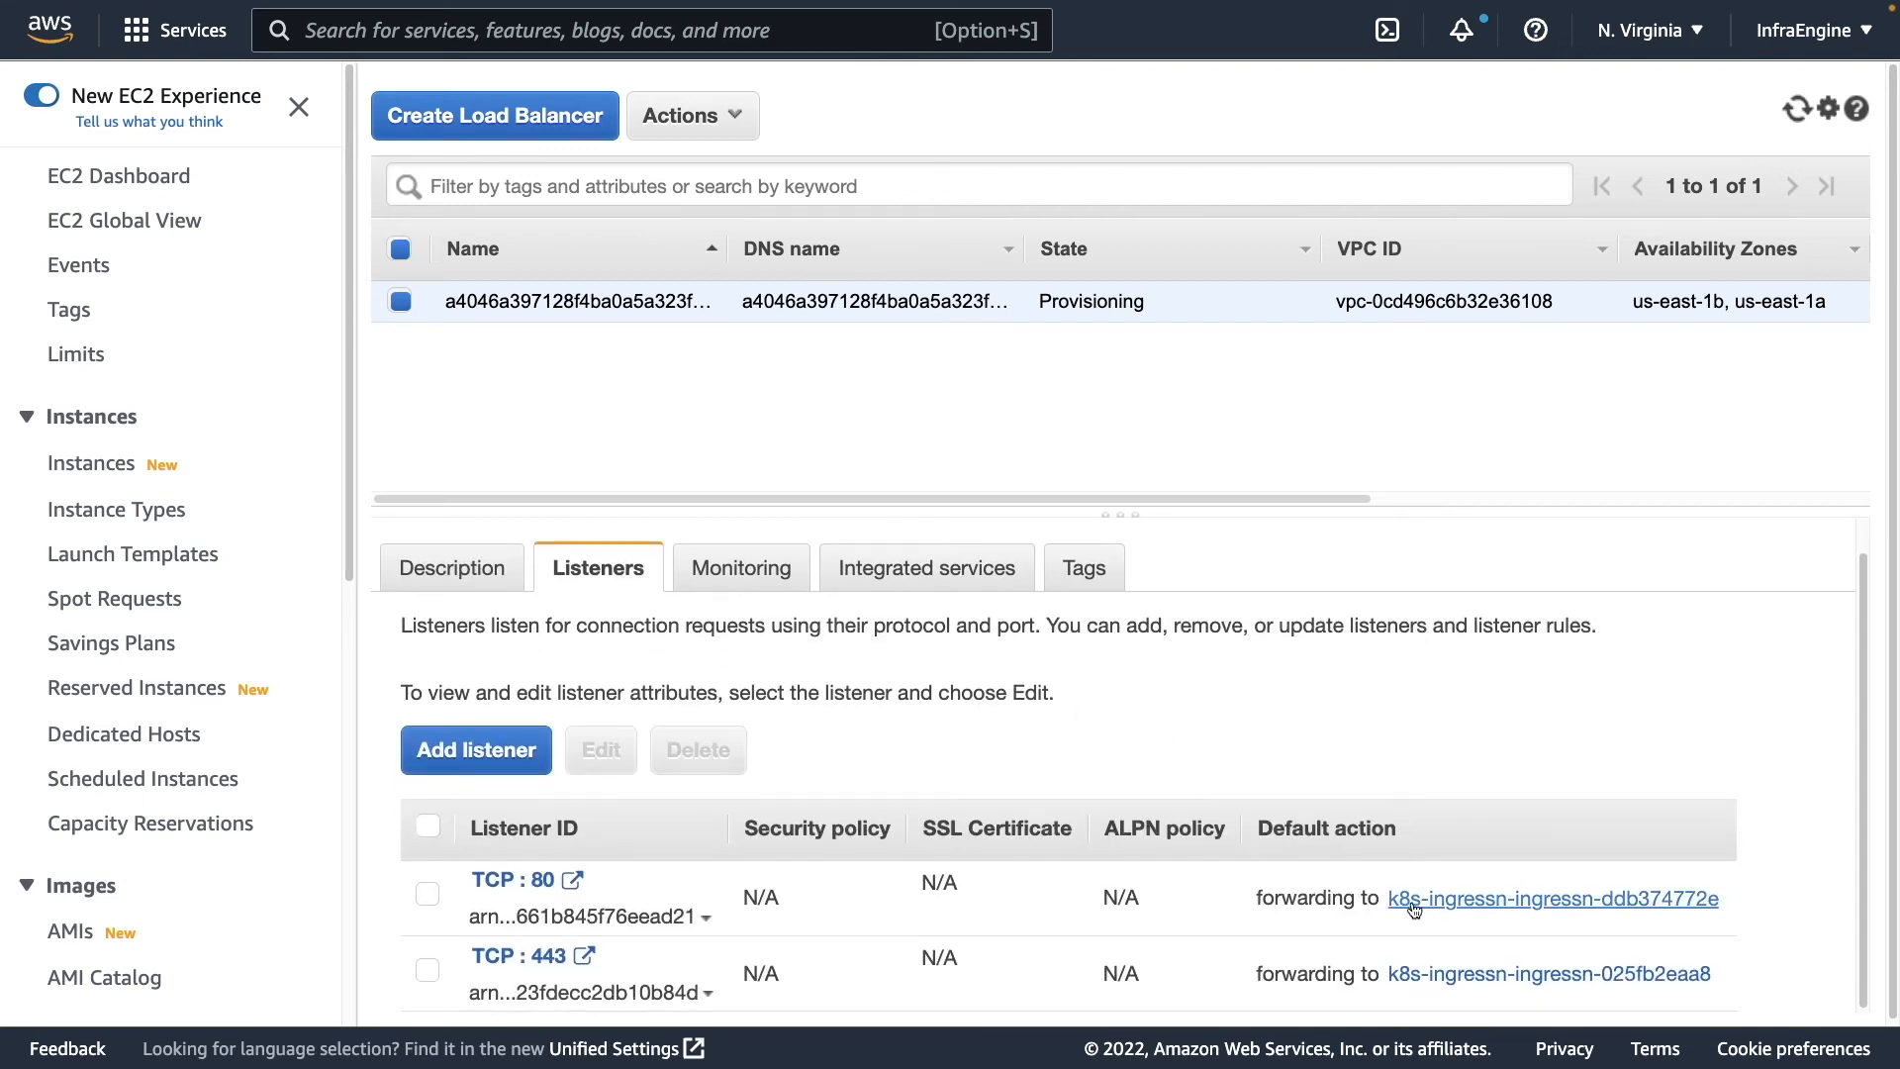
pyautogui.moveTo(1502, 992)
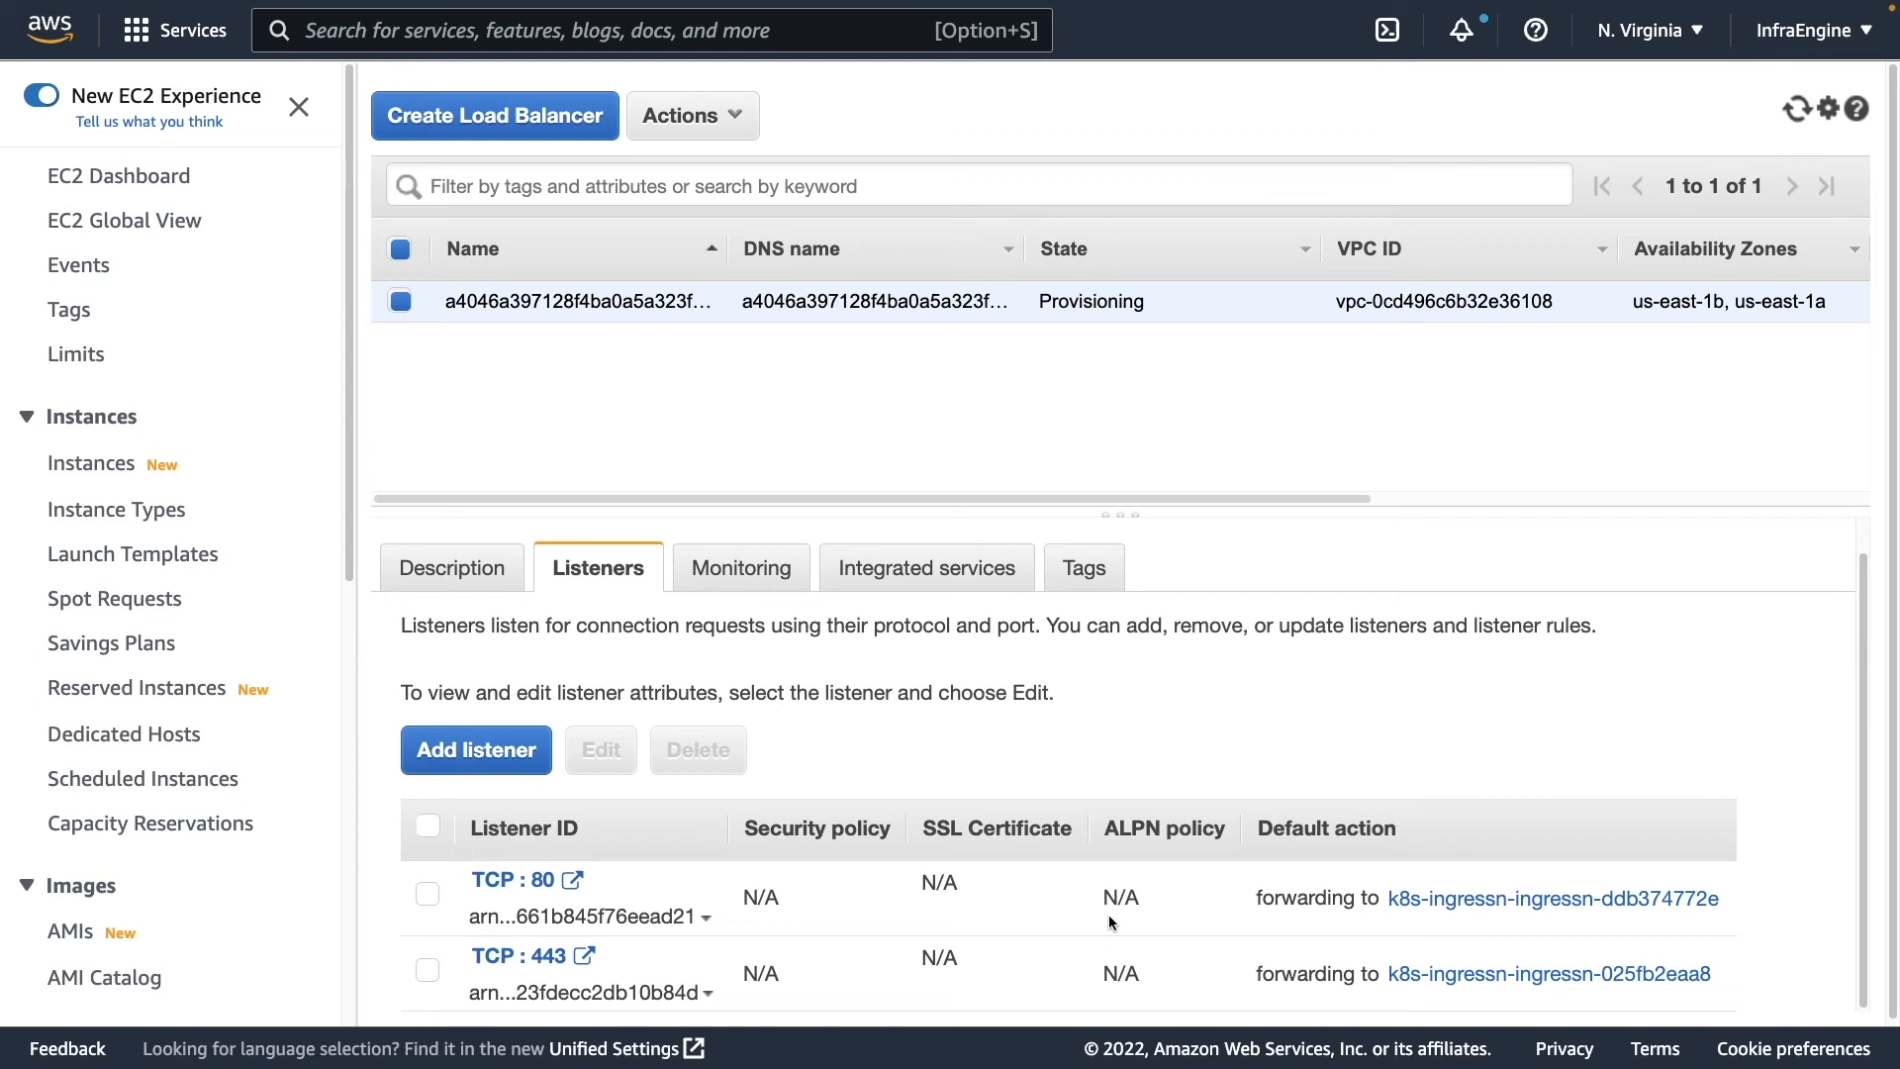
pyautogui.moveTo(905, 725)
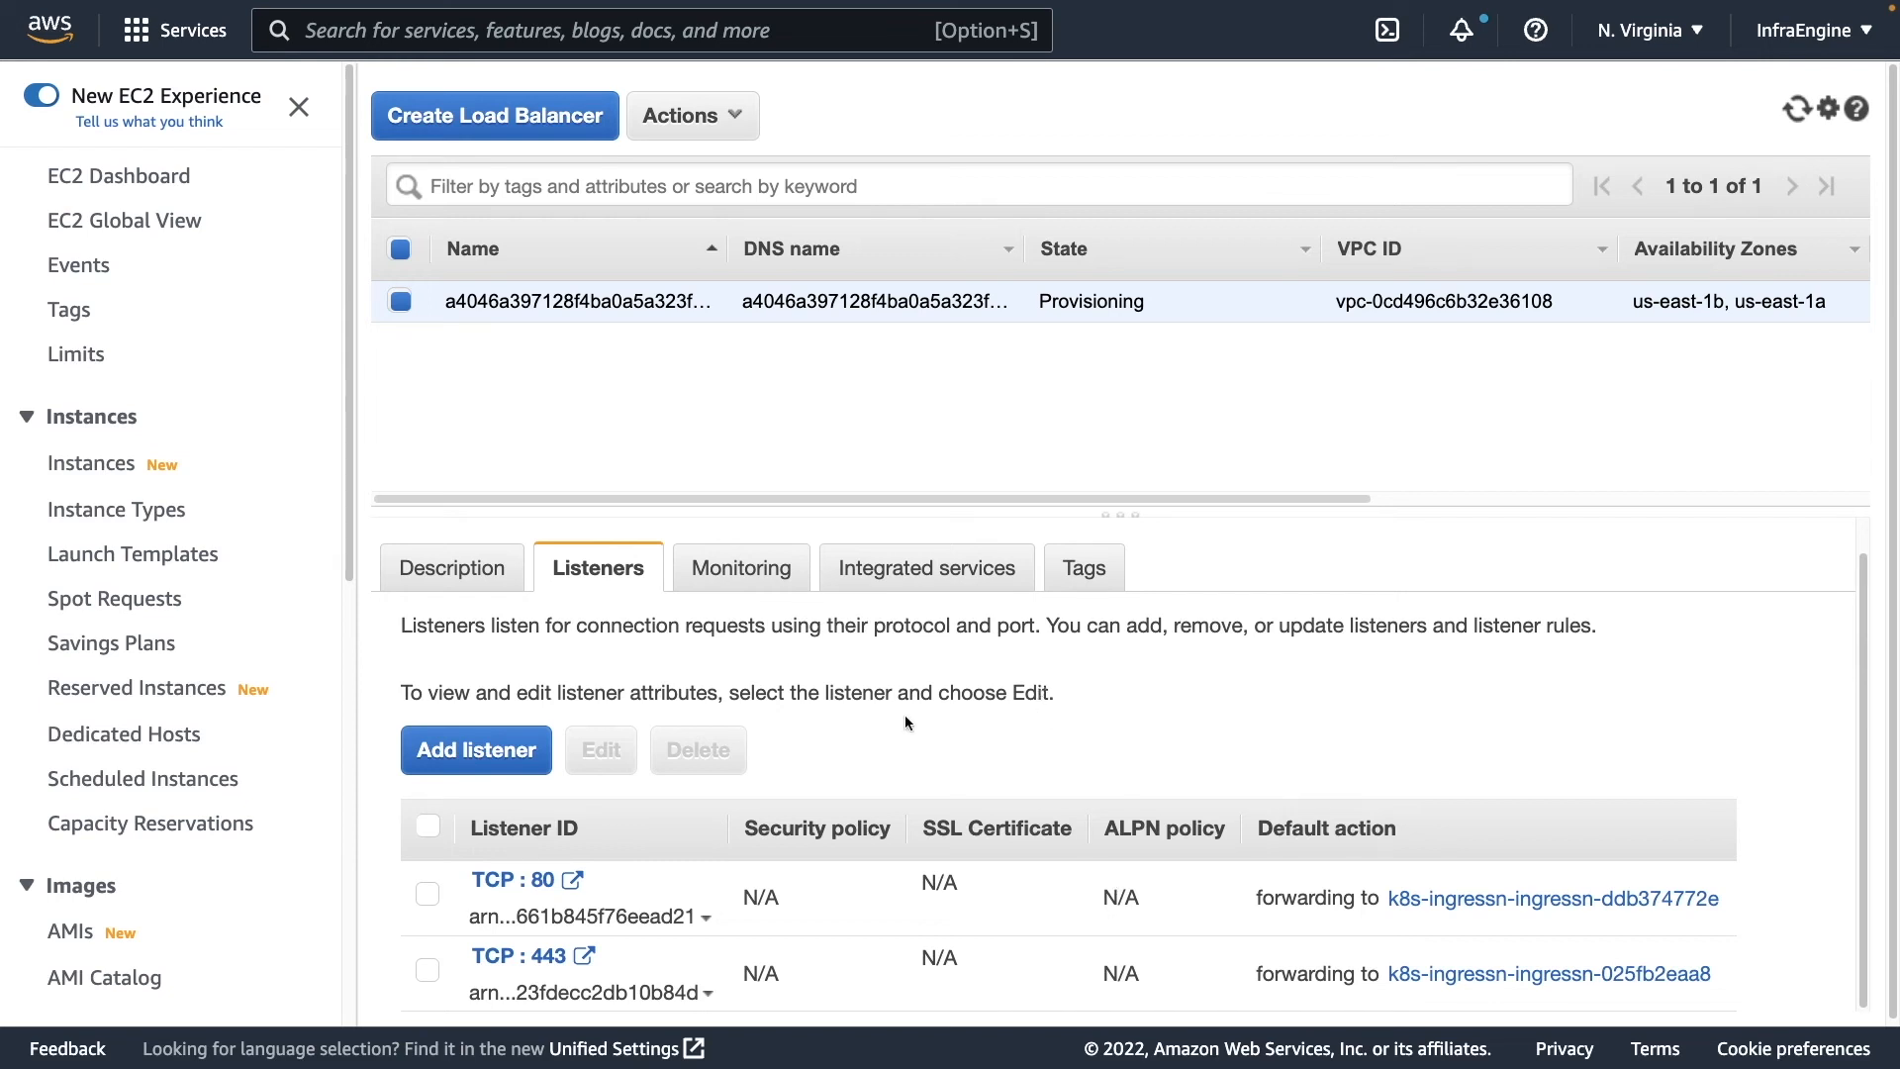
pyautogui.moveTo(400, 586)
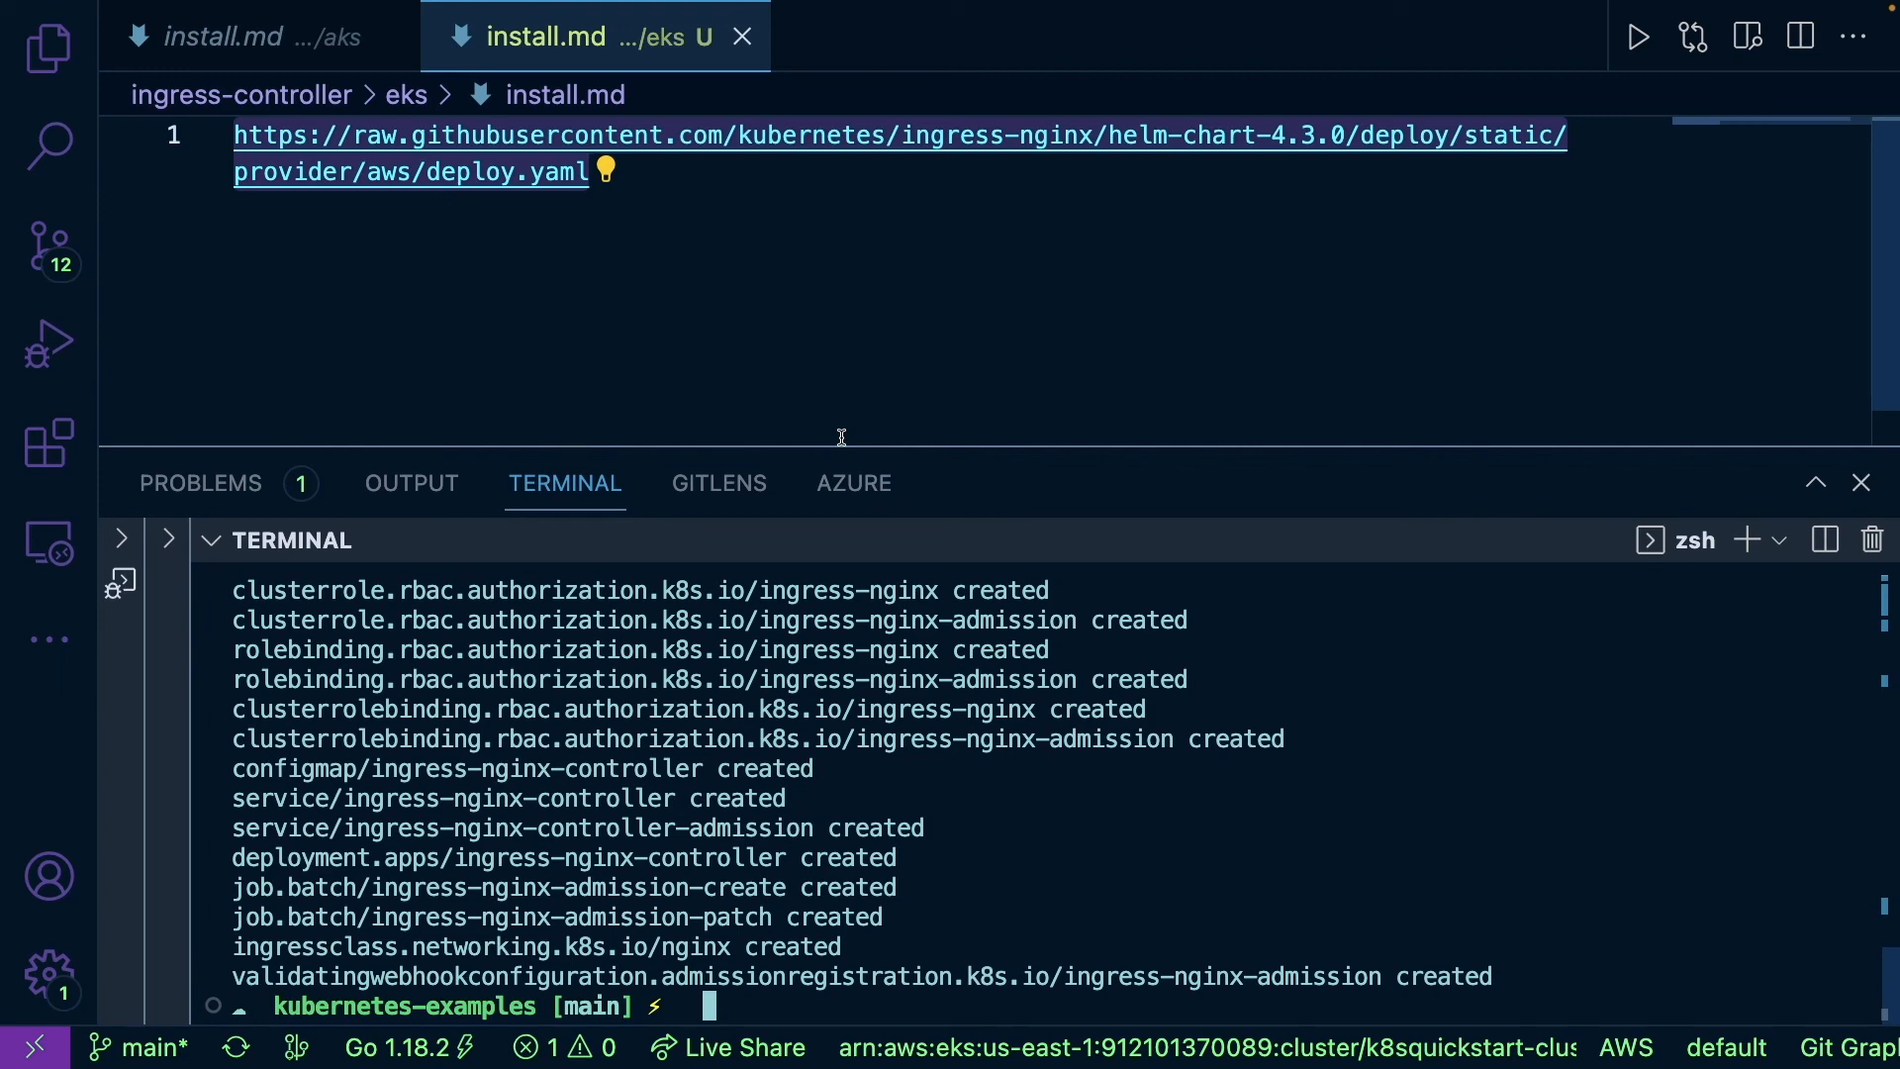
pyautogui.moveTo(711, 392)
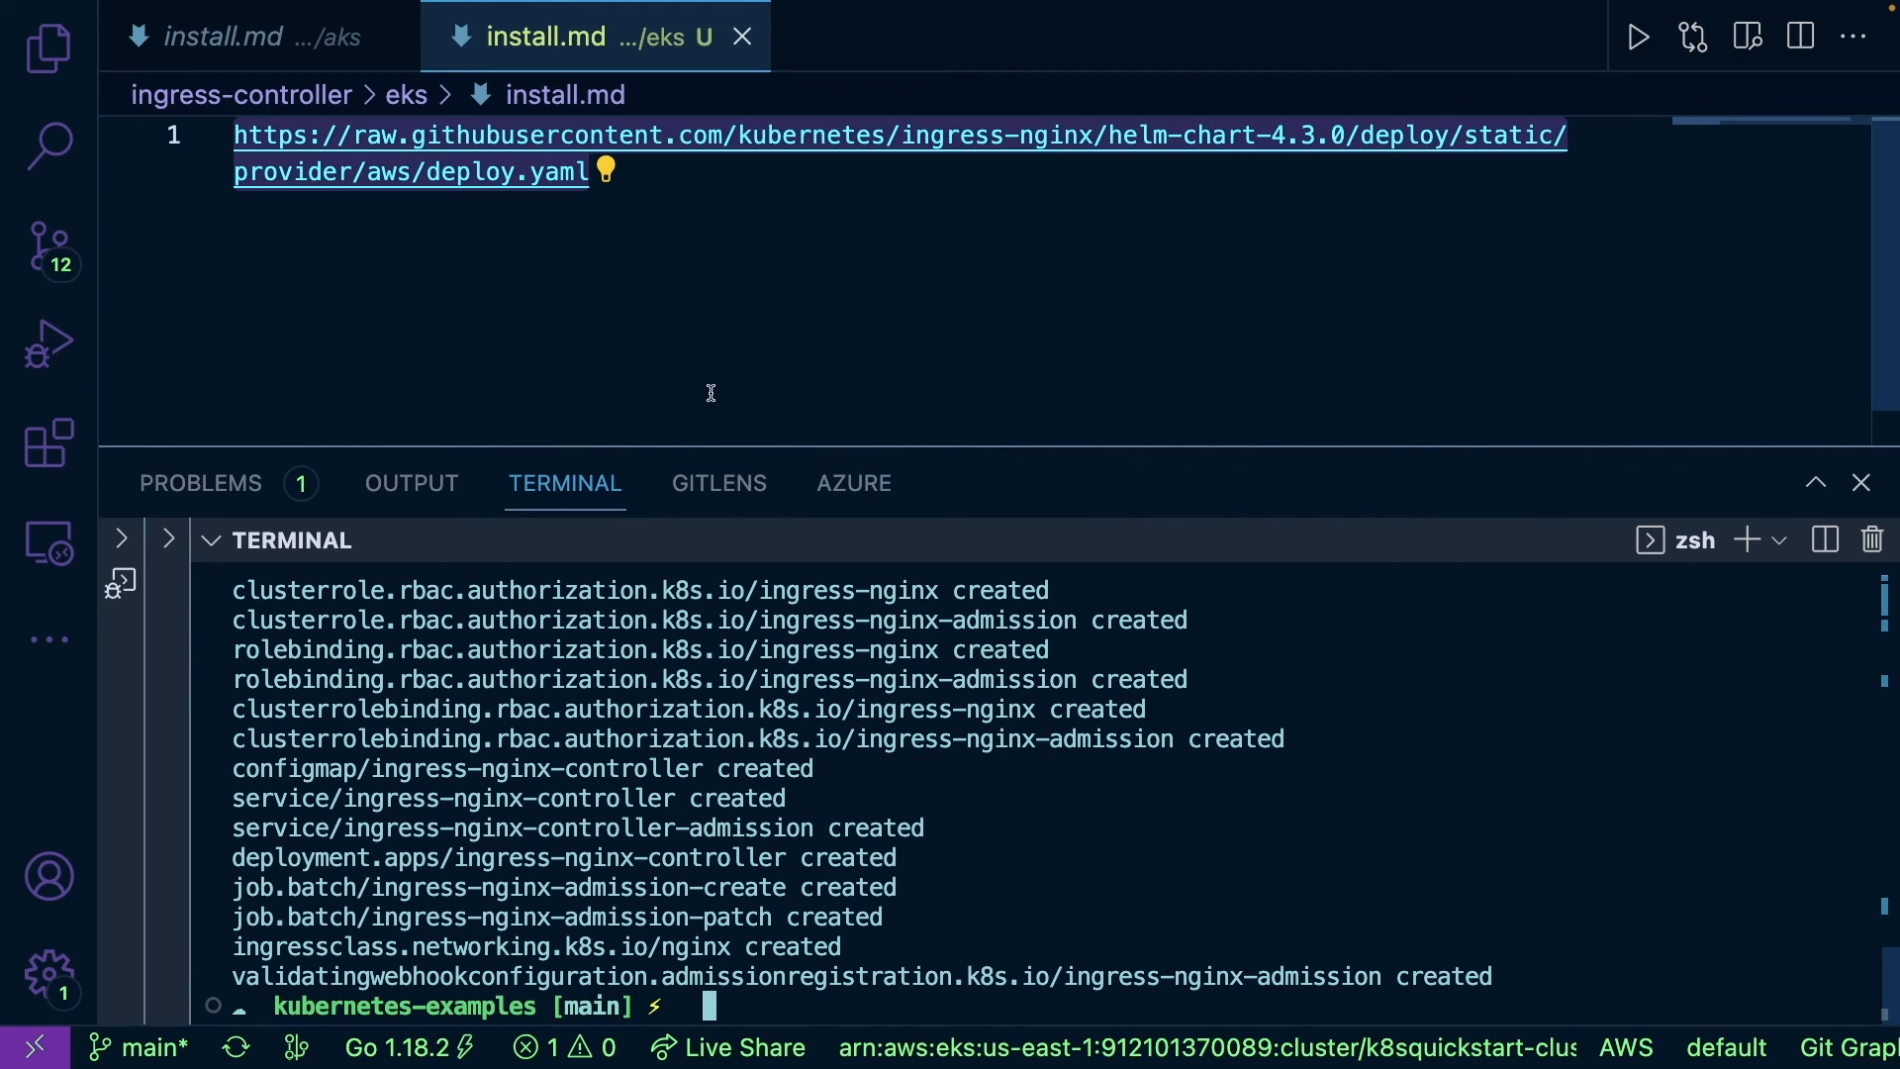
pyautogui.click(224, 36)
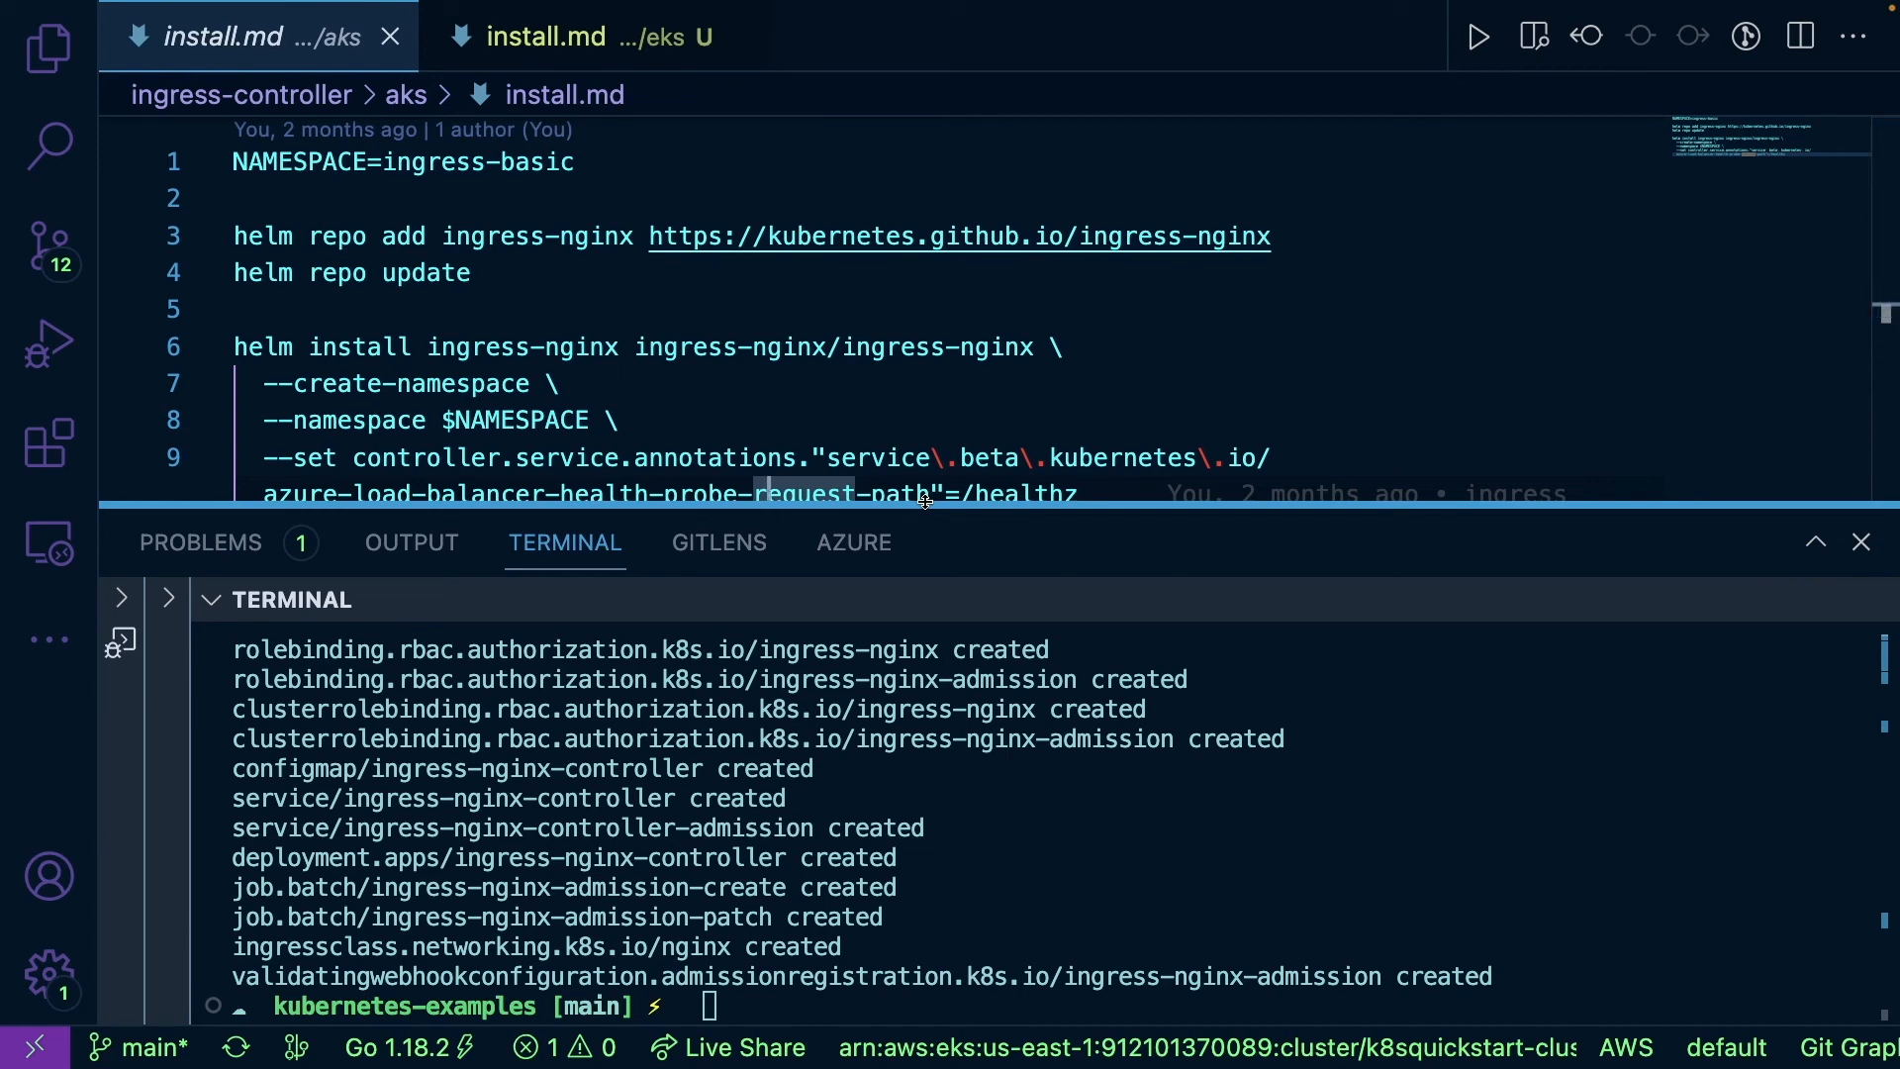
pyautogui.click(547, 36)
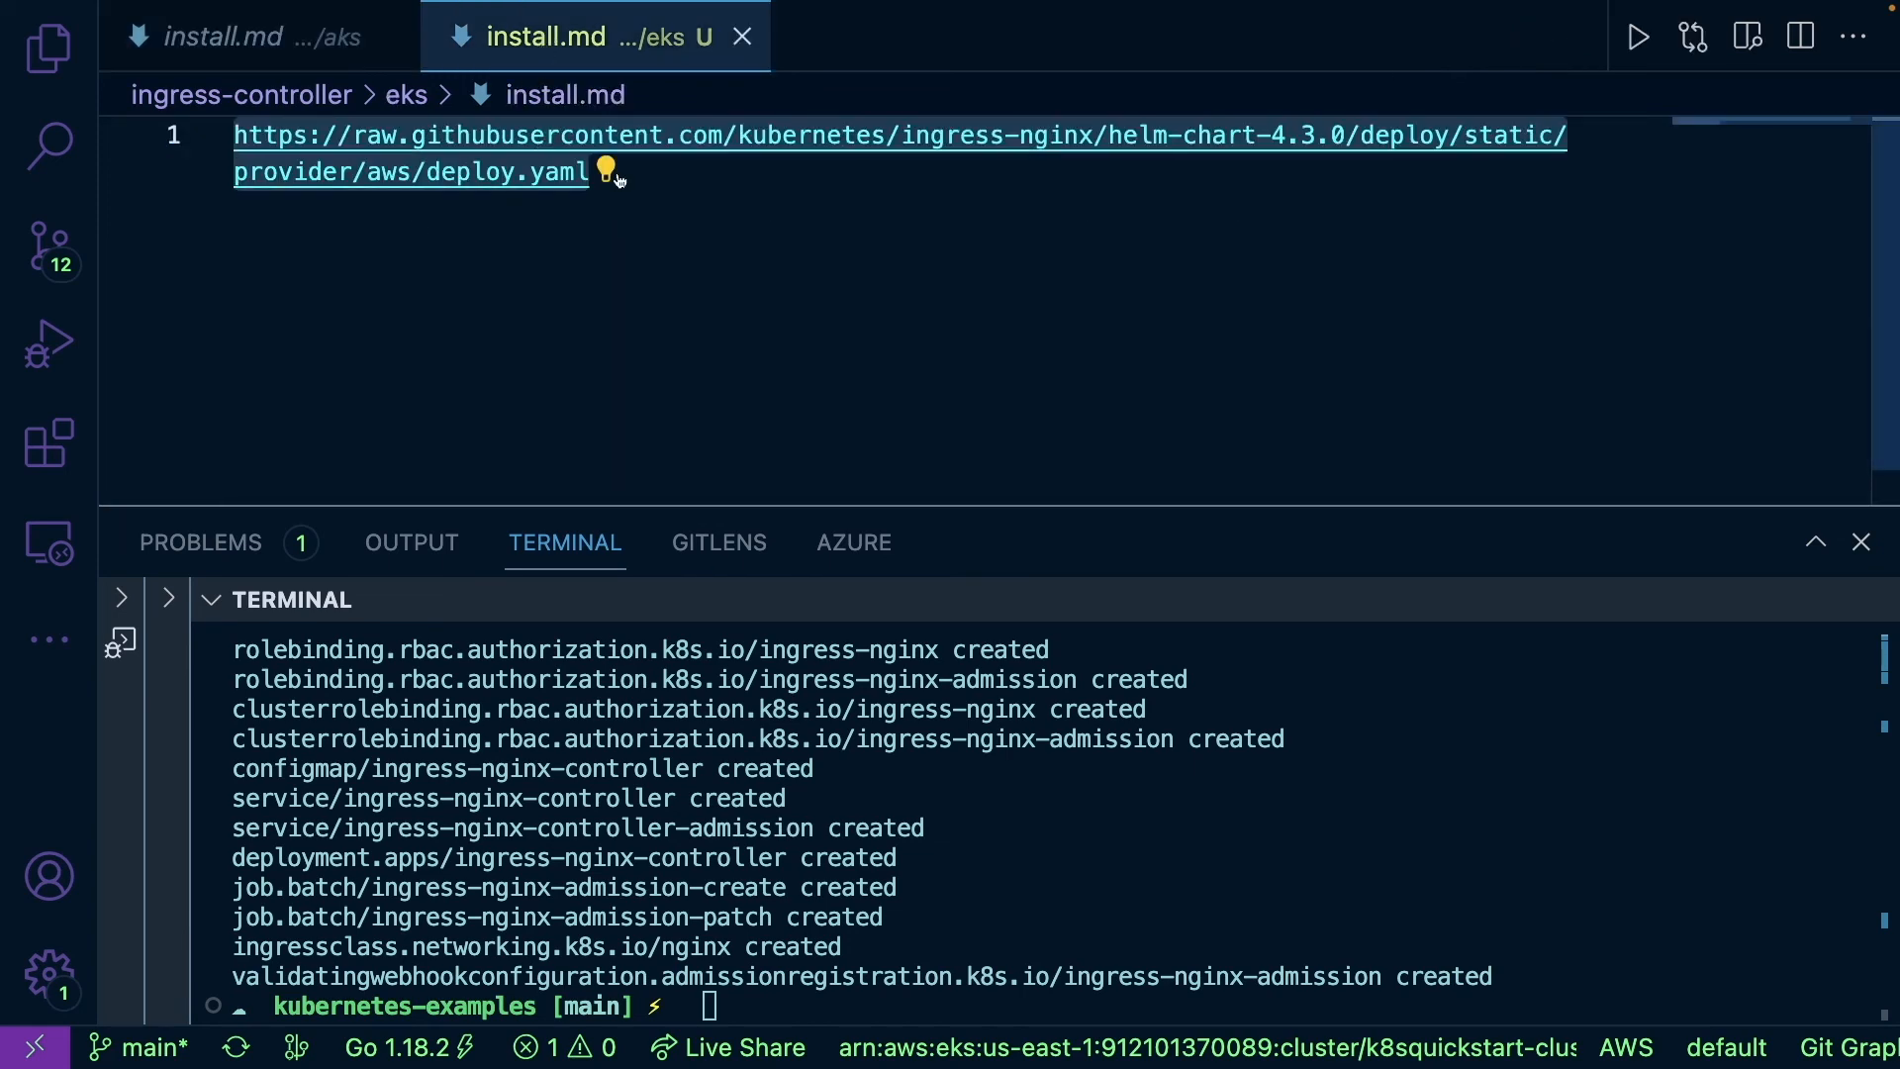